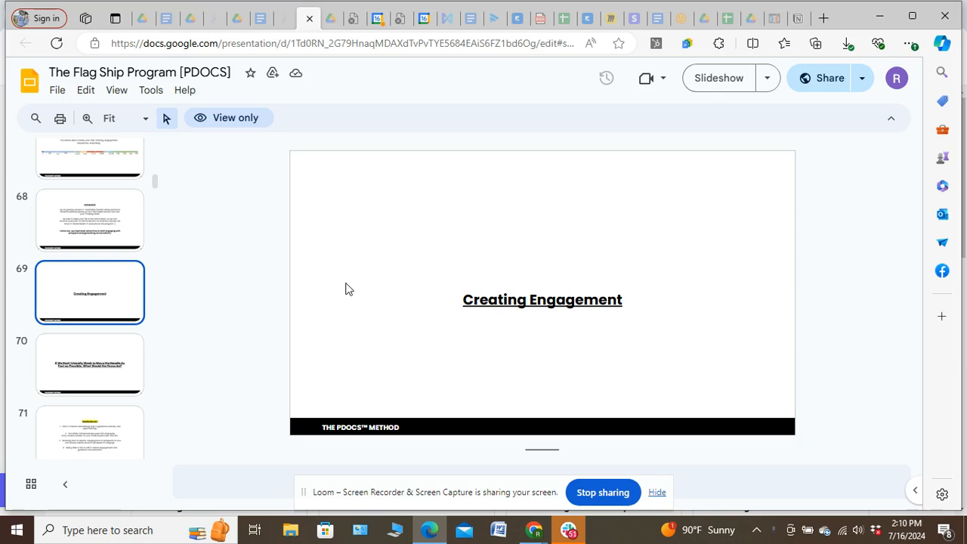
{"action": "mouse_move", "coordinate": [279, 251]}
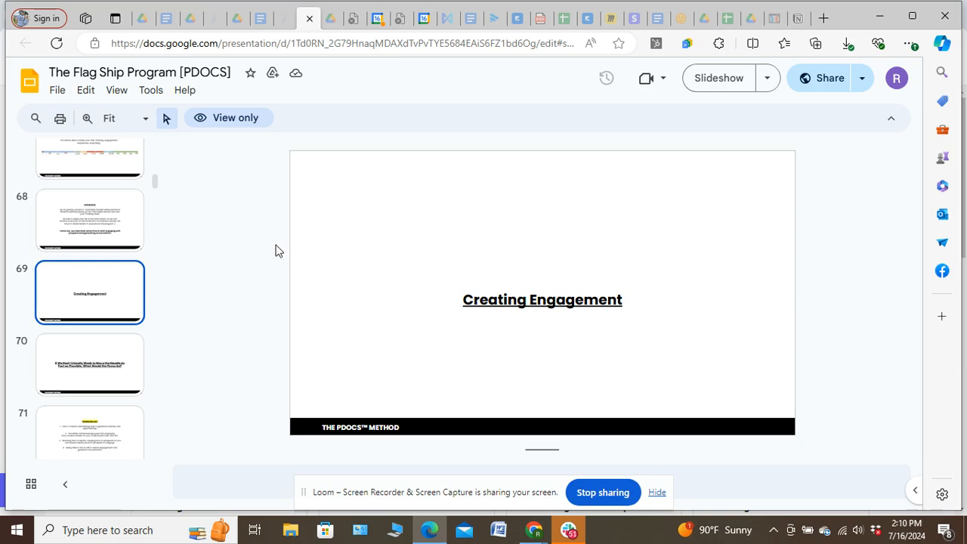
{"action": "mouse_move", "coordinate": [251, 250]}
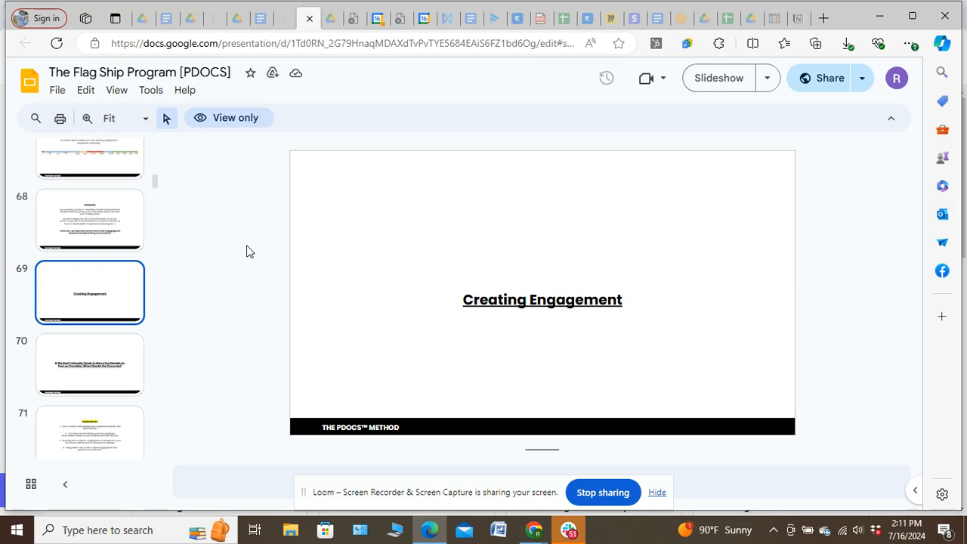
{"action": "mouse_move", "coordinate": [257, 246]}
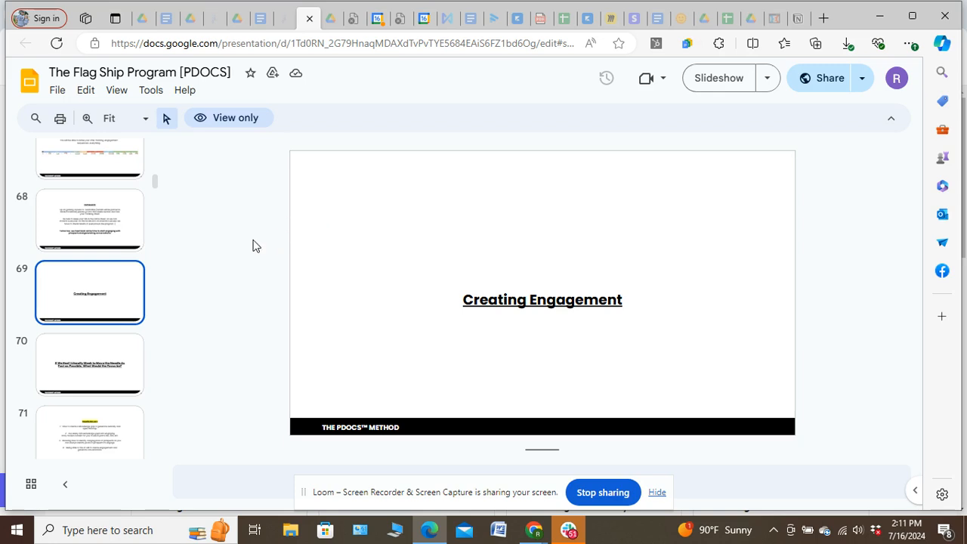
{"action": "mouse_move", "coordinate": [273, 272]}
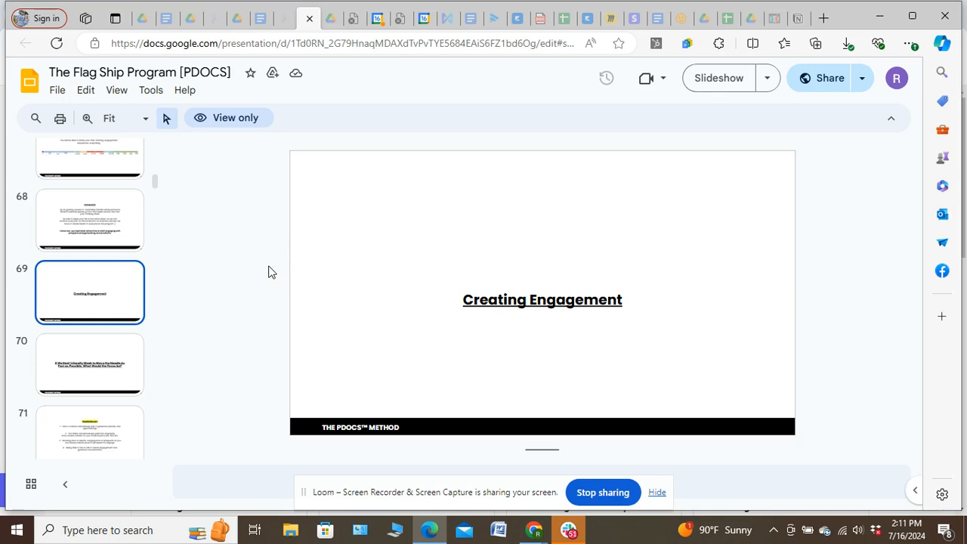
Show slide 70 asking what to focus on for one week
{"action": "left_click", "coordinate": [89, 364]}
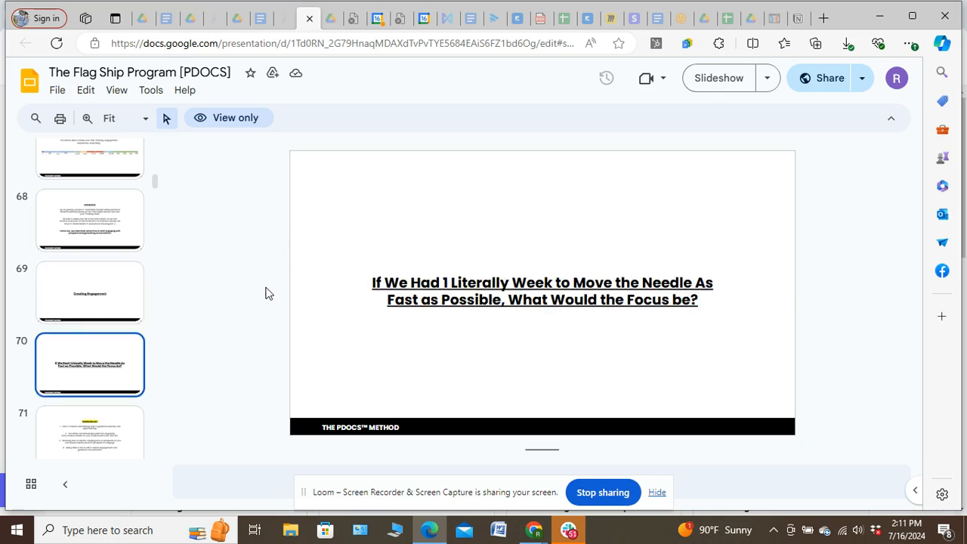
{"action": "mouse_move", "coordinate": [354, 306]}
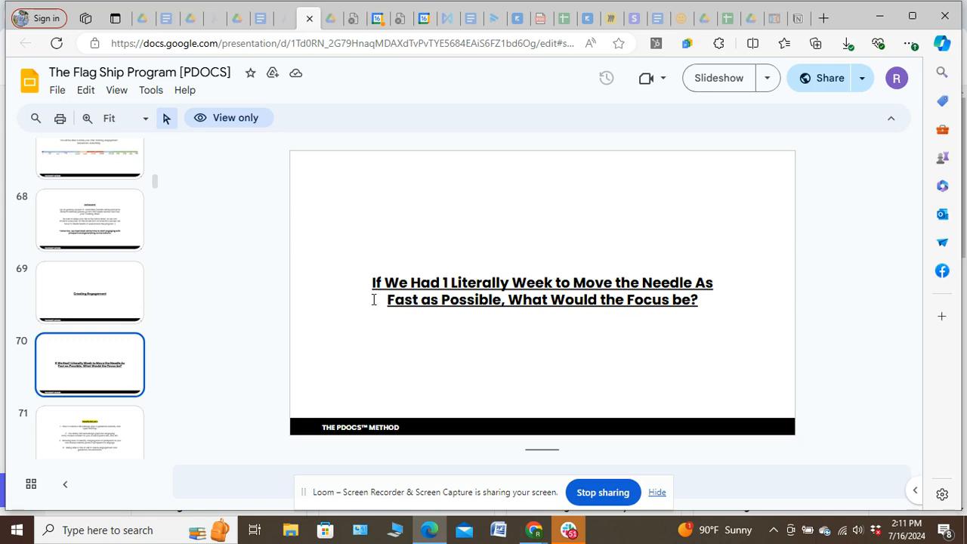
{"action": "mouse_move", "coordinate": [588, 284]}
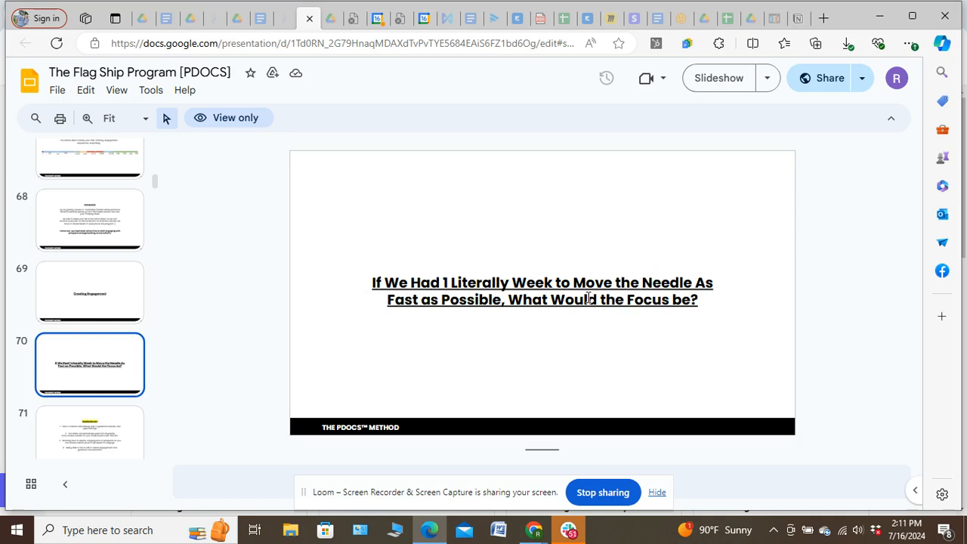
{"action": "mouse_move", "coordinate": [577, 282]}
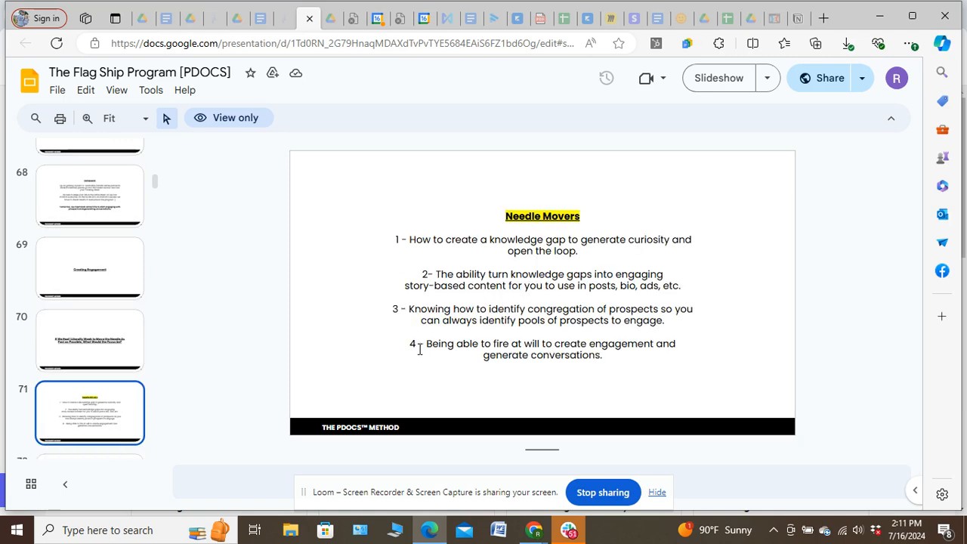
{"action": "mouse_move", "coordinate": [369, 273]}
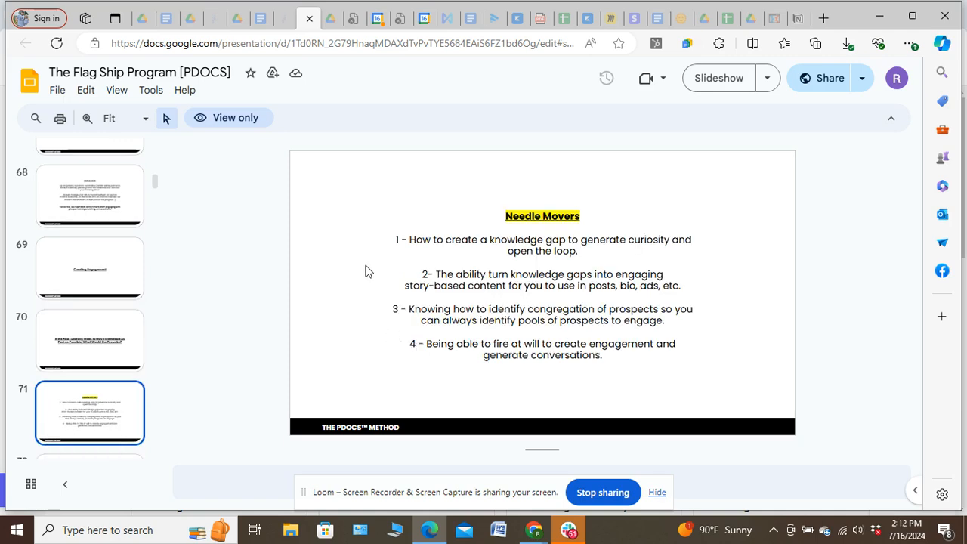
{"action": "mouse_move", "coordinate": [411, 238]}
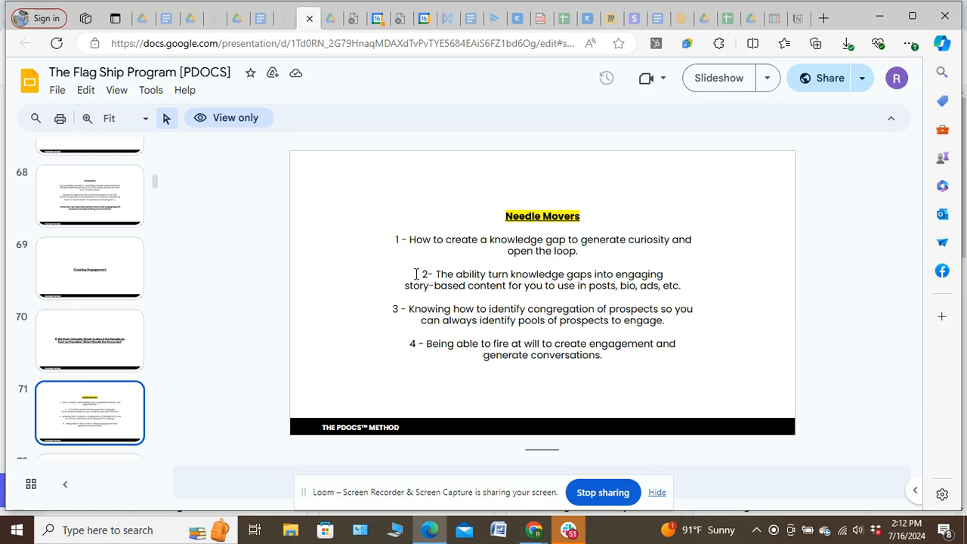
{"action": "mouse_move", "coordinate": [417, 295]}
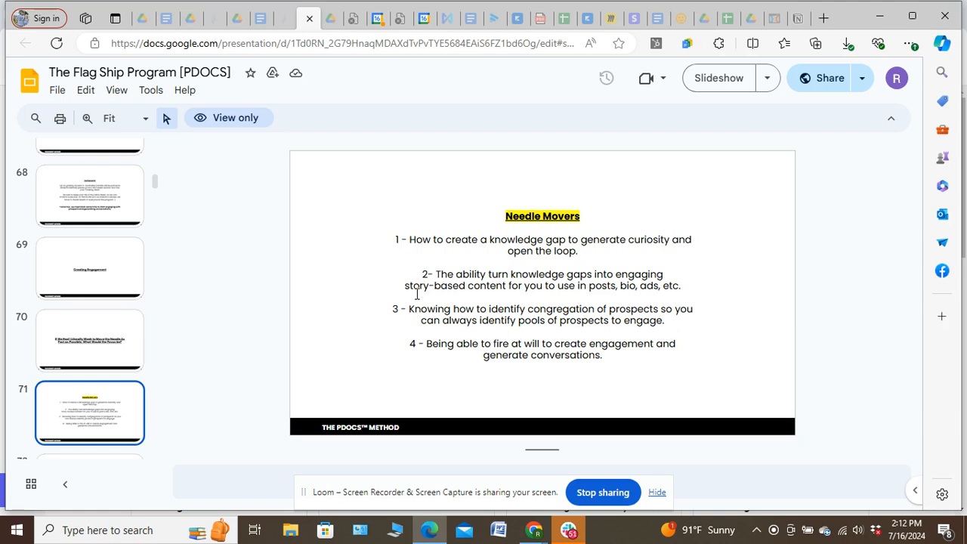
{"action": "mouse_move", "coordinate": [390, 315]}
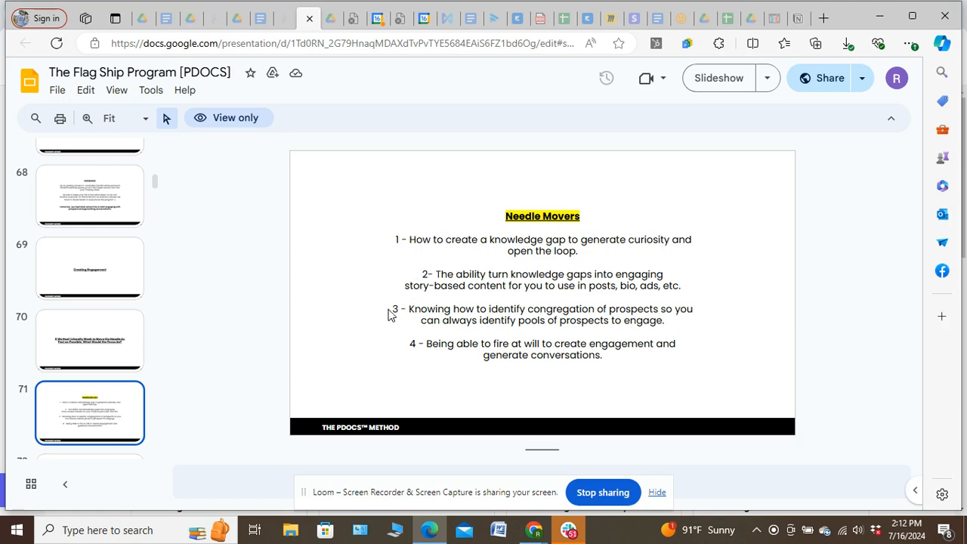
{"action": "mouse_move", "coordinate": [396, 309]}
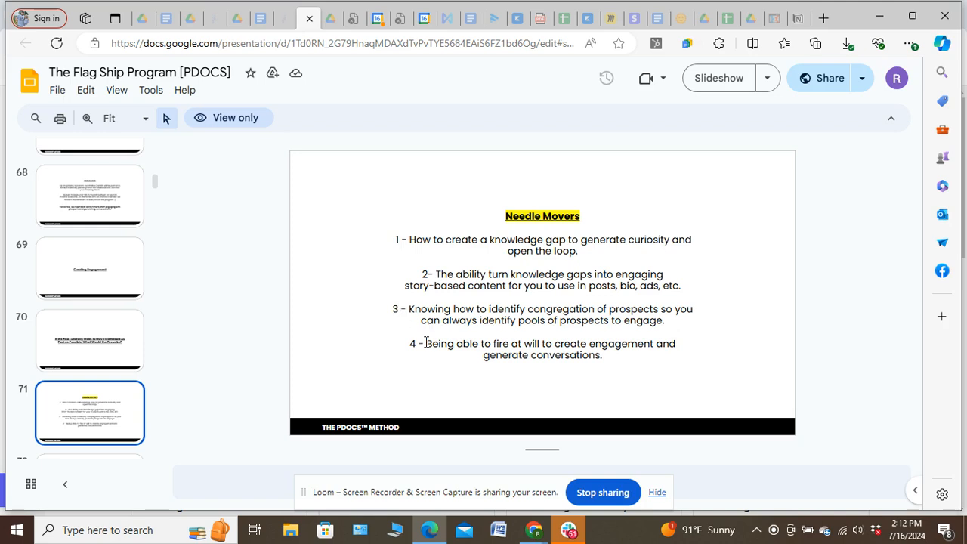
{"action": "mouse_move", "coordinate": [505, 355]}
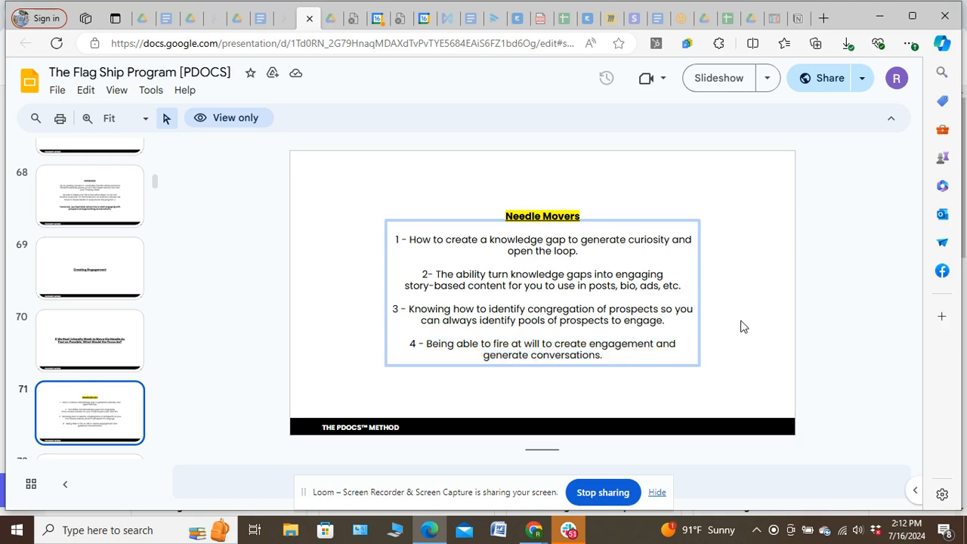
Show slide 72 listing the five session topics on knowledge gaps and automation
{"action": "left_click", "coordinate": [89, 411]}
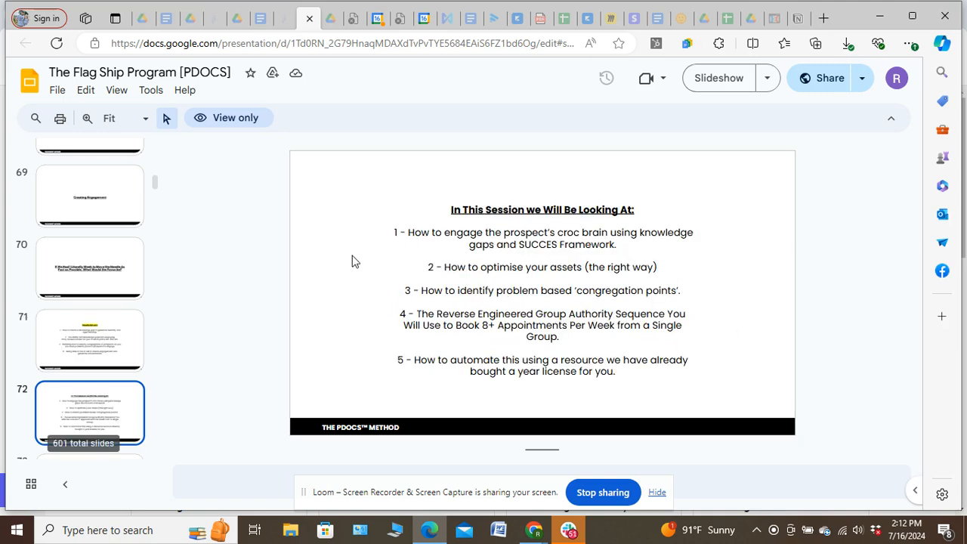
{"action": "mouse_move", "coordinate": [352, 261]}
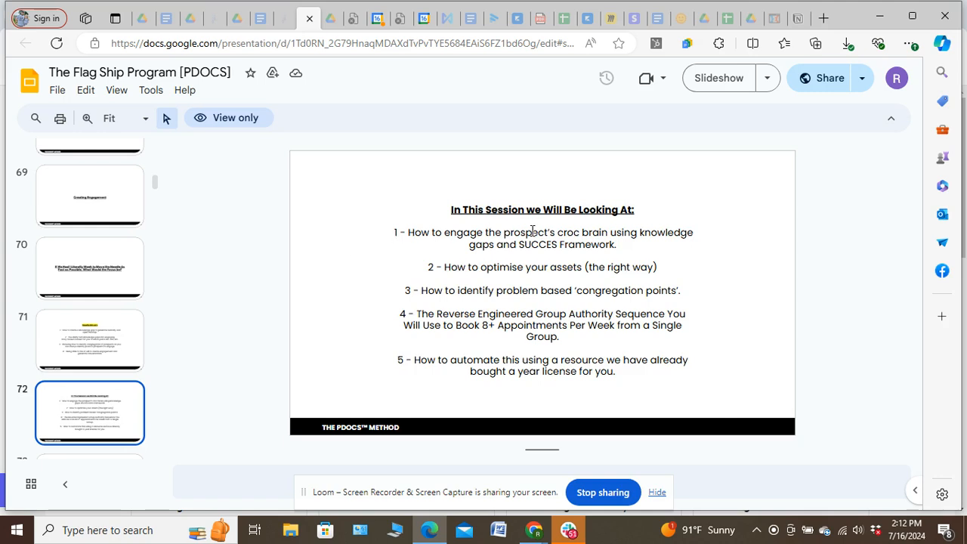
{"action": "mouse_move", "coordinate": [673, 240]}
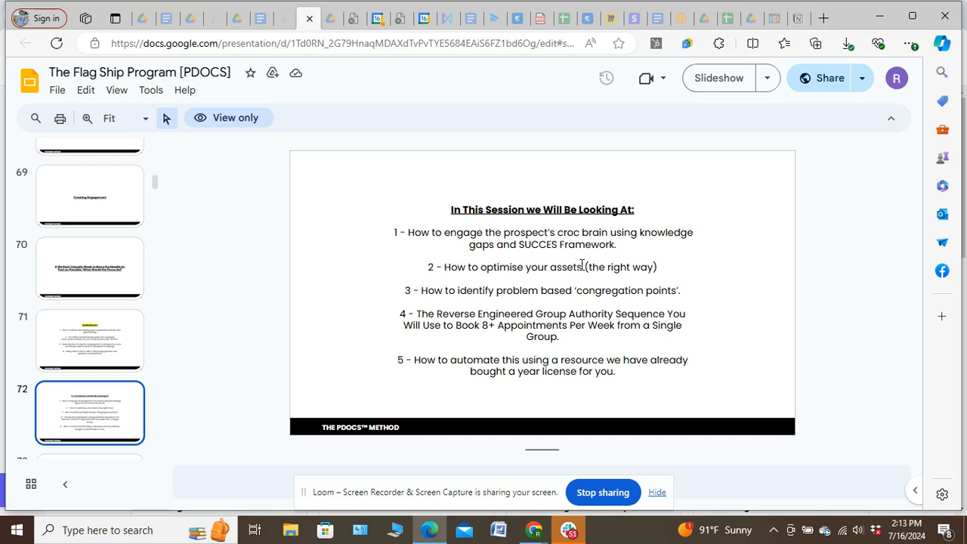
{"action": "mouse_move", "coordinate": [644, 266]}
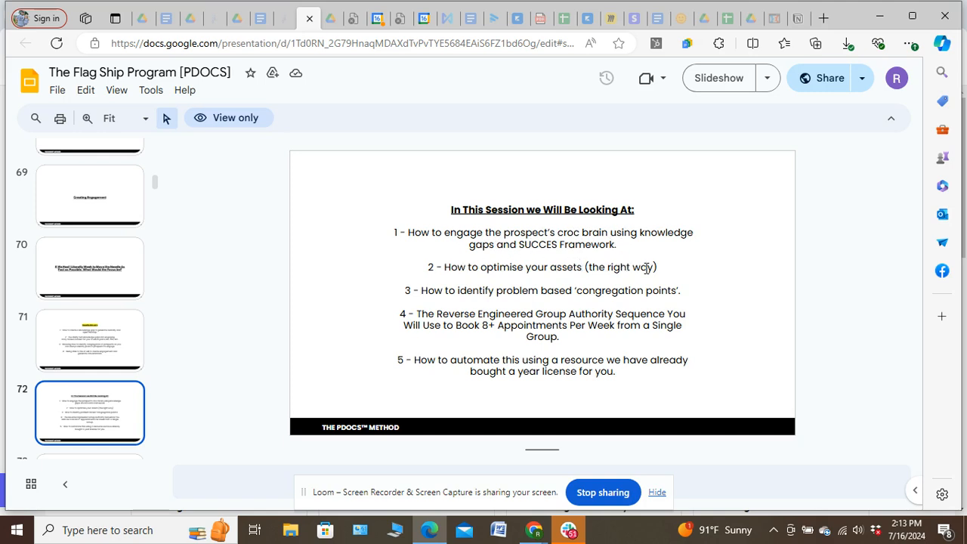
{"action": "mouse_move", "coordinate": [445, 291]}
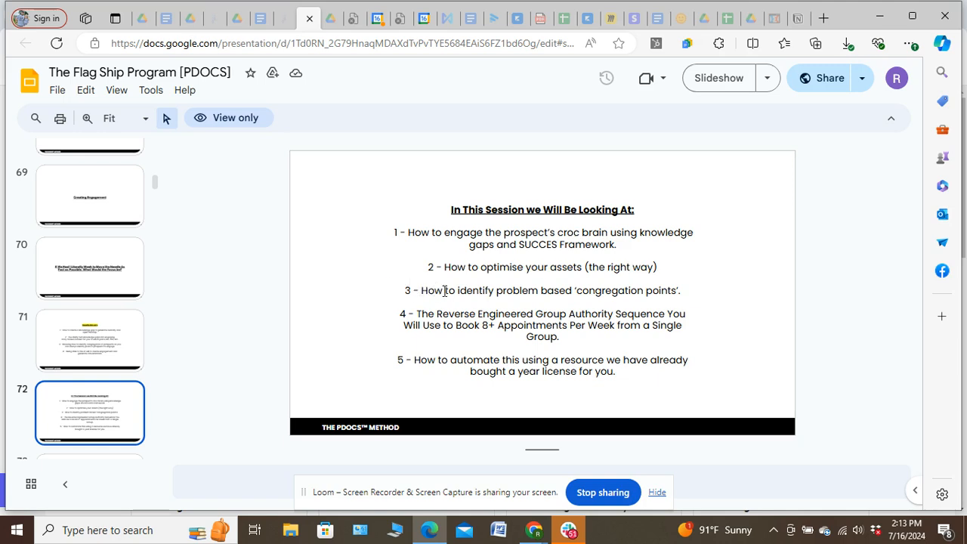
{"action": "mouse_move", "coordinate": [661, 300]}
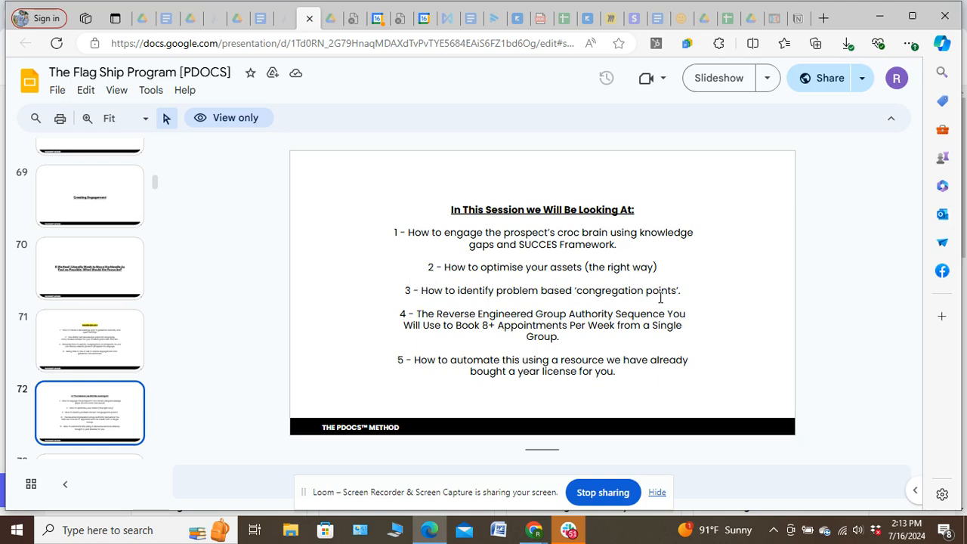
{"action": "mouse_move", "coordinate": [508, 310]}
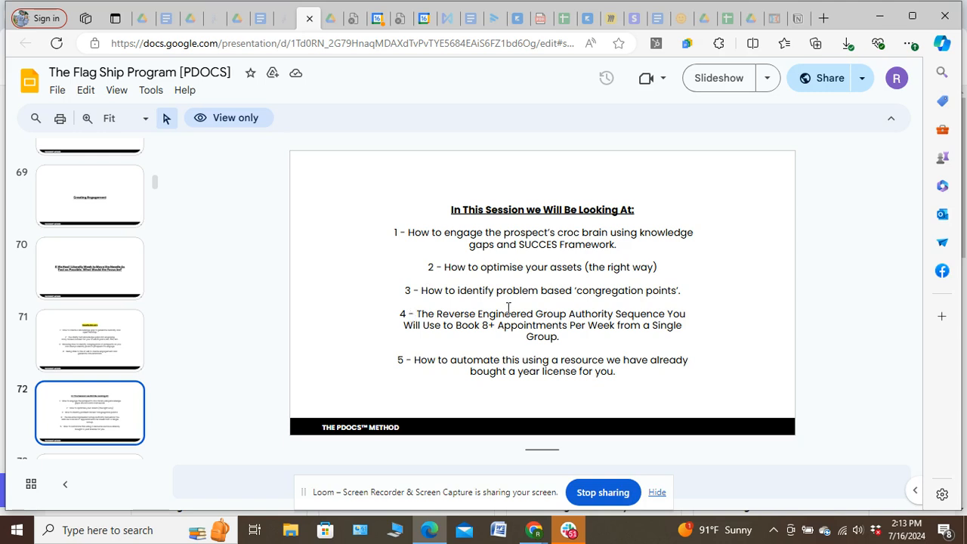
{"action": "mouse_move", "coordinate": [561, 331]}
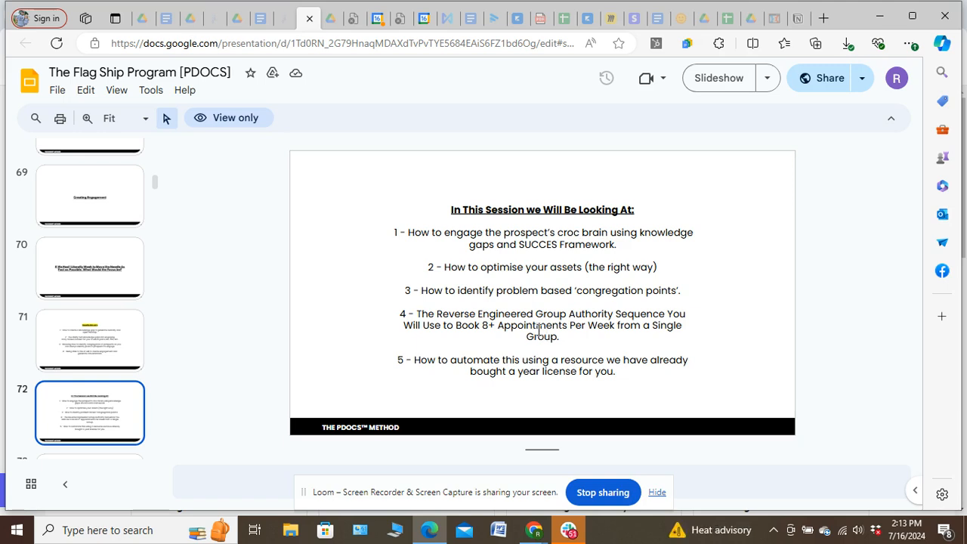
{"action": "mouse_move", "coordinate": [574, 335]}
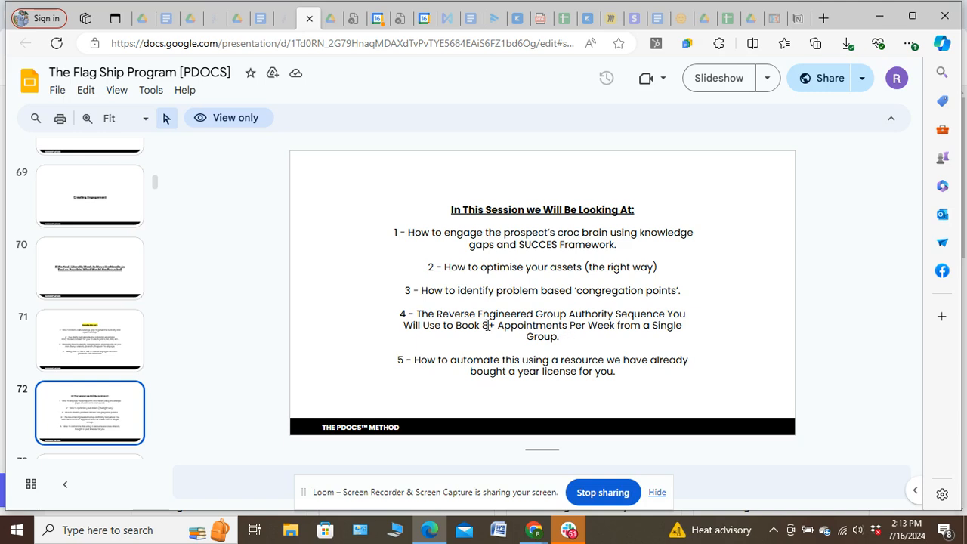
{"action": "mouse_move", "coordinate": [547, 356]}
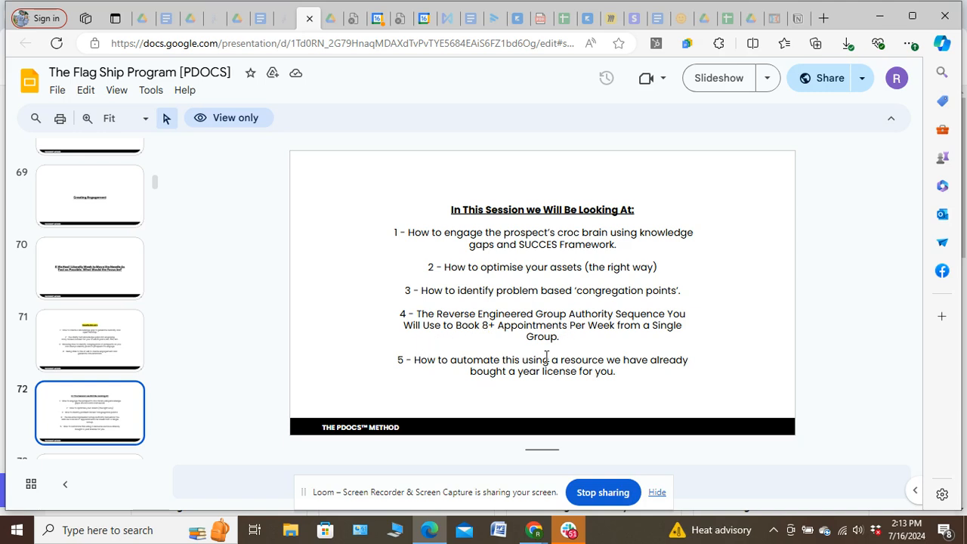
{"action": "mouse_move", "coordinate": [623, 325]}
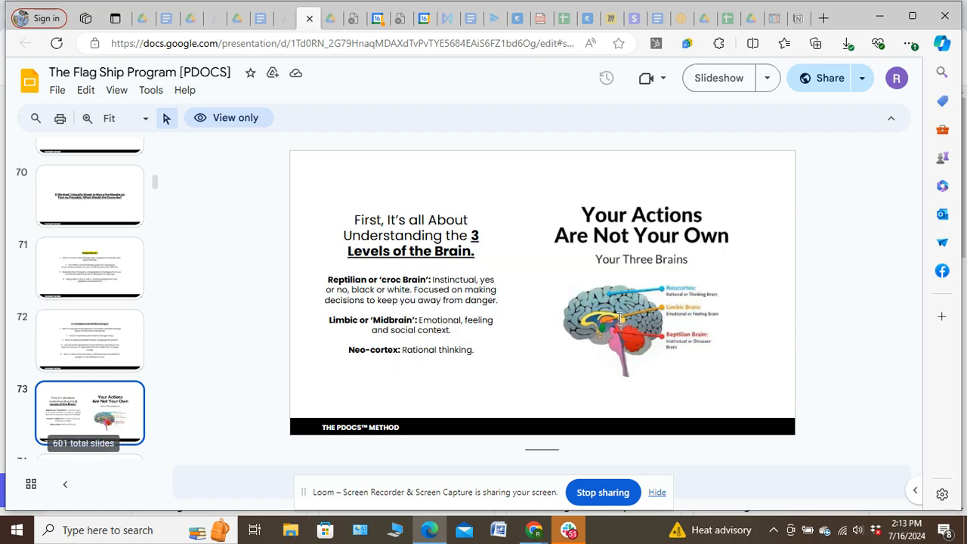
{"action": "left_click", "coordinate": [89, 340]}
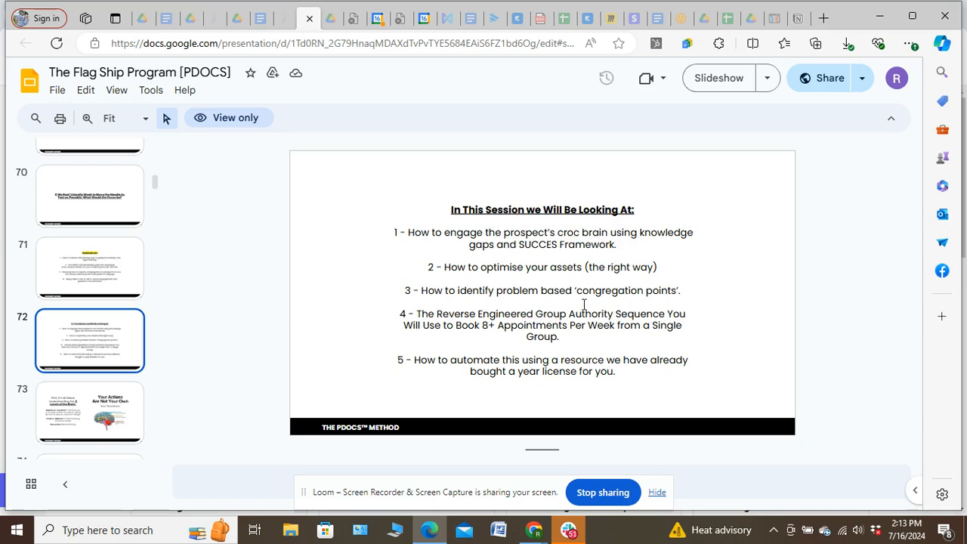
{"action": "left_click", "coordinate": [89, 411]}
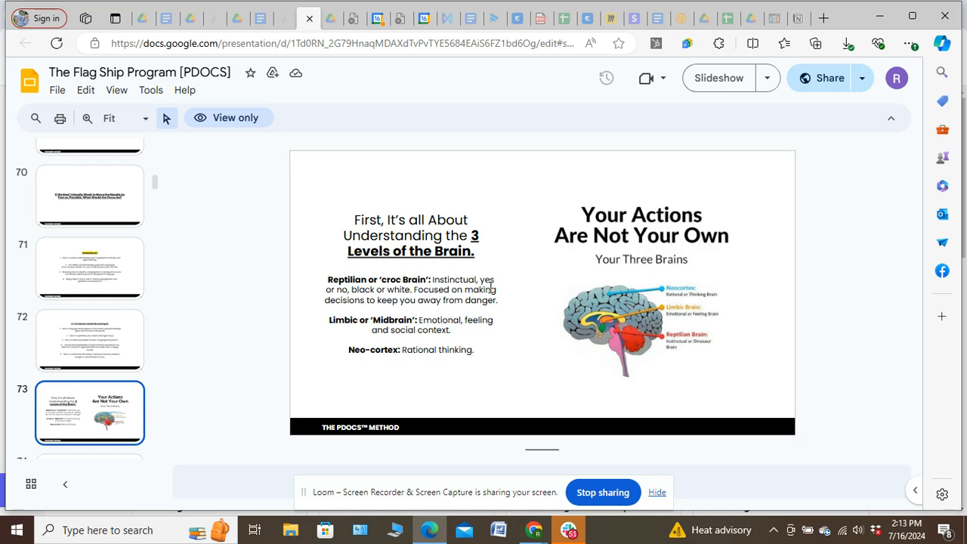
{"action": "mouse_move", "coordinate": [489, 276]}
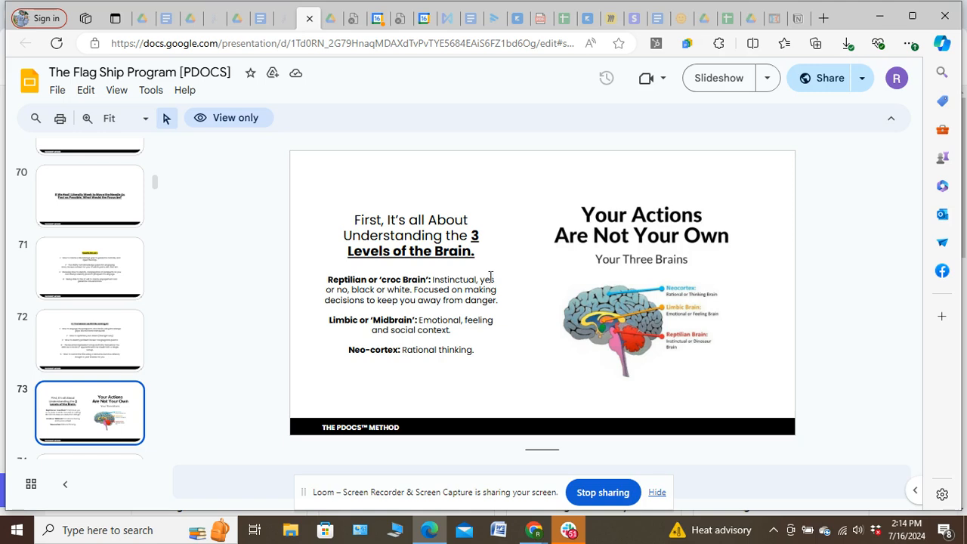
{"action": "mouse_move", "coordinate": [155, 188]}
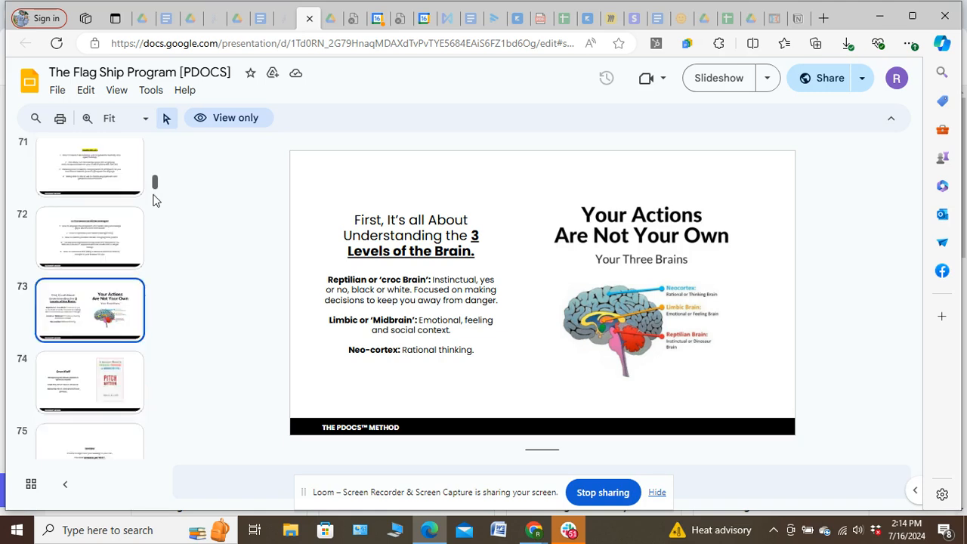
Show slide 92, How to Create a Knowledge Gap, with its three numbered steps
{"action": "scroll", "scroll_direction": "down", "scroll_amount": 3}
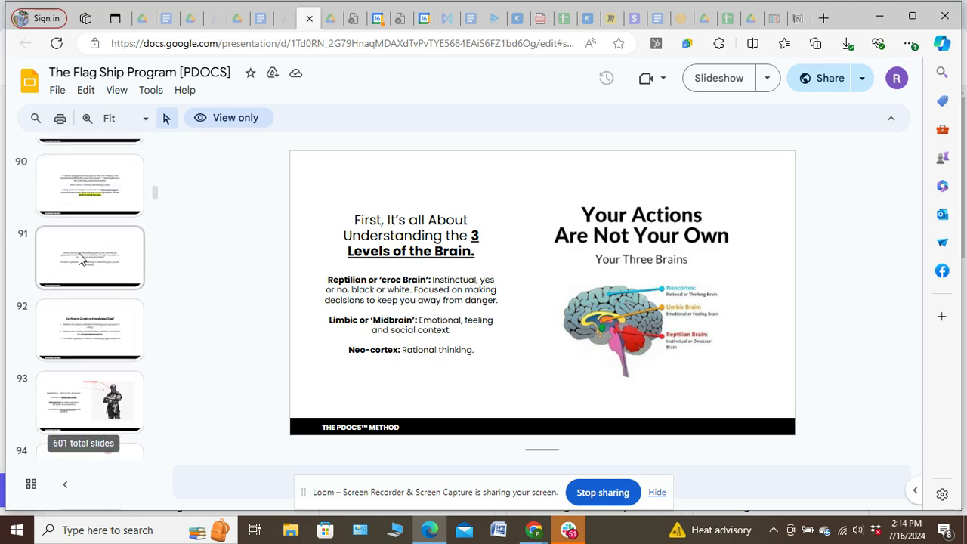
{"action": "left_click", "coordinate": [89, 329]}
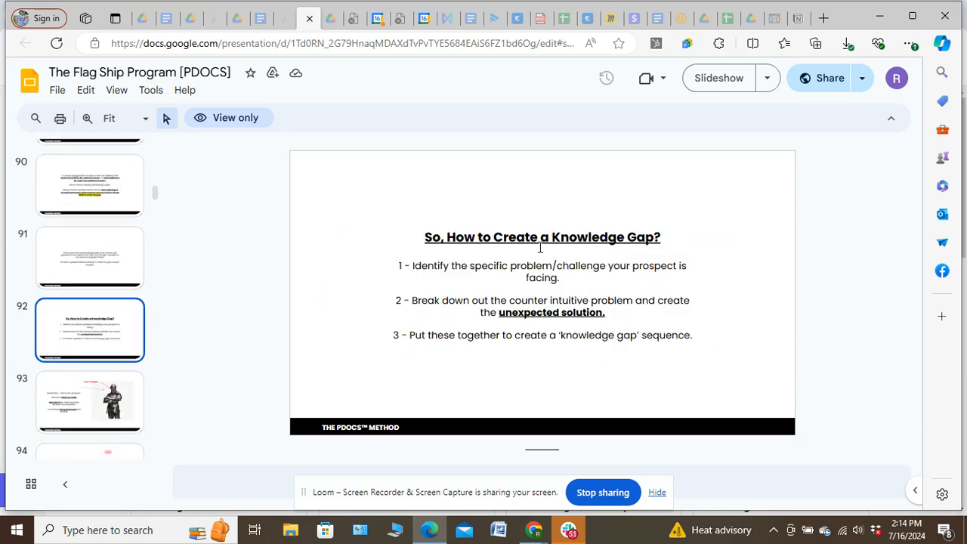
{"action": "mouse_move", "coordinate": [660, 276]}
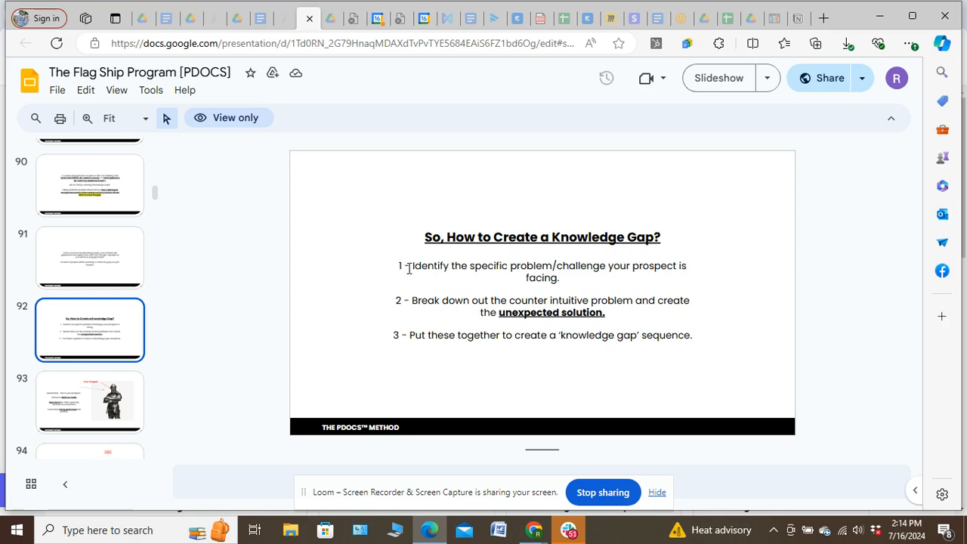
{"action": "mouse_move", "coordinate": [406, 266]}
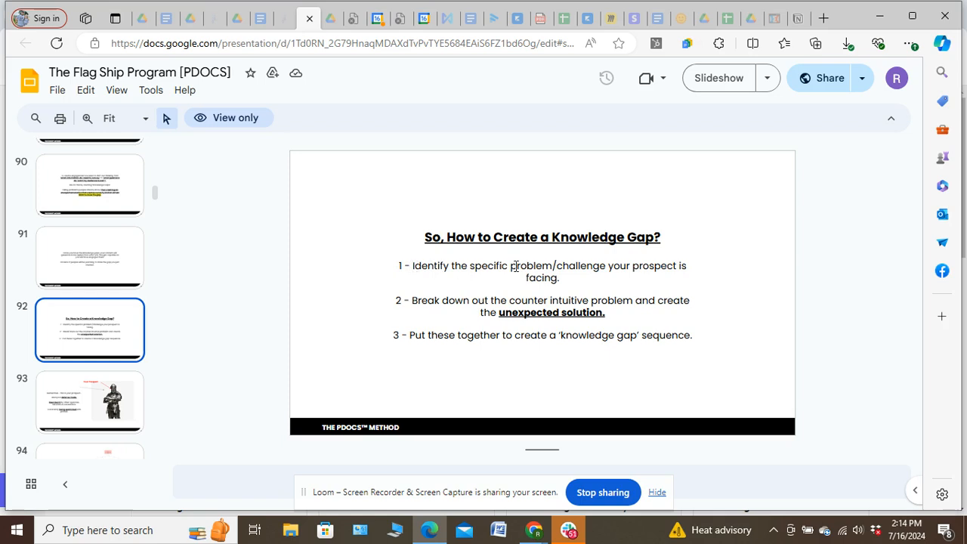
{"action": "mouse_move", "coordinate": [584, 271]}
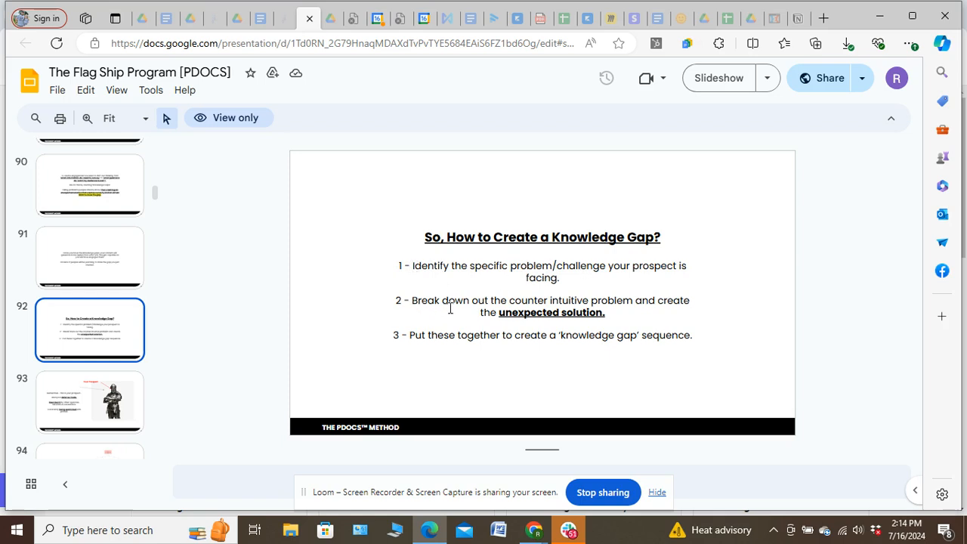
{"action": "mouse_move", "coordinate": [617, 305]}
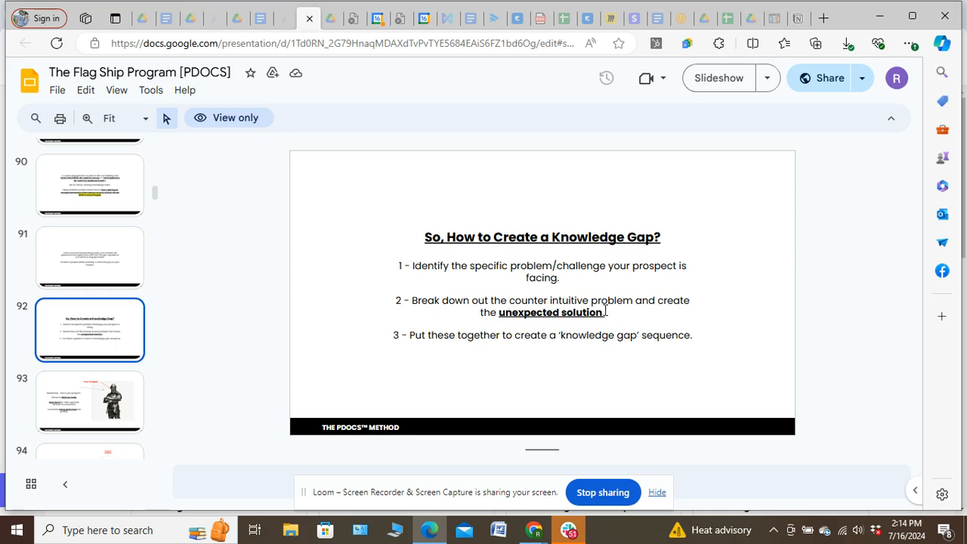
{"action": "mouse_move", "coordinate": [415, 325]}
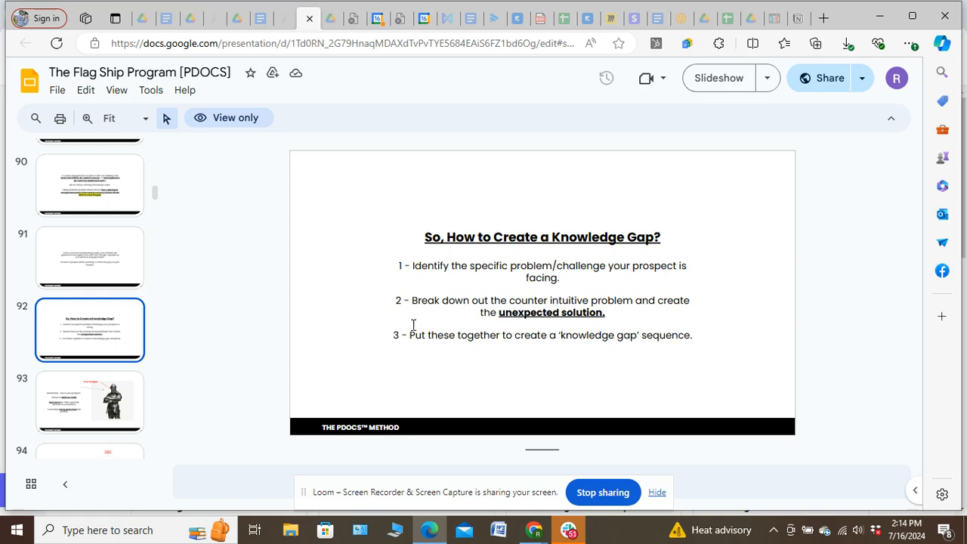
{"action": "mouse_move", "coordinate": [452, 335]}
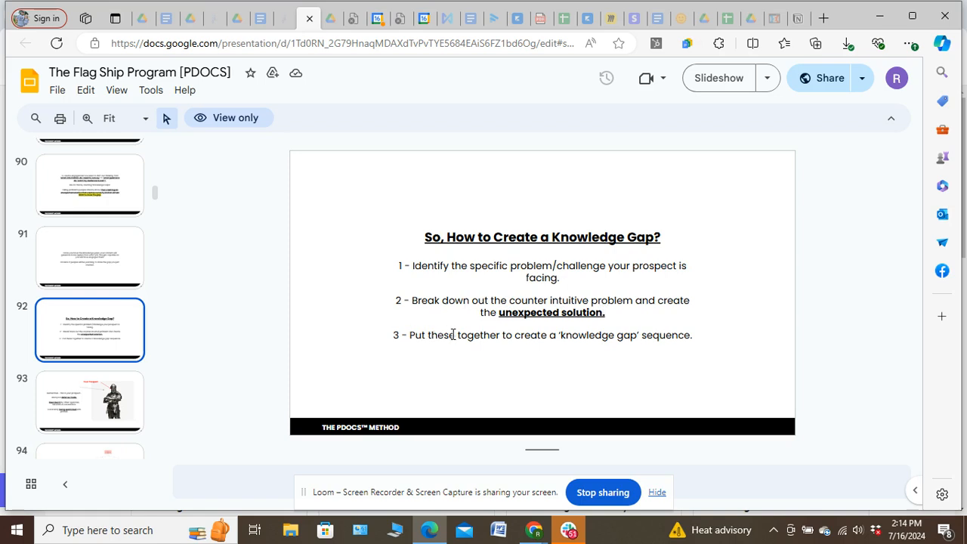
{"action": "mouse_move", "coordinate": [526, 317]}
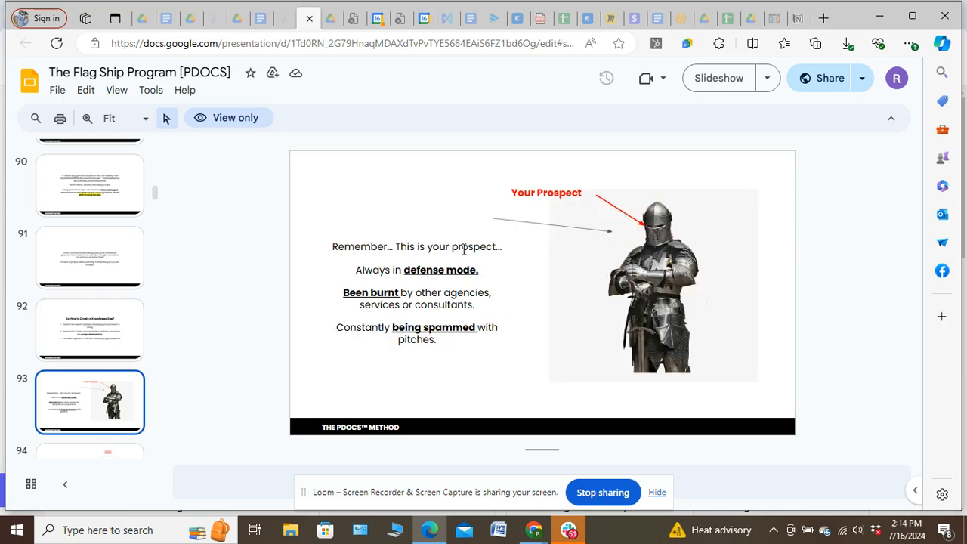
{"action": "mouse_move", "coordinate": [664, 291]}
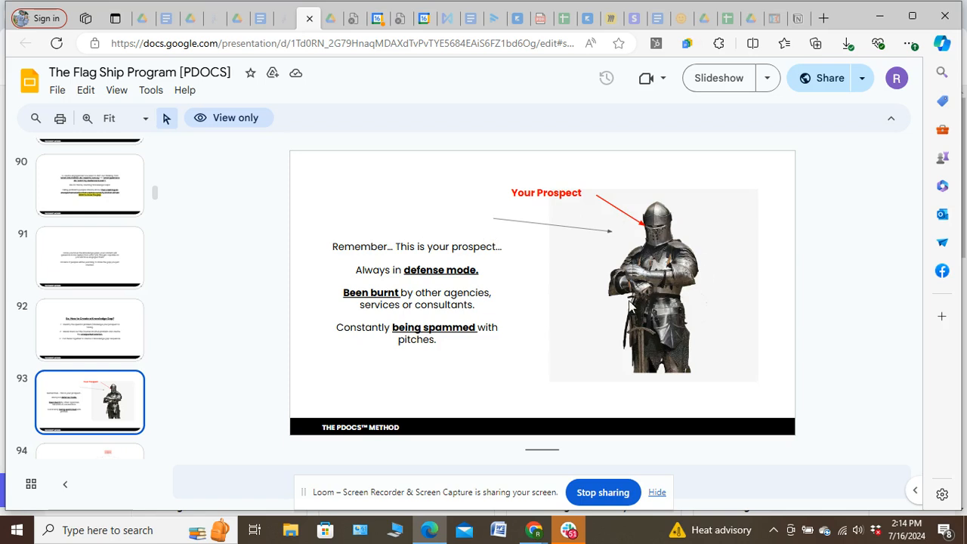
{"action": "mouse_move", "coordinate": [462, 293]}
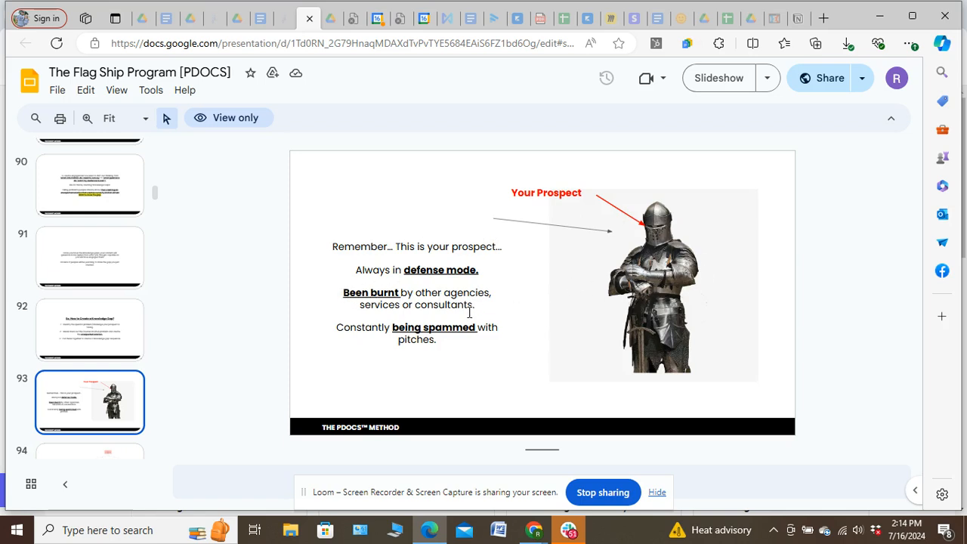
{"action": "mouse_move", "coordinate": [514, 334]}
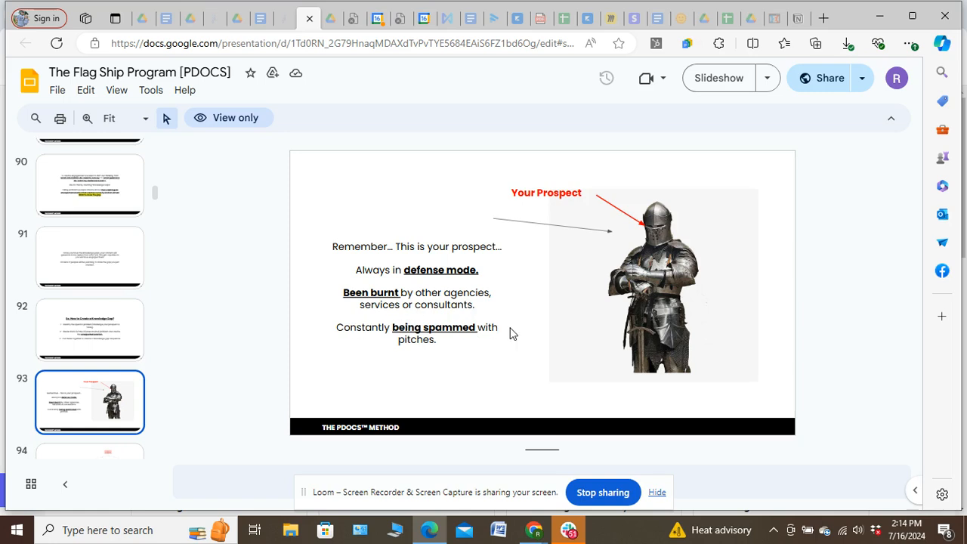
{"action": "mouse_move", "coordinate": [535, 275]}
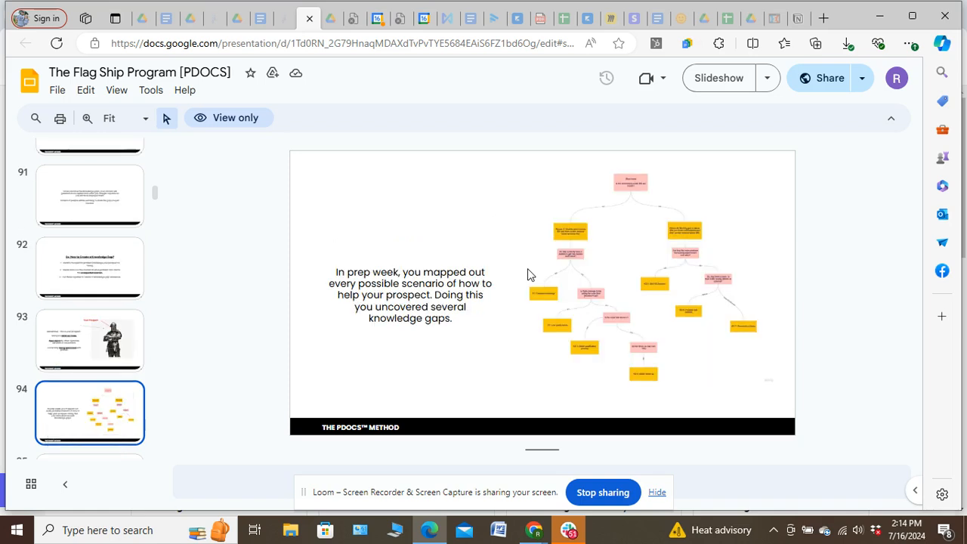
{"action": "mouse_move", "coordinate": [410, 284]}
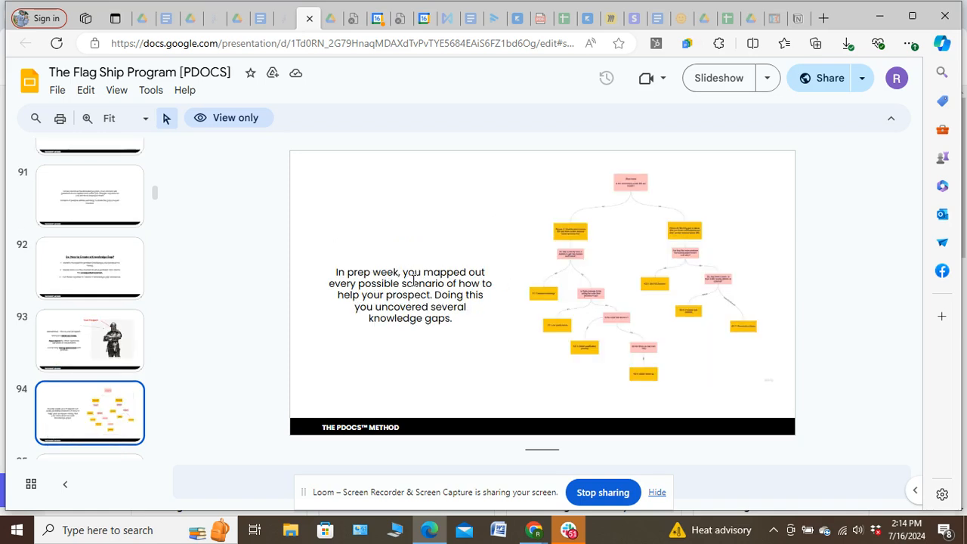
{"action": "mouse_move", "coordinate": [643, 290]}
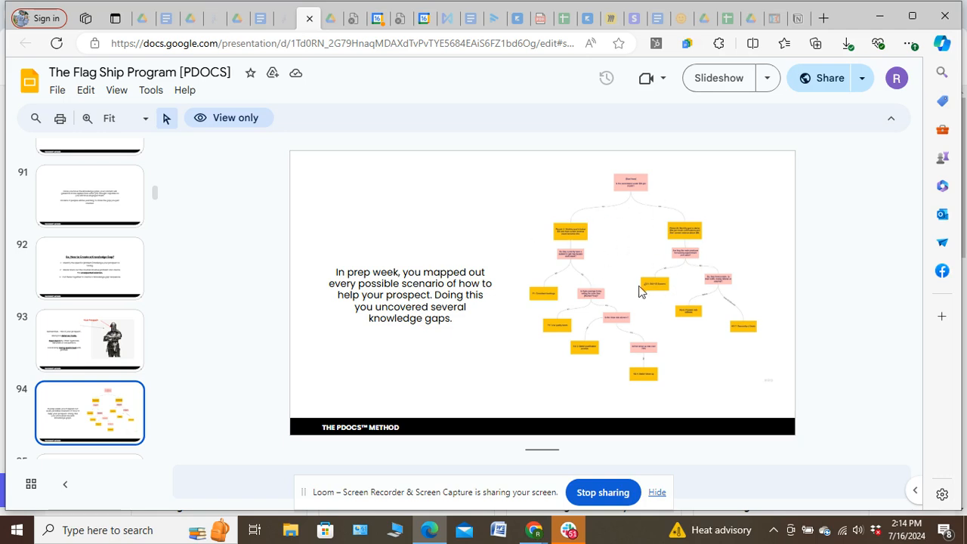
Advance to slide 95 about picking one knowledge gap as an engagement entry point
{"action": "key", "text": "Right"}
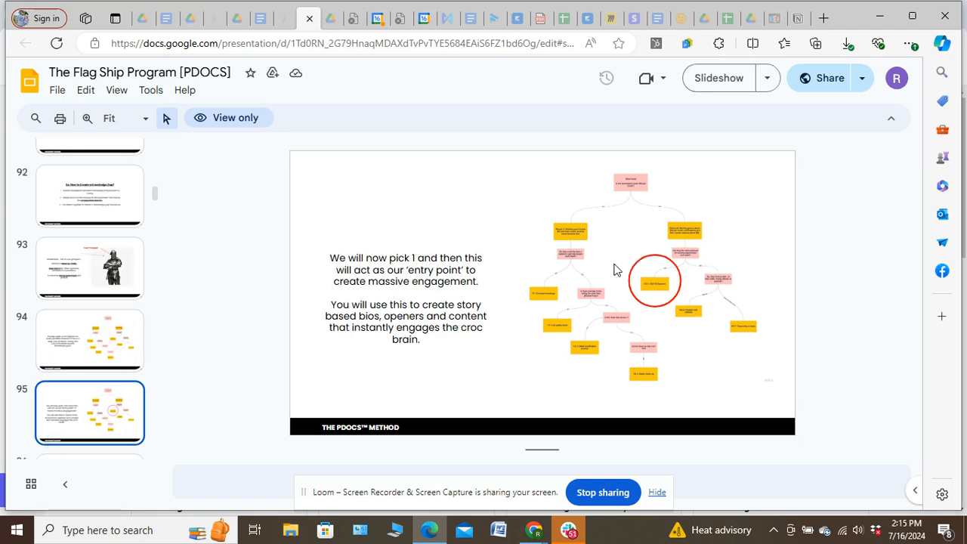
{"action": "mouse_move", "coordinate": [663, 279]}
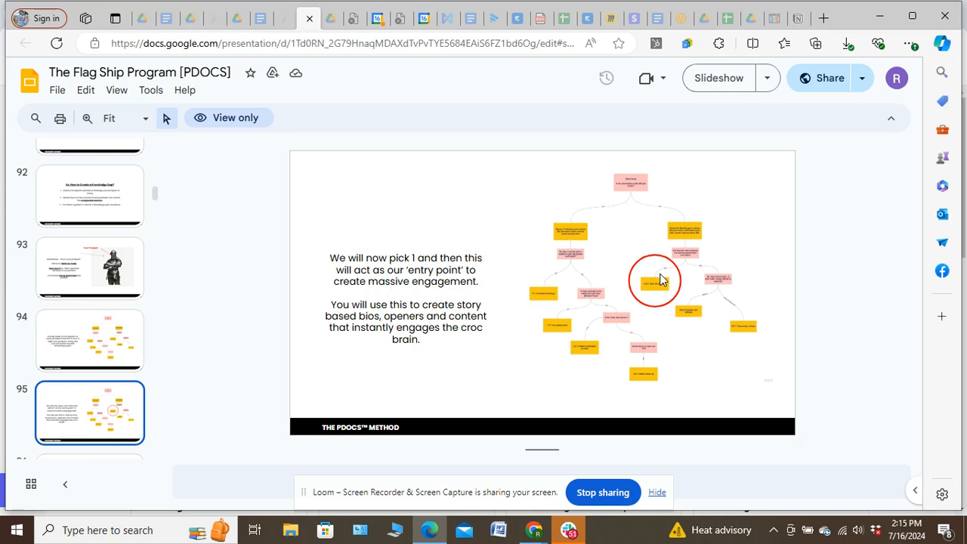
{"action": "mouse_move", "coordinate": [656, 287]}
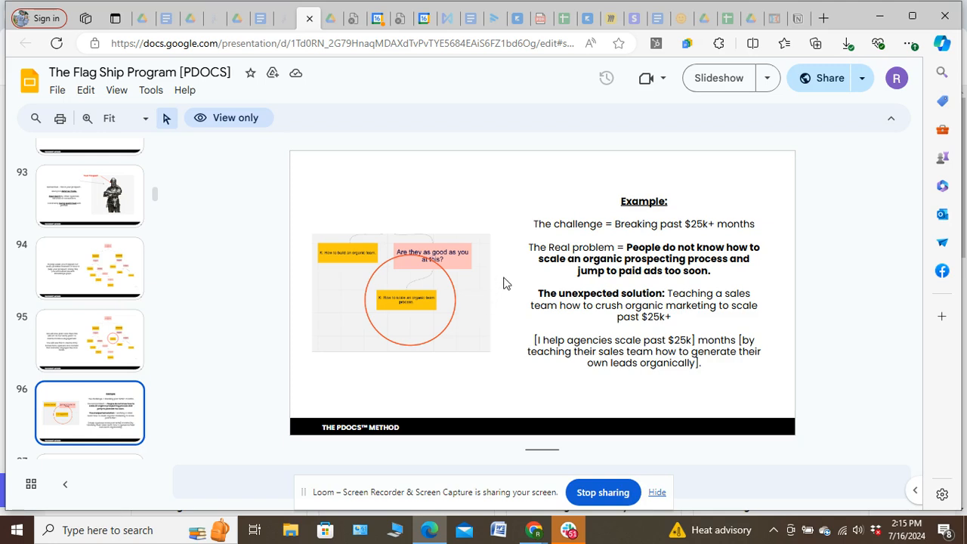
{"action": "mouse_move", "coordinate": [511, 274]}
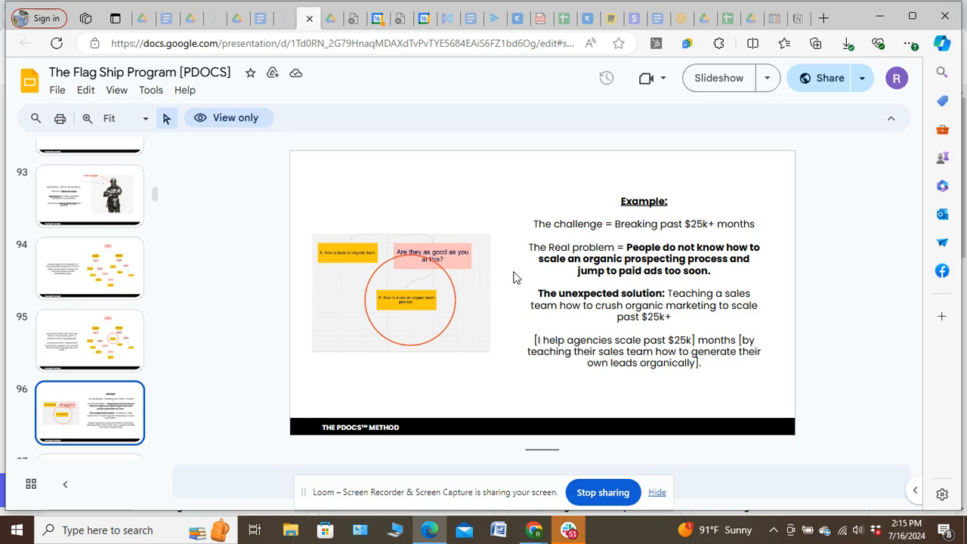
{"action": "mouse_move", "coordinate": [532, 230]}
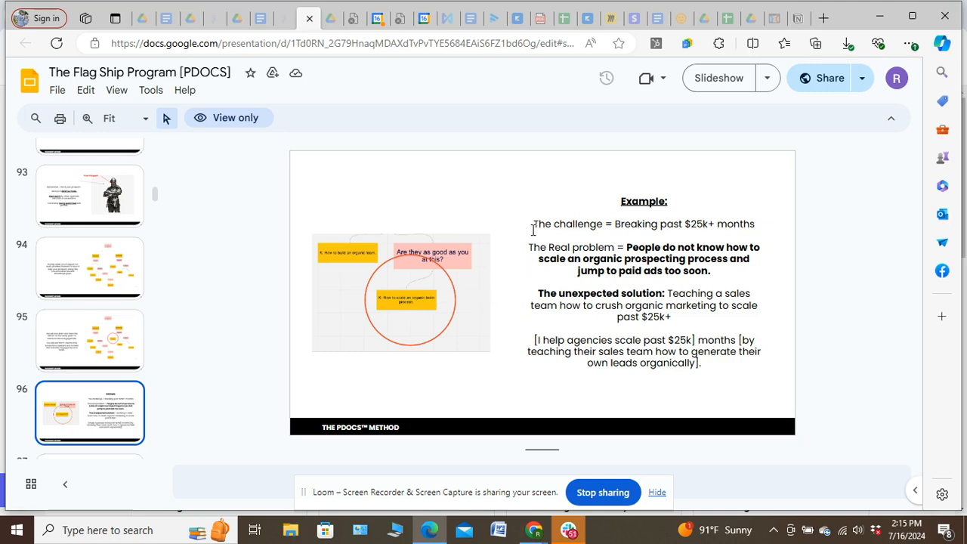
{"action": "mouse_move", "coordinate": [747, 226]}
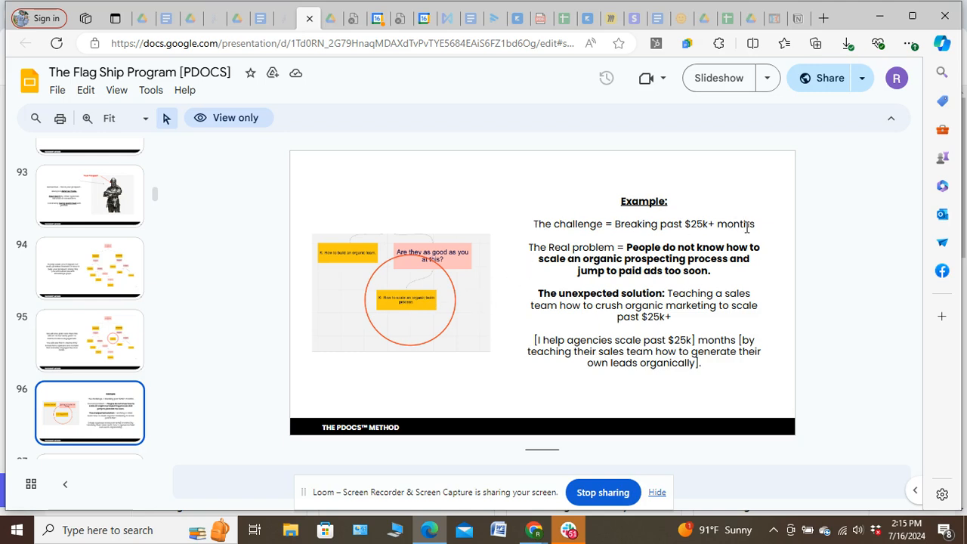
{"action": "mouse_move", "coordinate": [680, 255]}
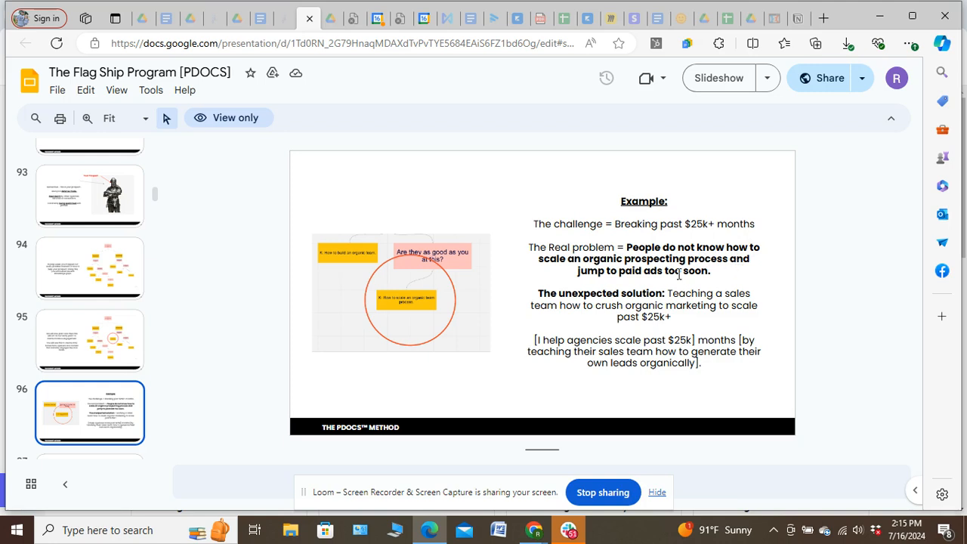
{"action": "mouse_move", "coordinate": [612, 287]}
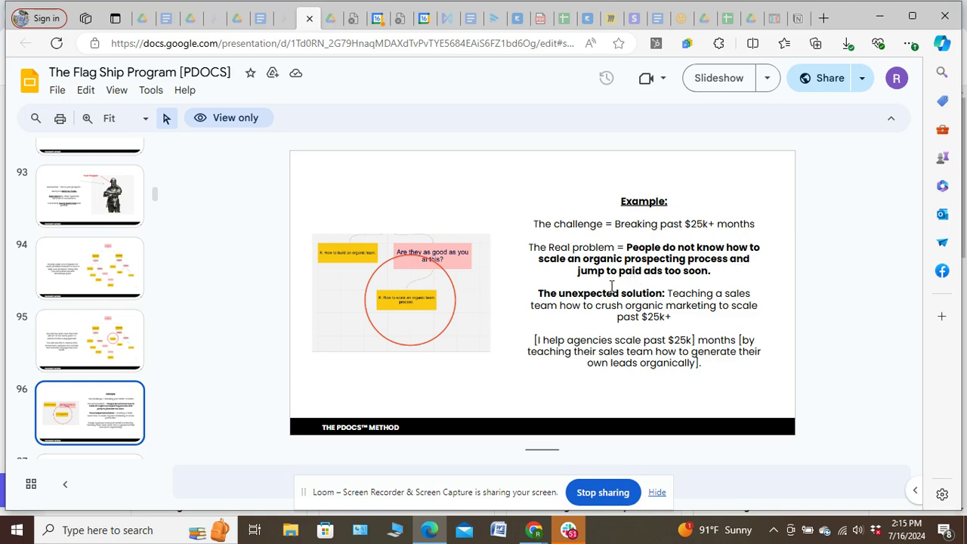
{"action": "mouse_move", "coordinate": [669, 294]}
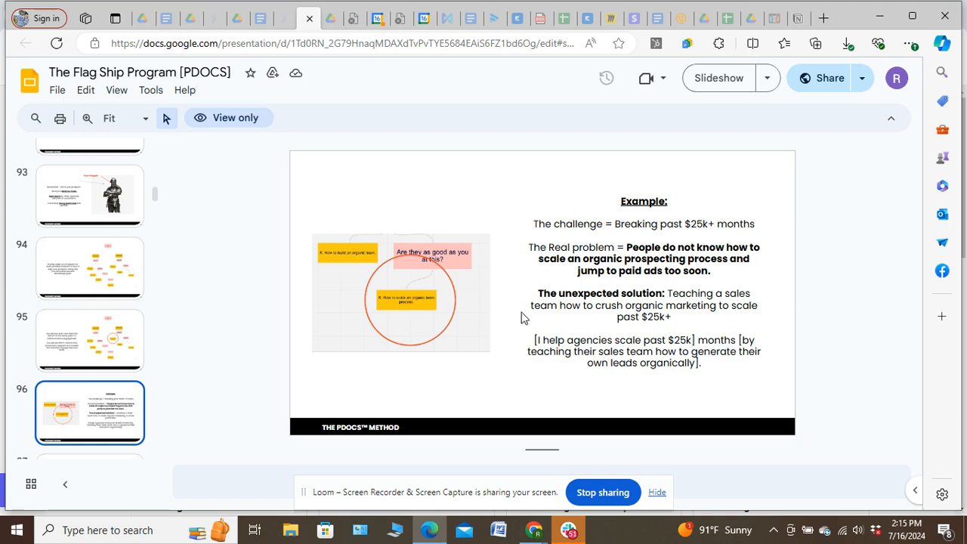
{"action": "mouse_move", "coordinate": [722, 306]}
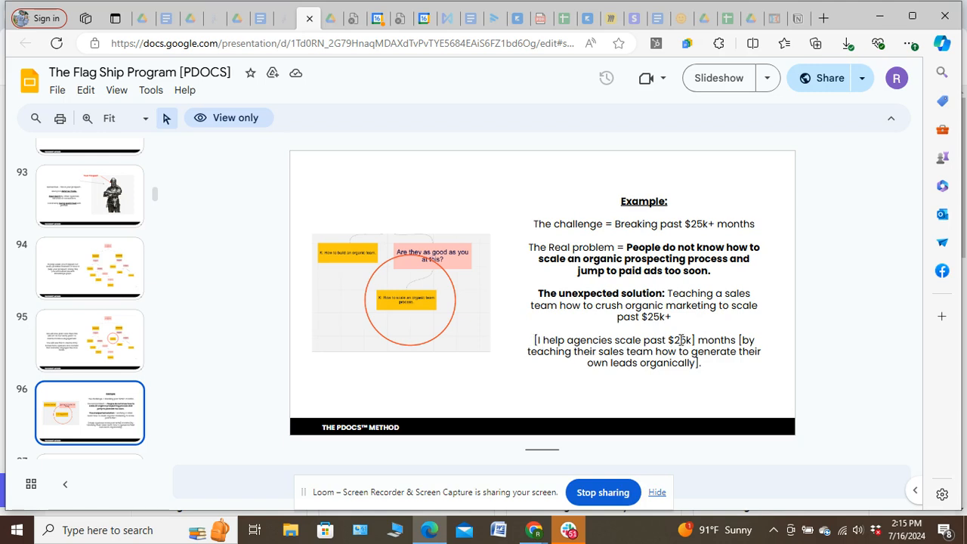
{"action": "mouse_move", "coordinate": [647, 355]}
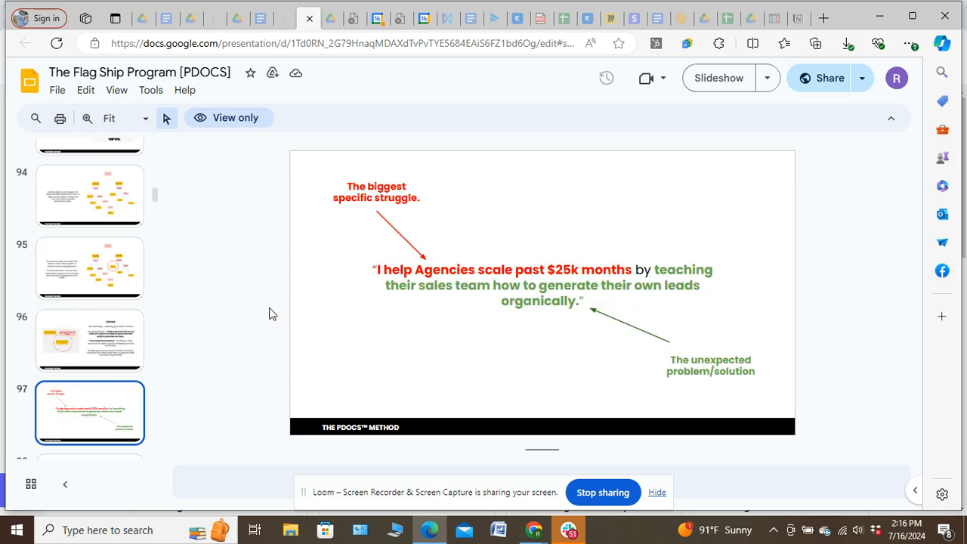
{"action": "mouse_move", "coordinate": [400, 257]}
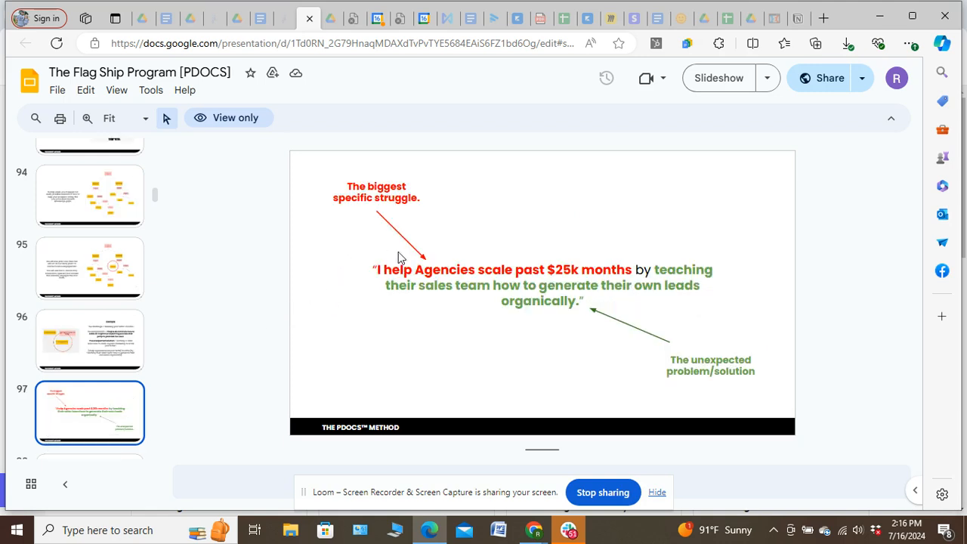
{"action": "mouse_move", "coordinate": [734, 377]}
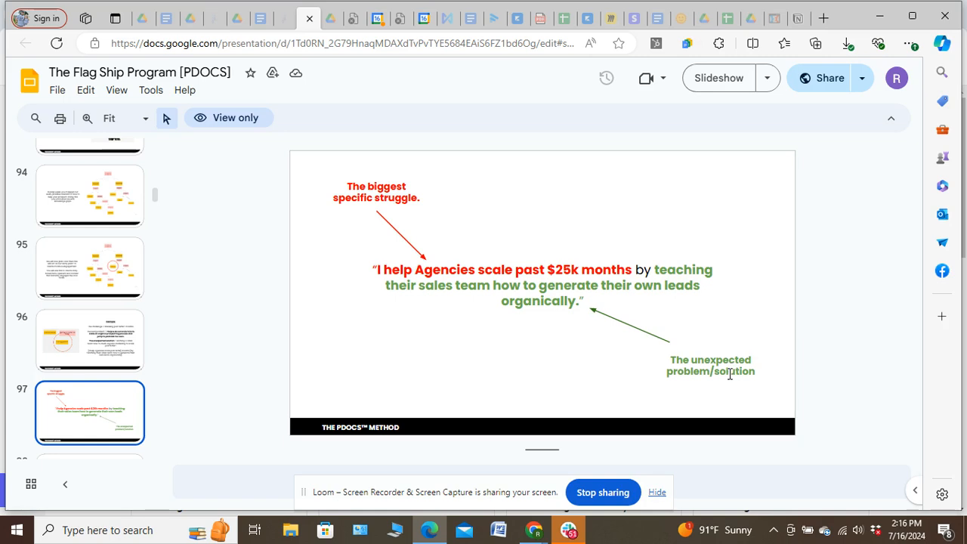
{"action": "mouse_move", "coordinate": [436, 254]}
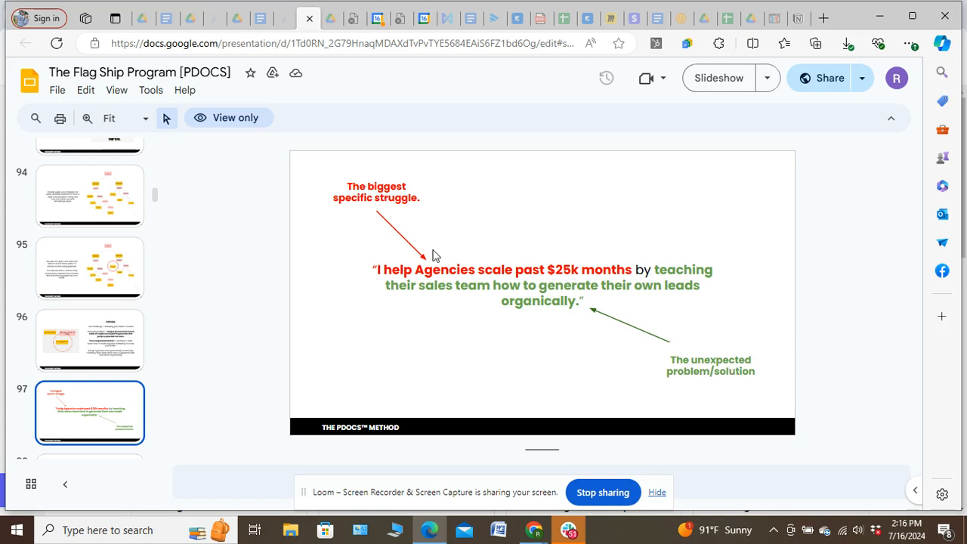
Show slide 98 about building content once the knowledge gap exists
{"action": "left_click", "coordinate": [89, 413]}
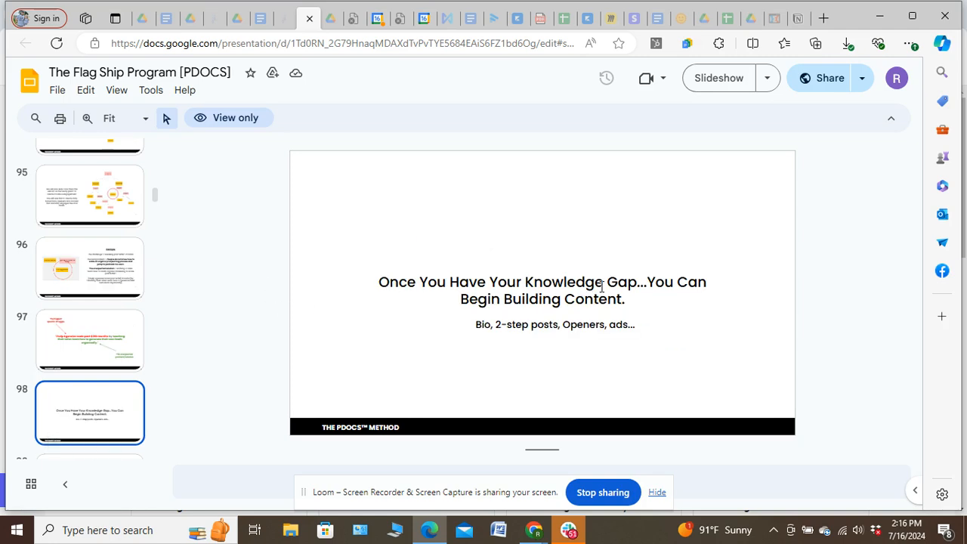
{"action": "mouse_move", "coordinate": [233, 289]}
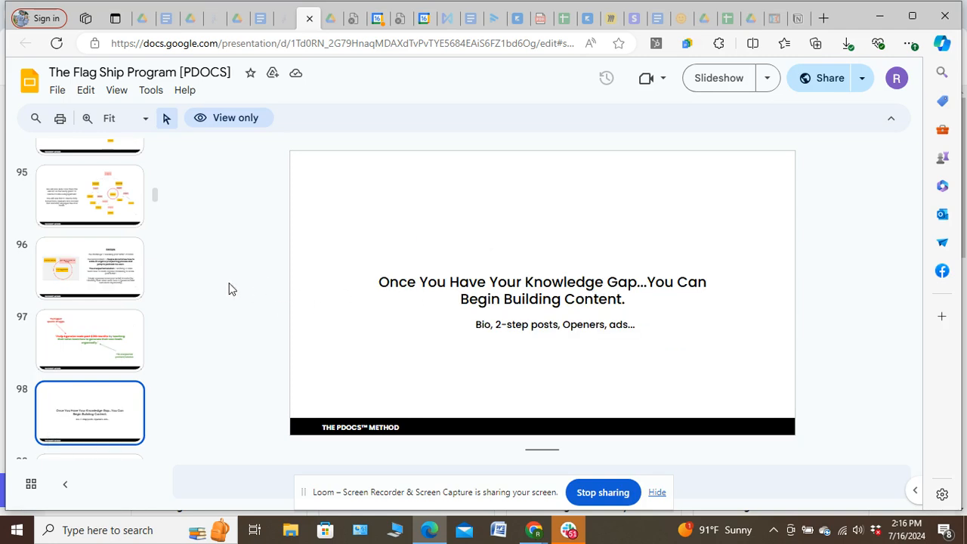
{"action": "mouse_move", "coordinate": [160, 219]}
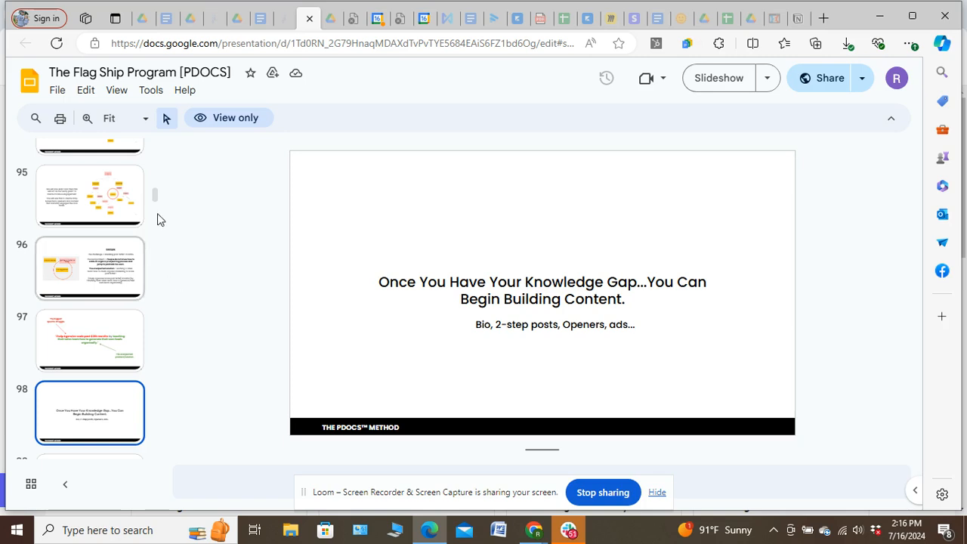
{"action": "mouse_move", "coordinate": [154, 196]}
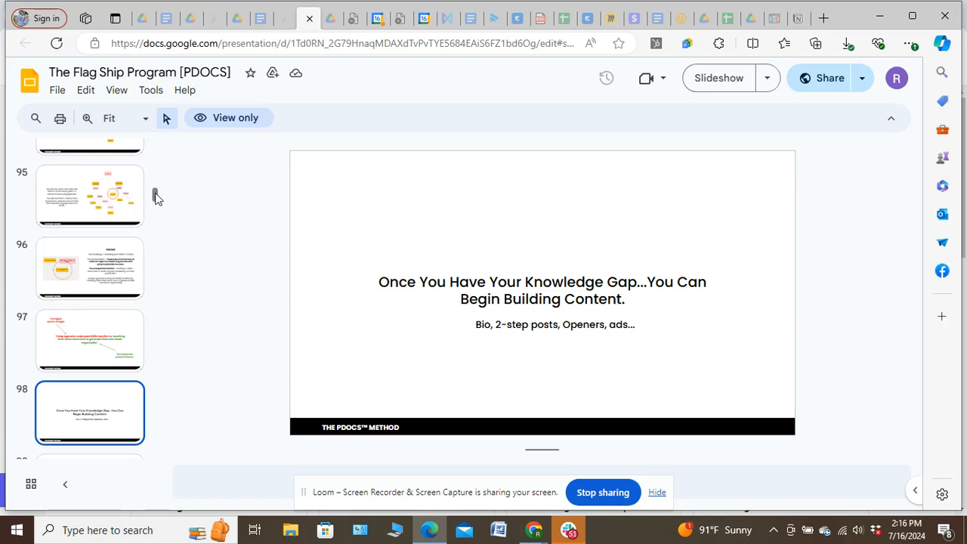
Jump ahead to slide 188, The EAACO Framework title slide
{"action": "scroll", "scroll_direction": "down", "scroll_amount": 3}
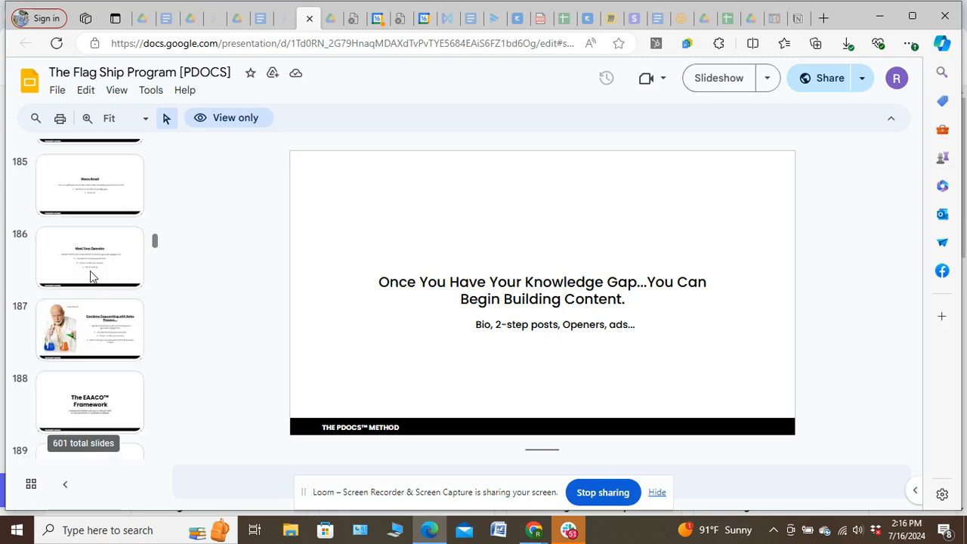
{"action": "mouse_move", "coordinate": [33, 286]}
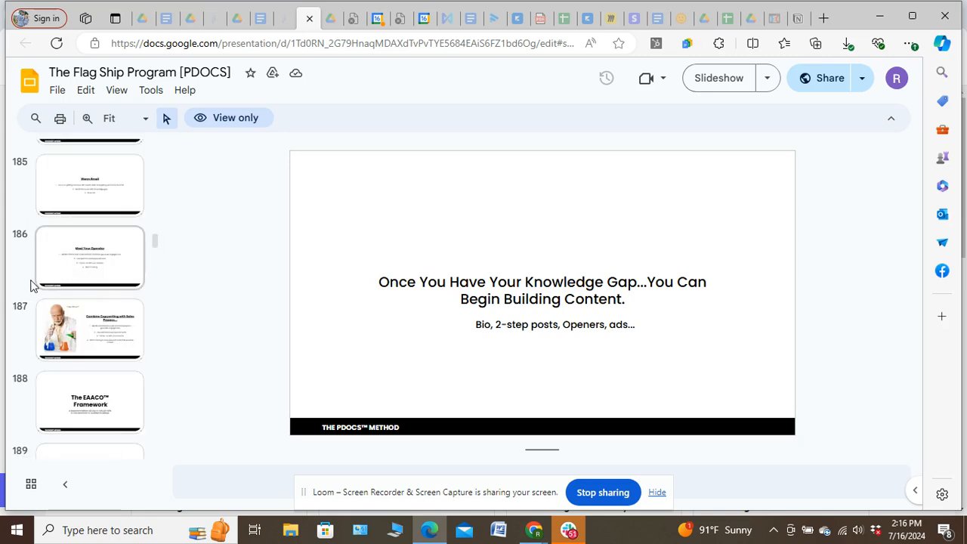
{"action": "left_click", "coordinate": [89, 402]}
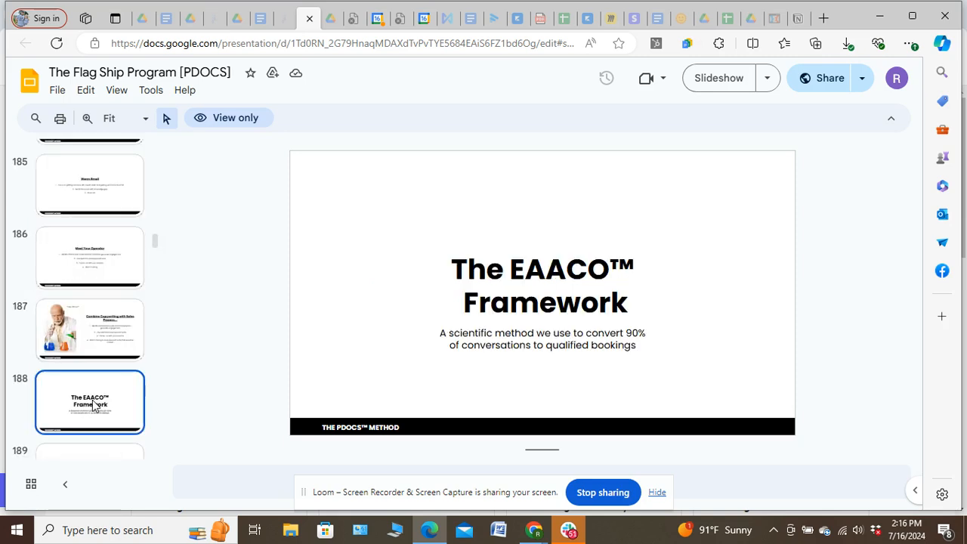
{"action": "mouse_move", "coordinate": [232, 323]}
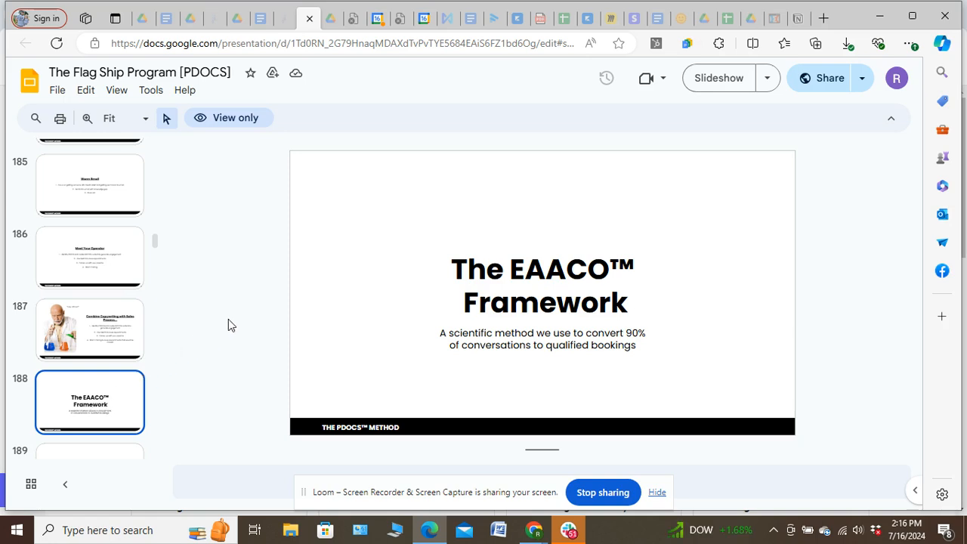
{"action": "mouse_move", "coordinate": [507, 298]}
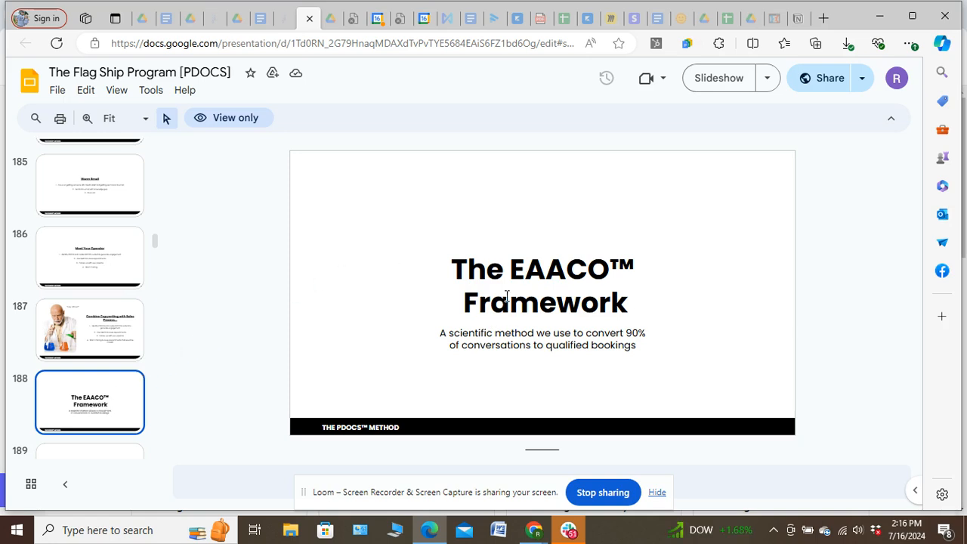
{"action": "mouse_move", "coordinate": [535, 265]}
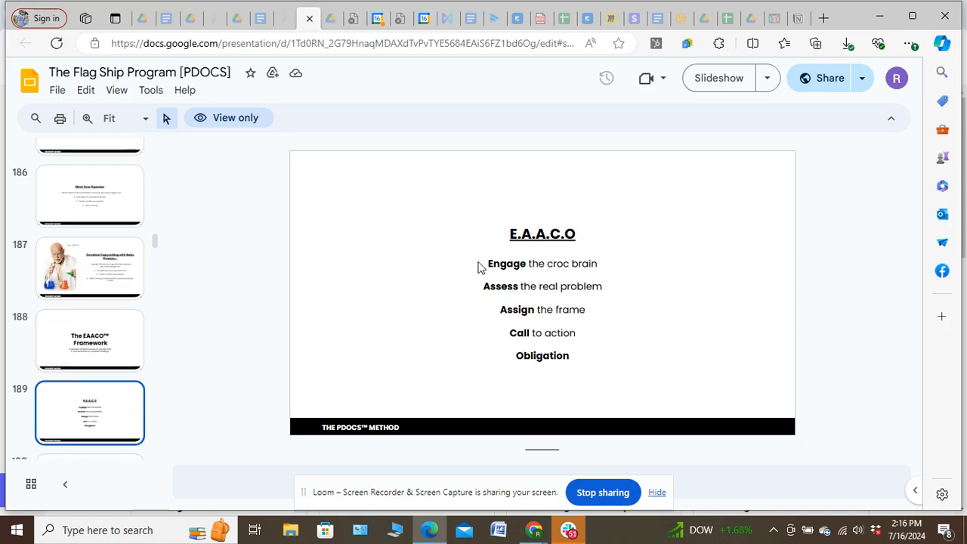
{"action": "mouse_move", "coordinate": [475, 287]}
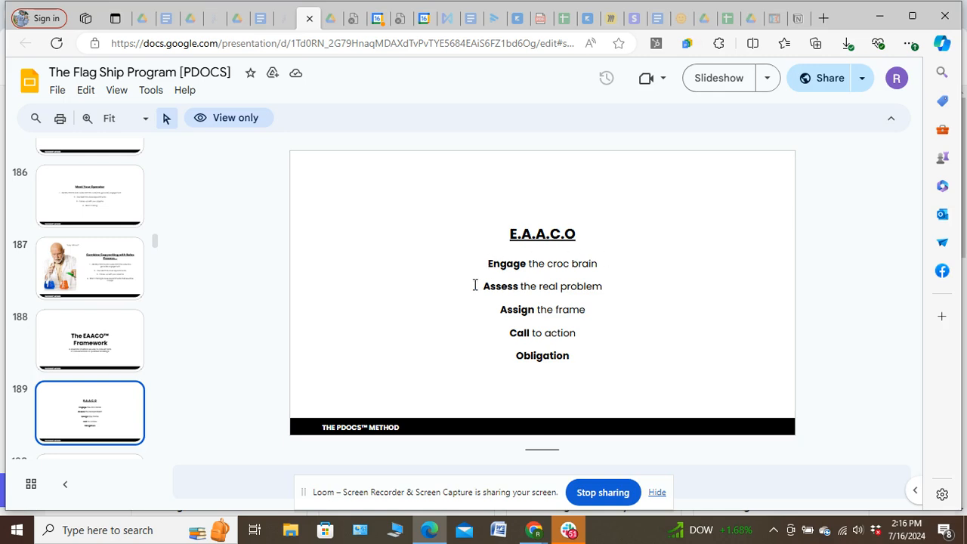
{"action": "mouse_move", "coordinate": [496, 308]}
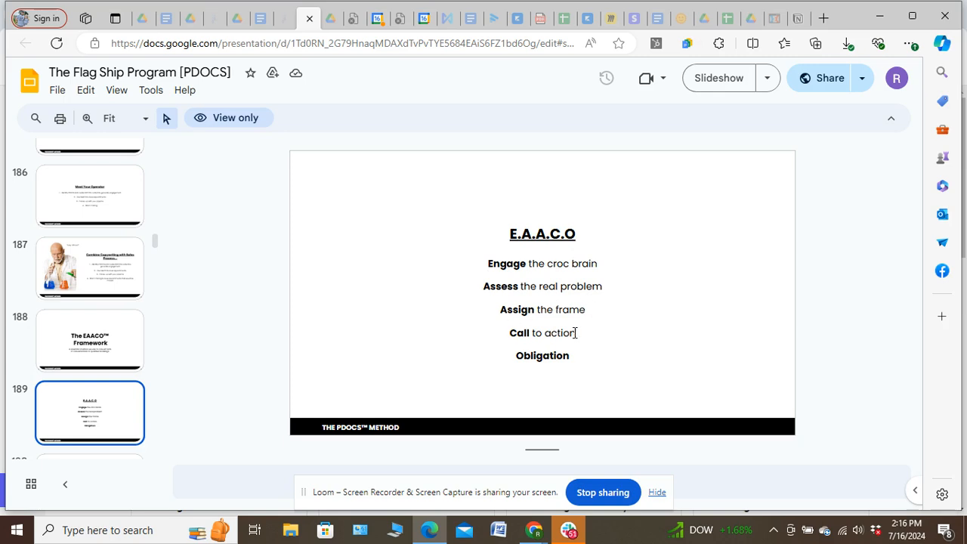
{"action": "mouse_move", "coordinate": [503, 336]}
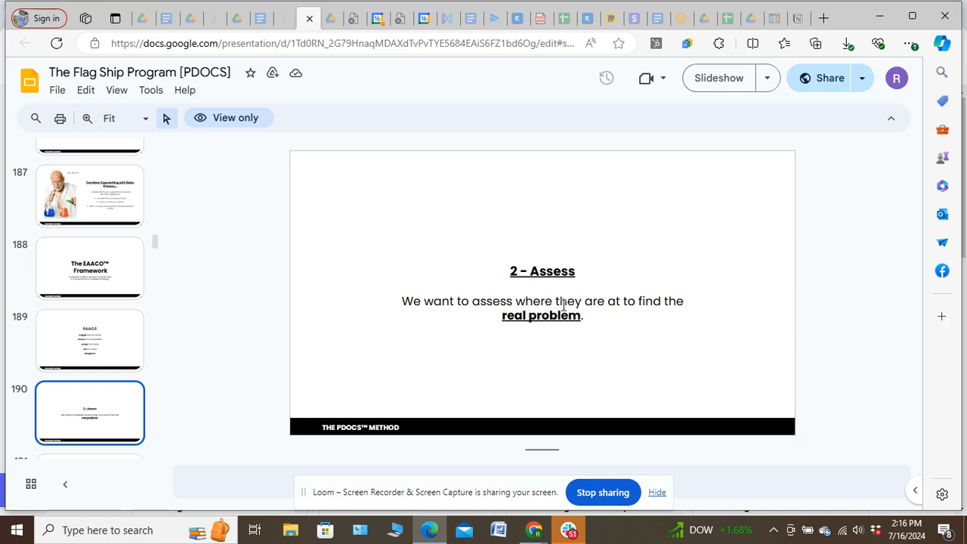
{"action": "mouse_move", "coordinate": [647, 305]}
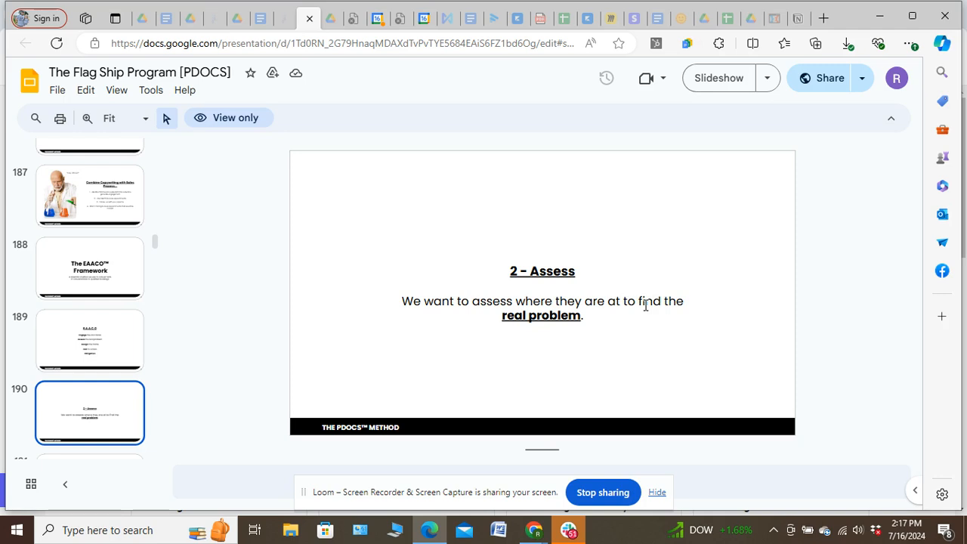
{"action": "mouse_move", "coordinate": [621, 308]}
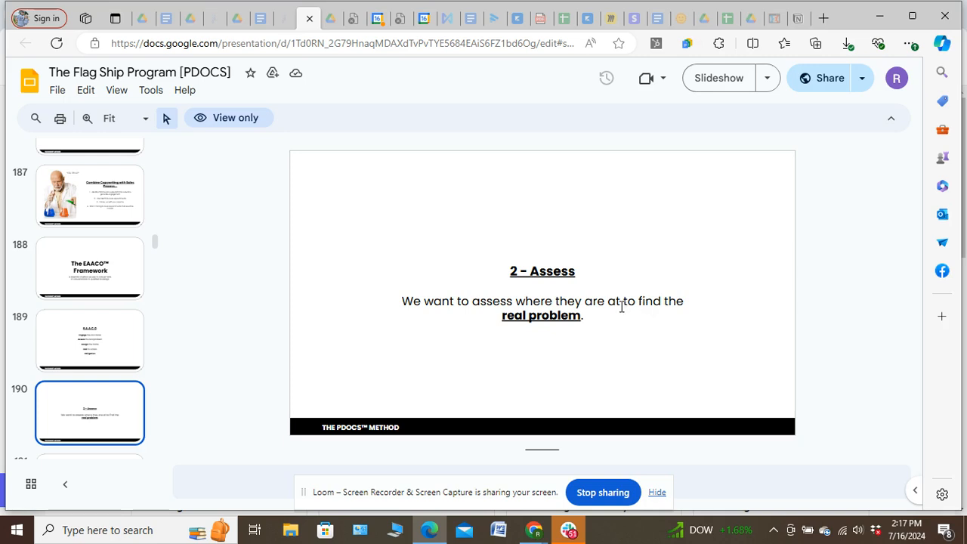
{"action": "mouse_move", "coordinate": [608, 310]}
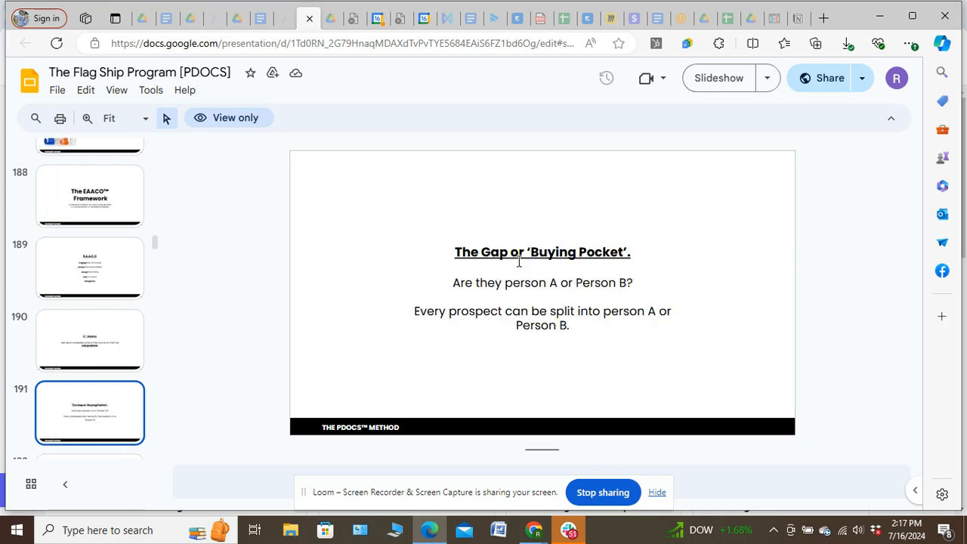
{"action": "mouse_move", "coordinate": [644, 282]}
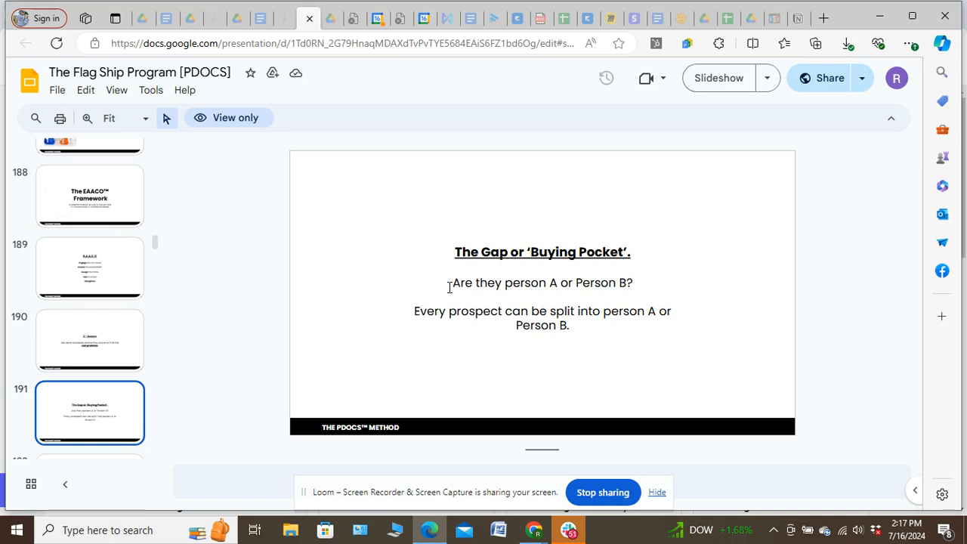
{"action": "mouse_move", "coordinate": [612, 293]}
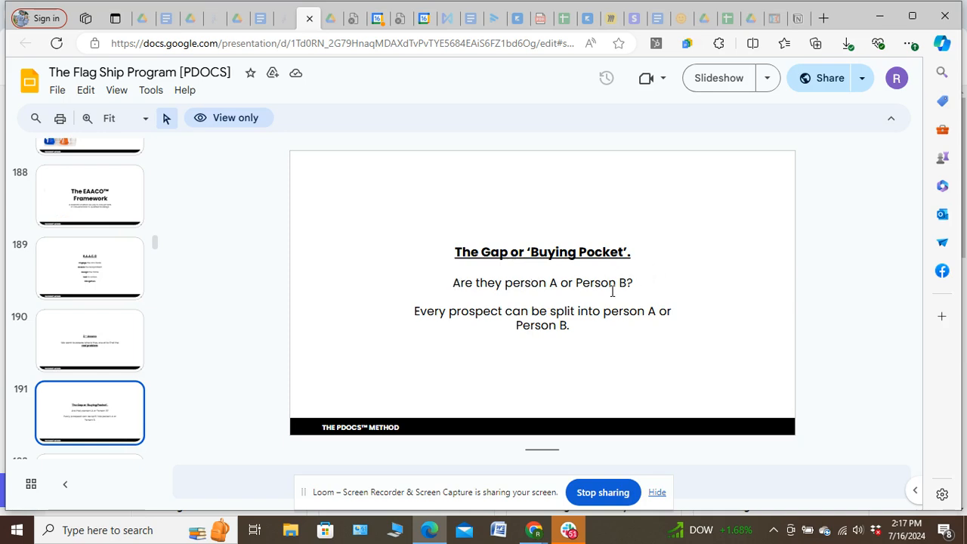
{"action": "mouse_move", "coordinate": [602, 310]}
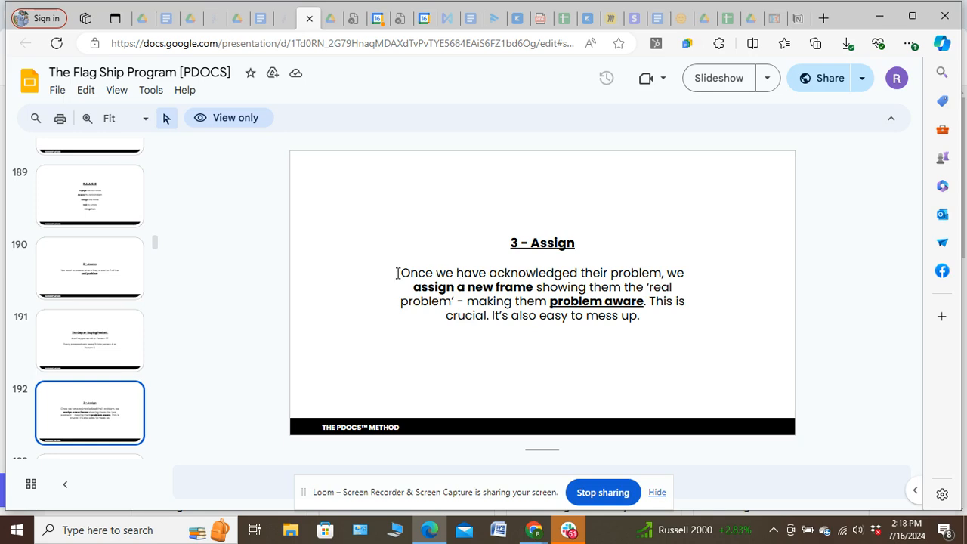
{"action": "mouse_move", "coordinate": [561, 289]}
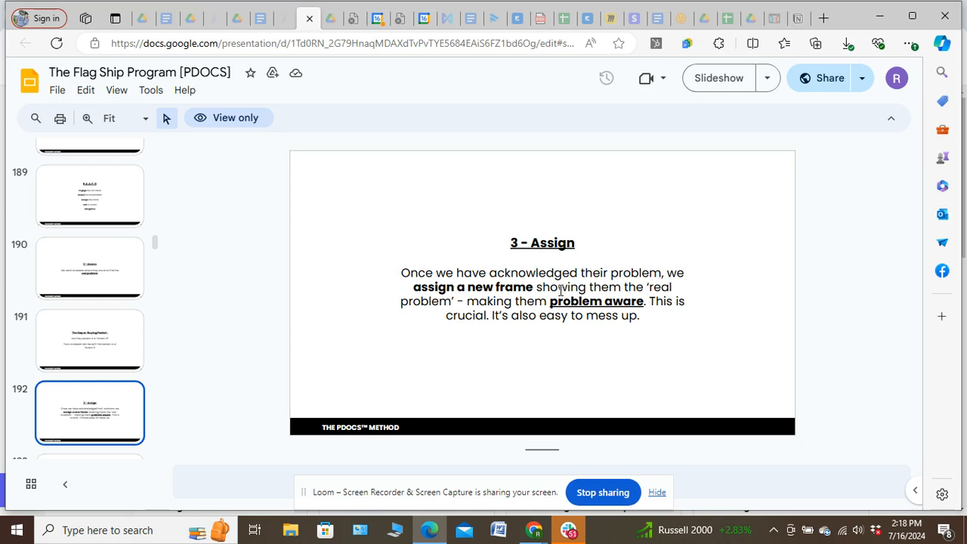
{"action": "mouse_move", "coordinate": [485, 287]}
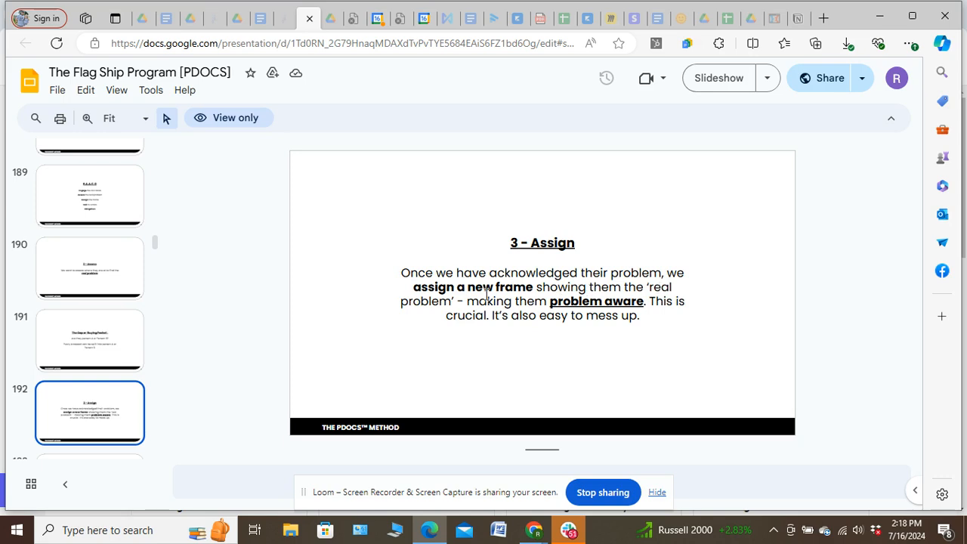
{"action": "mouse_move", "coordinate": [493, 302]}
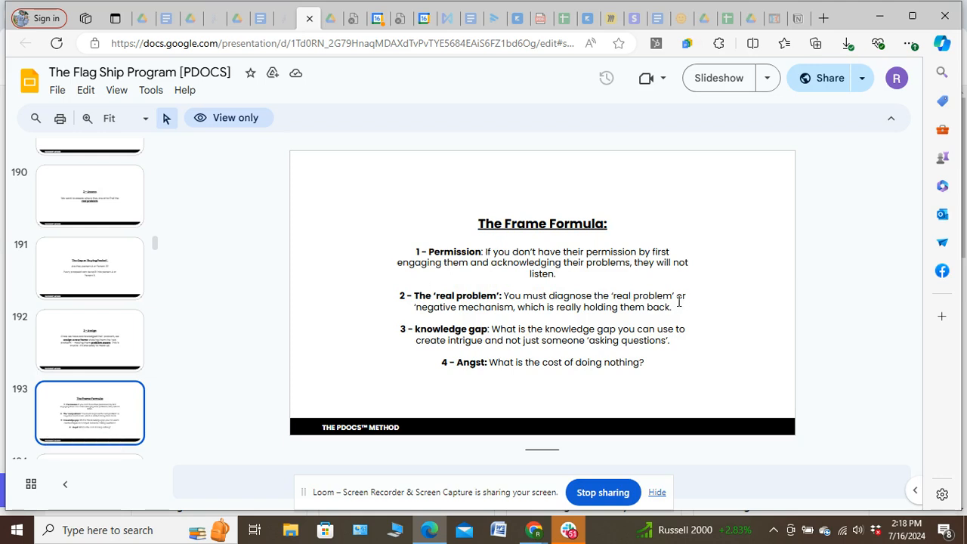
{"action": "mouse_move", "coordinate": [515, 278]}
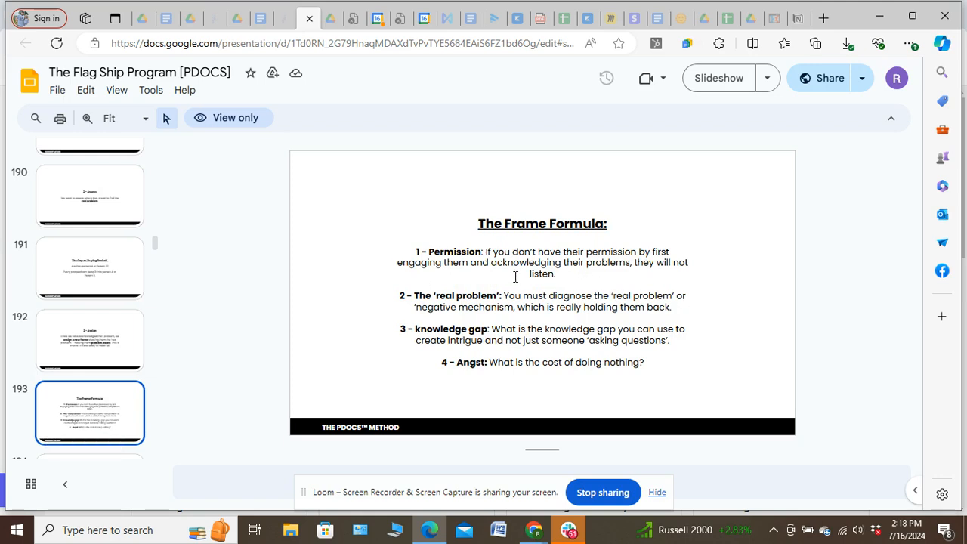
{"action": "mouse_move", "coordinate": [442, 266]}
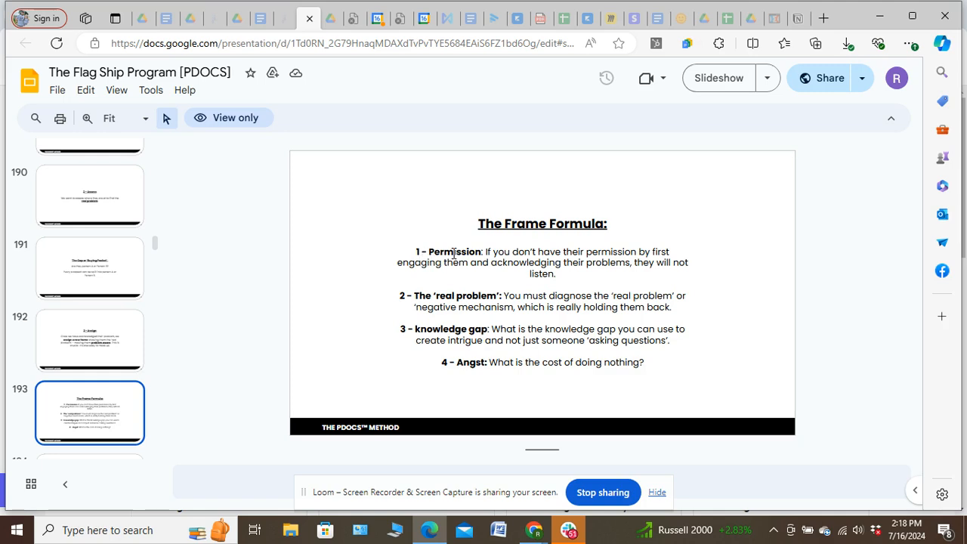
{"action": "mouse_move", "coordinate": [480, 266]}
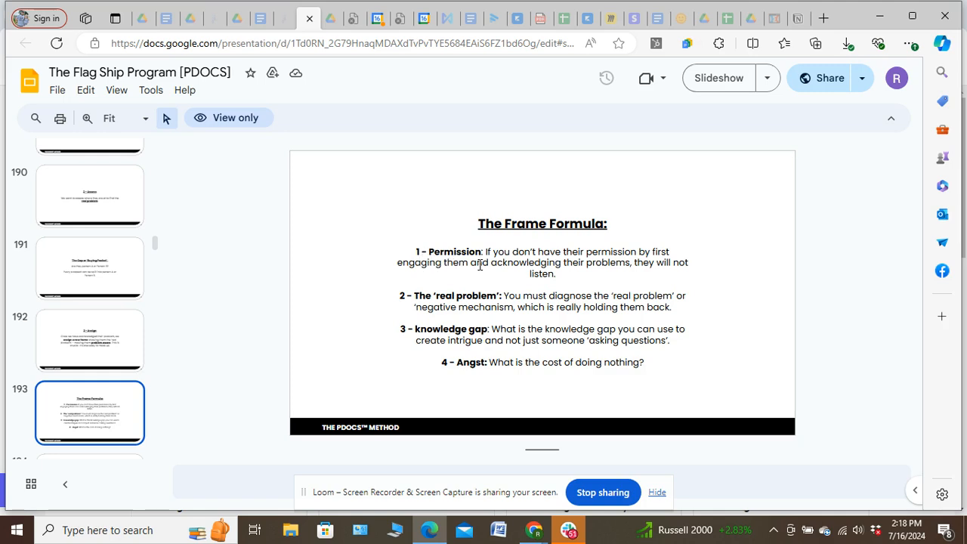
{"action": "mouse_move", "coordinate": [571, 264]}
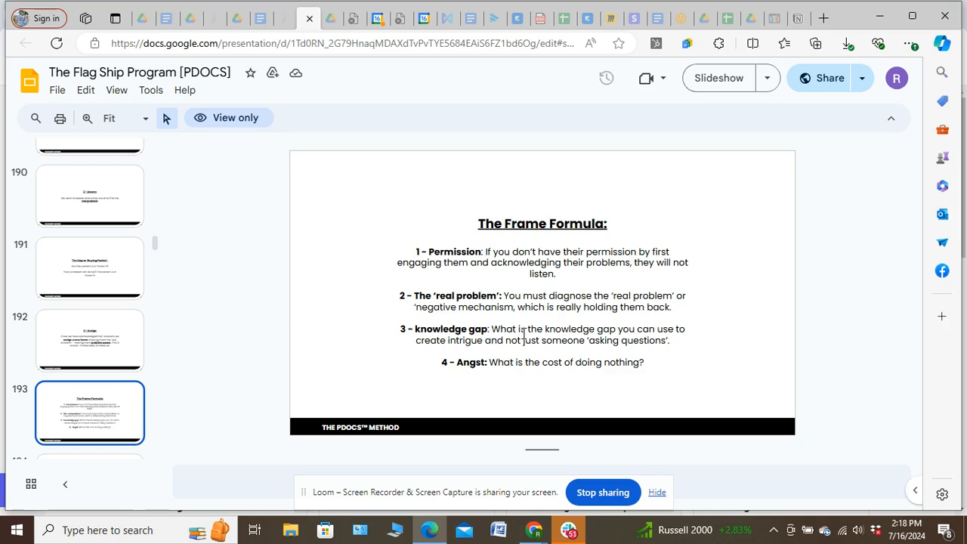
{"action": "mouse_move", "coordinate": [465, 345]}
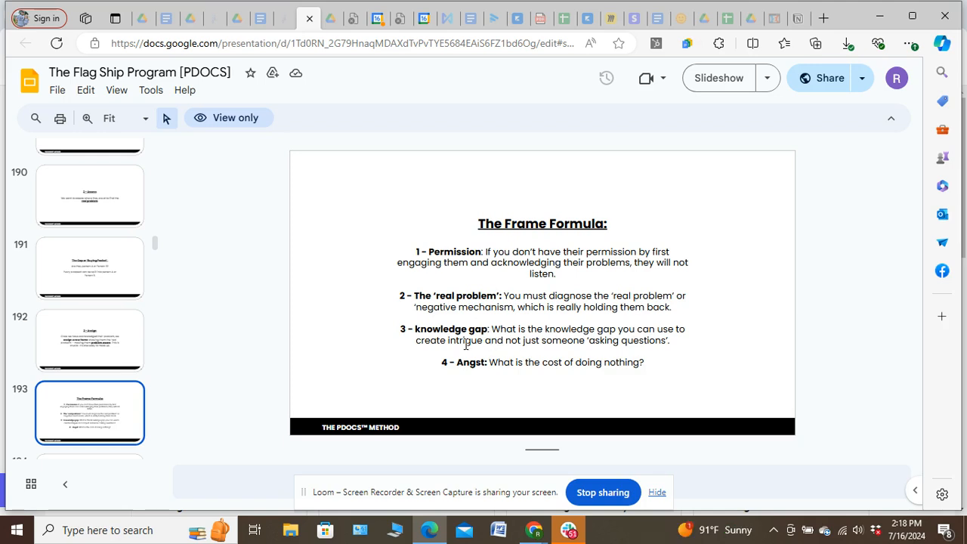
{"action": "mouse_move", "coordinate": [580, 348]}
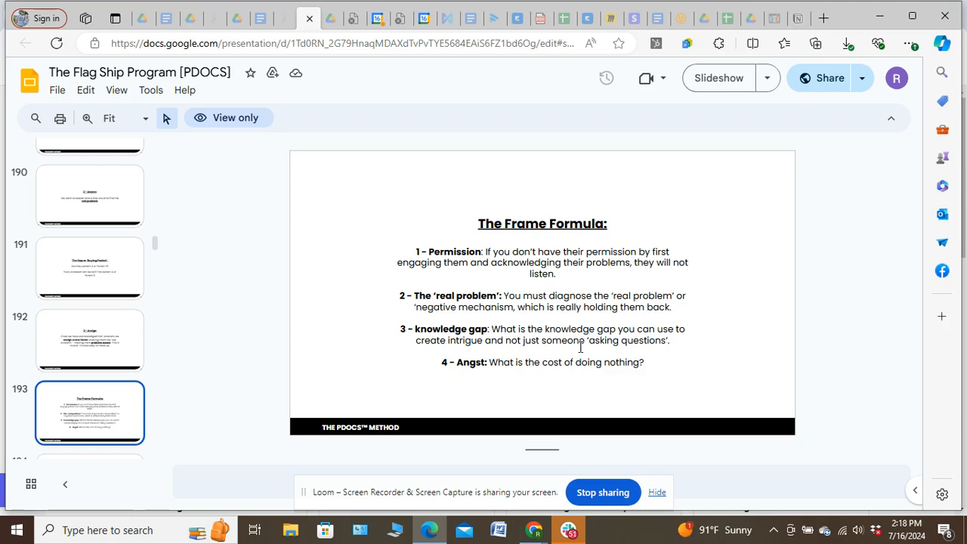
{"action": "mouse_move", "coordinate": [671, 343]}
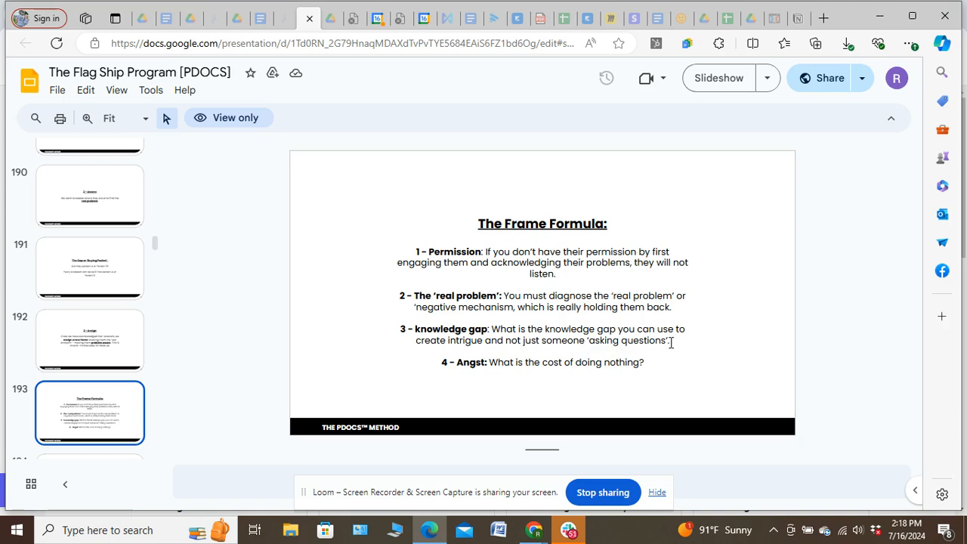
{"action": "mouse_move", "coordinate": [661, 342]}
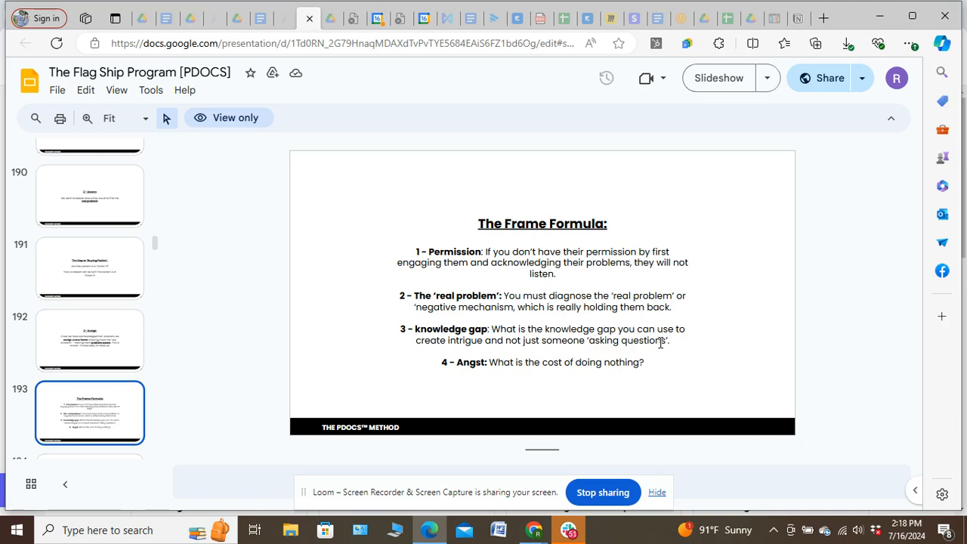
{"action": "mouse_move", "coordinate": [605, 351]}
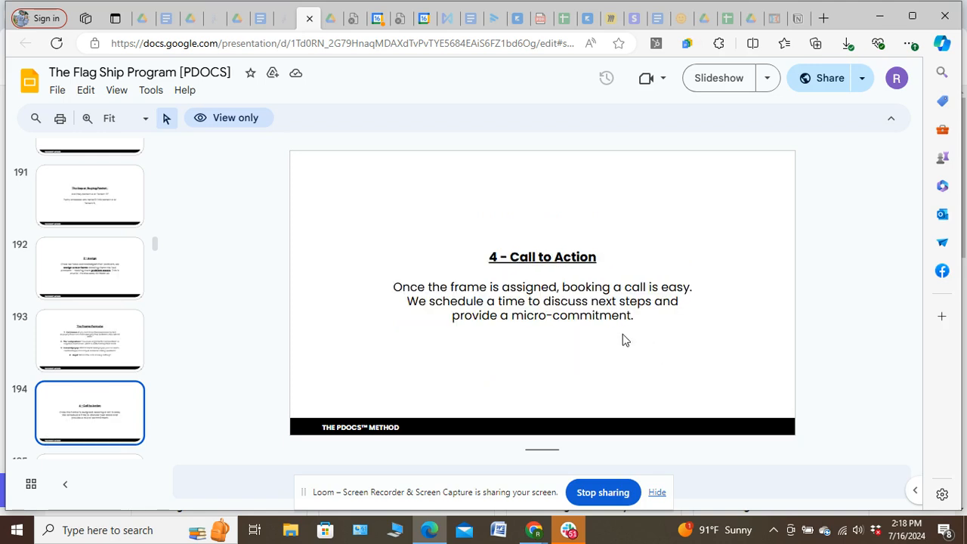
{"action": "mouse_move", "coordinate": [387, 294]}
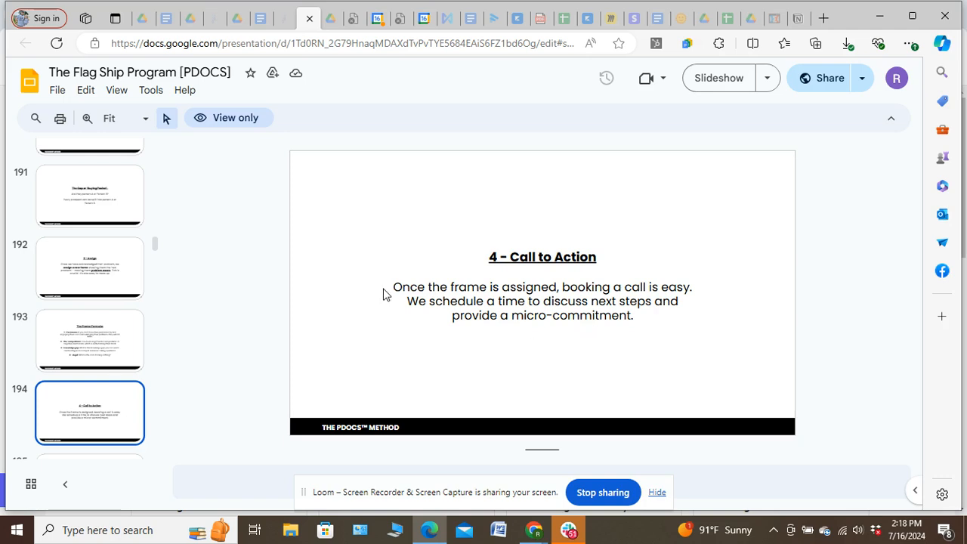
{"action": "mouse_move", "coordinate": [665, 287]}
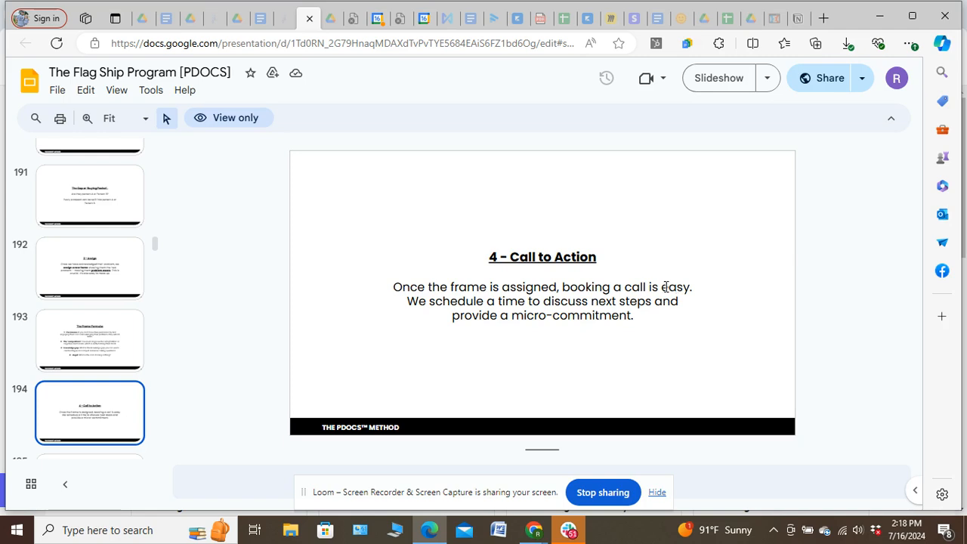
{"action": "mouse_move", "coordinate": [574, 305]}
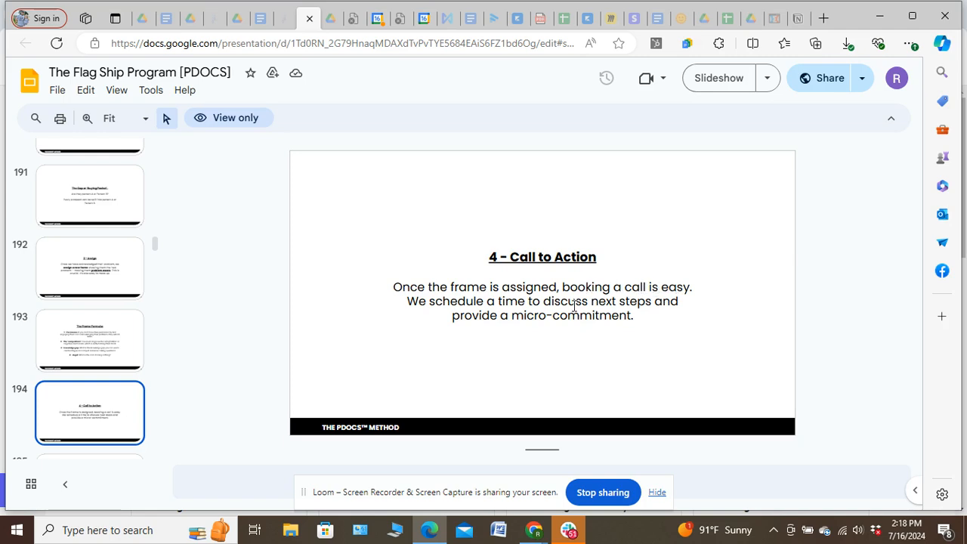
Show slide 196 noting EAACO applies across Facebook, LinkedIn, Instagram and Reddit
{"action": "left_click", "coordinate": [89, 414]}
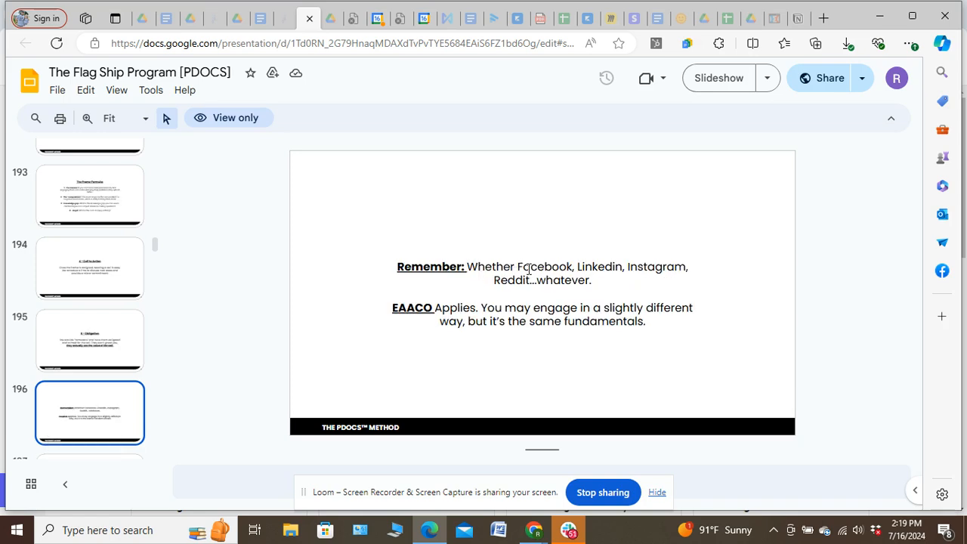
{"action": "mouse_move", "coordinate": [580, 279]}
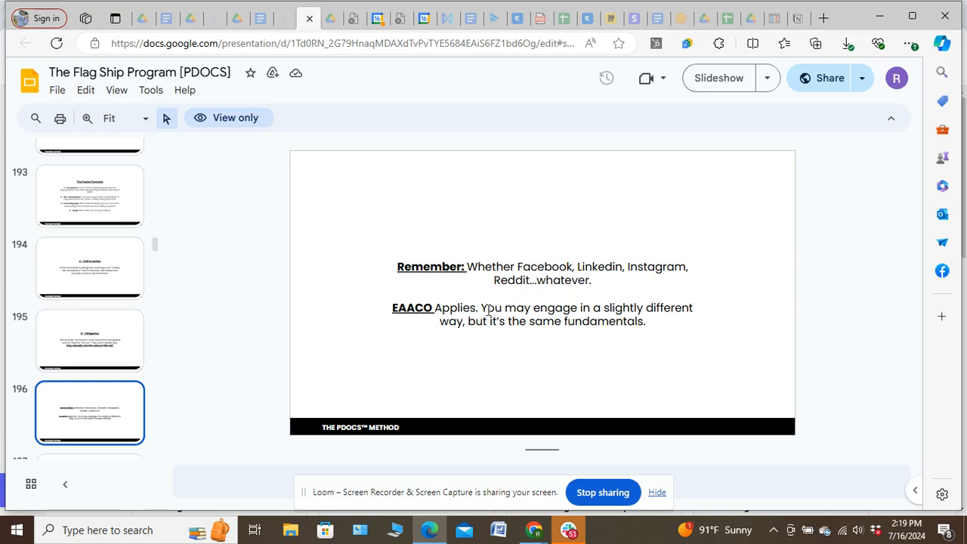
{"action": "mouse_move", "coordinate": [677, 310]}
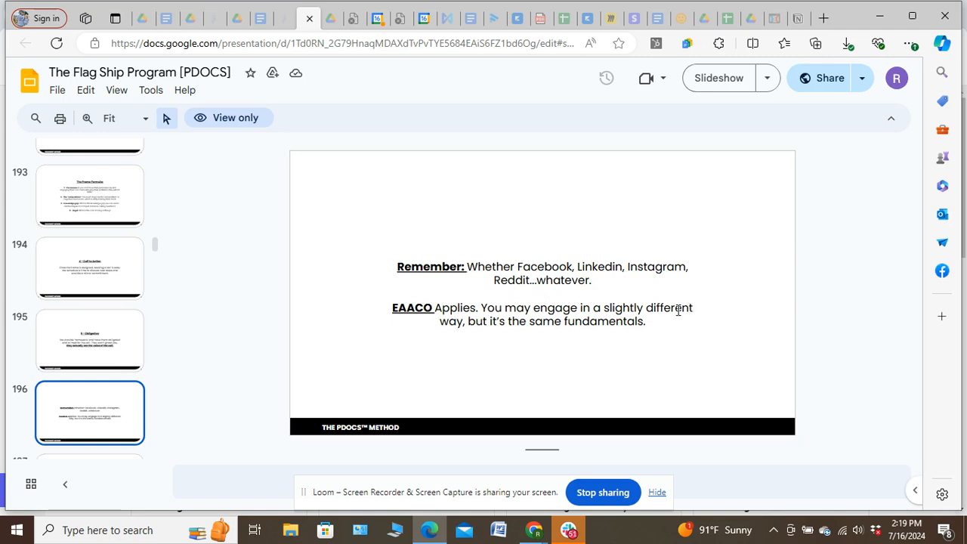
{"action": "mouse_move", "coordinate": [617, 320]}
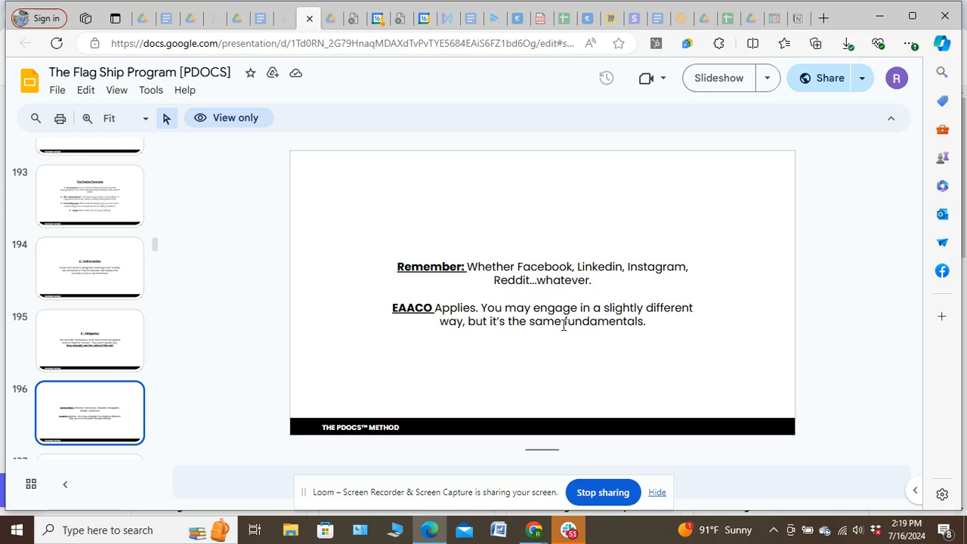
{"action": "mouse_move", "coordinate": [582, 281]}
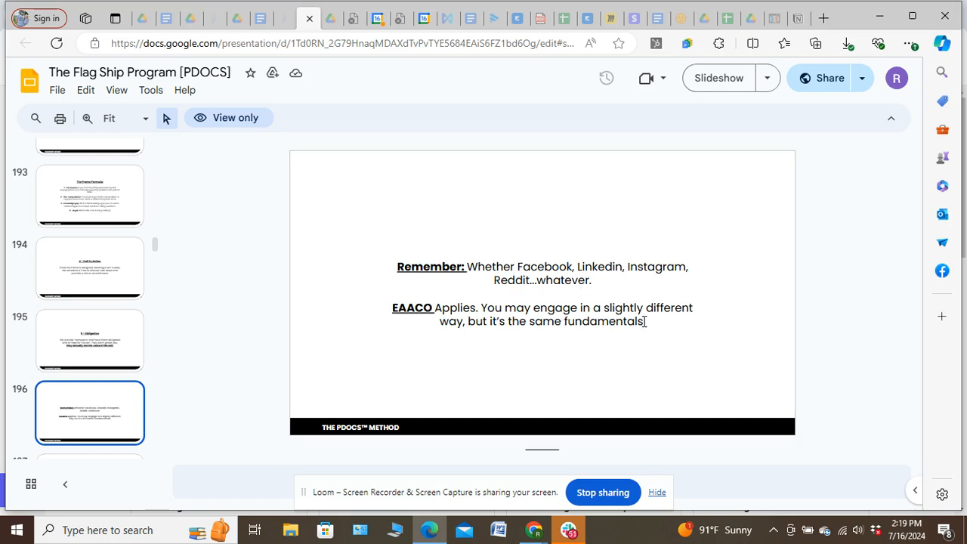
{"action": "mouse_move", "coordinate": [580, 321]}
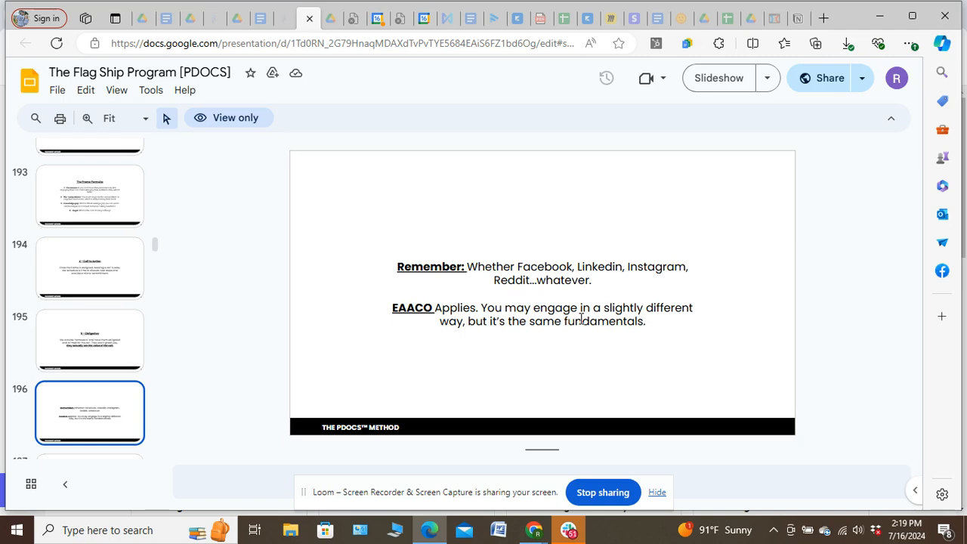
{"action": "mouse_move", "coordinate": [384, 316]}
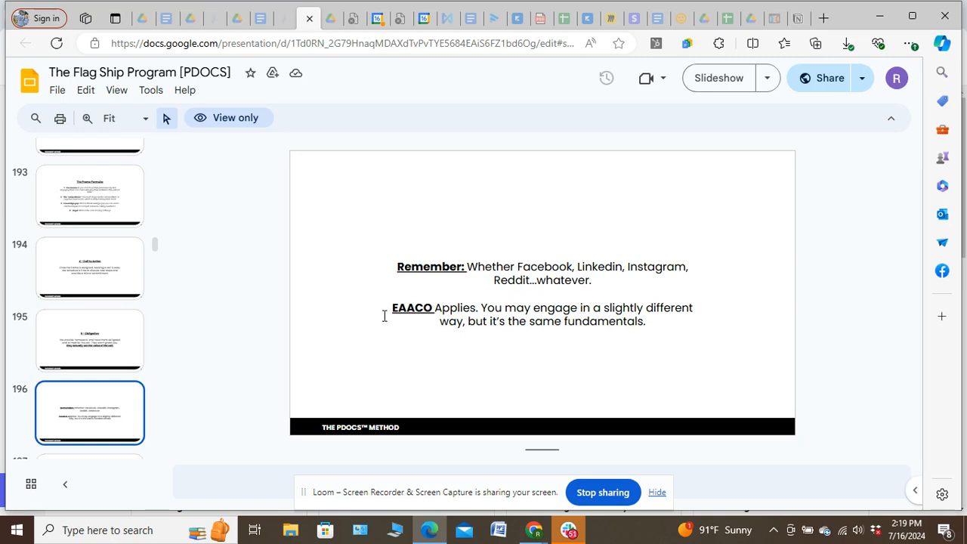
{"action": "mouse_move", "coordinate": [157, 254]}
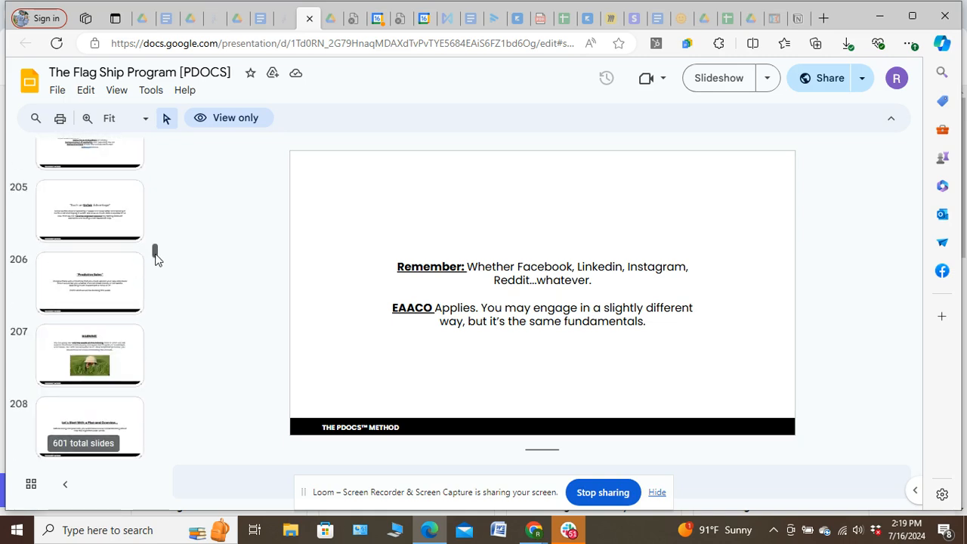
Step through slides 218 and 221 to land on slide 220, the testing-phase flowchart
{"action": "scroll", "scroll_direction": "down", "scroll_amount": 3}
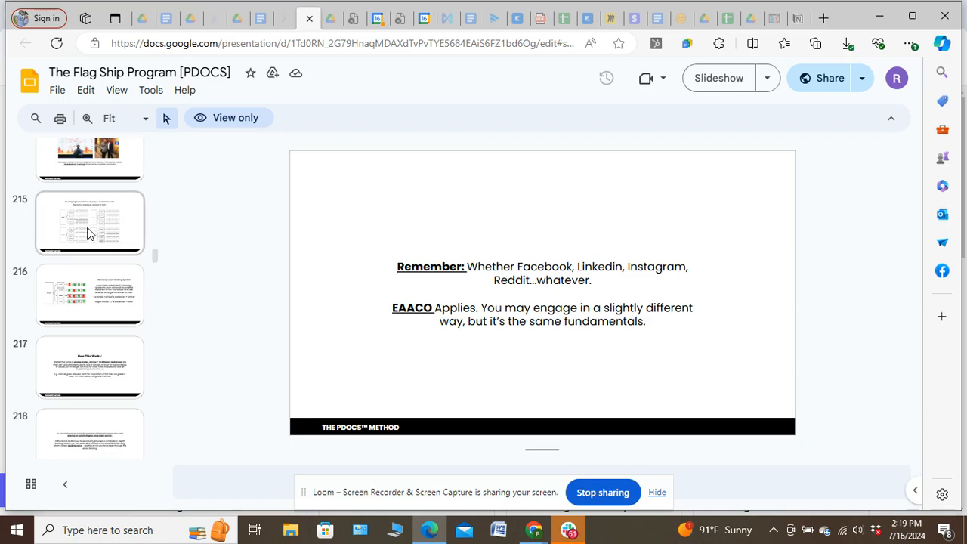
{"action": "left_click", "coordinate": [89, 295]}
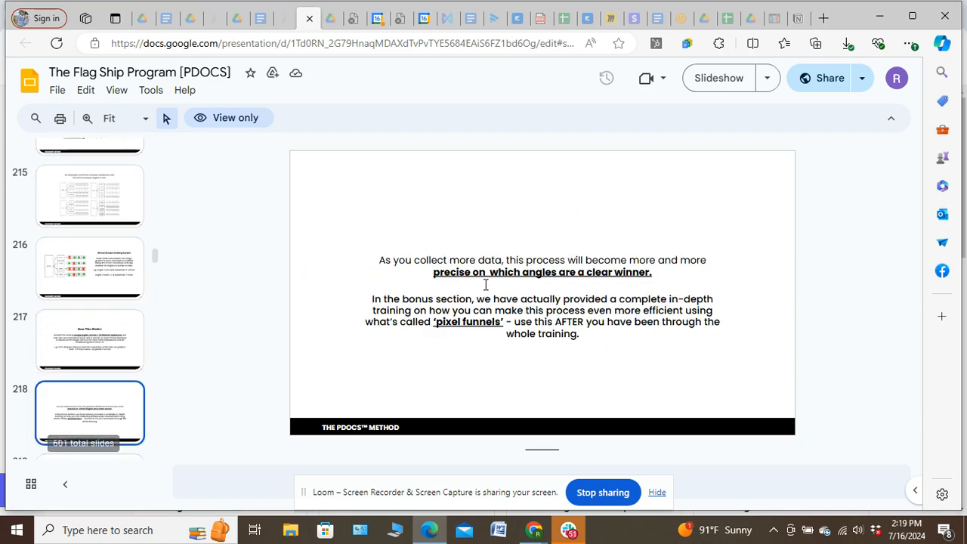
{"action": "left_click", "coordinate": [89, 341]}
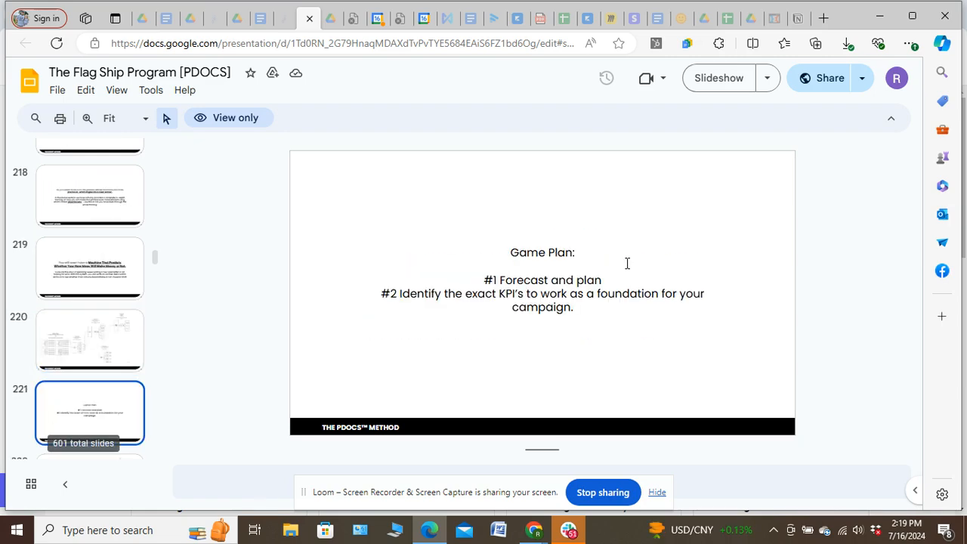
{"action": "left_click", "coordinate": [90, 342]}
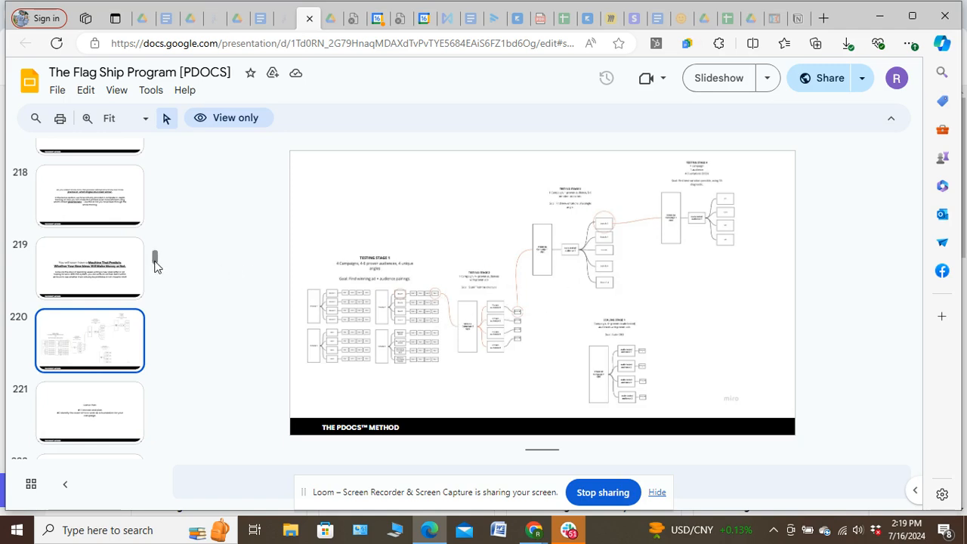
Scroll the filmstrip far down and show slide 321, Module #1: Research, Part 2 – Sophistication Level
{"action": "scroll", "scroll_direction": "down", "scroll_amount": 3}
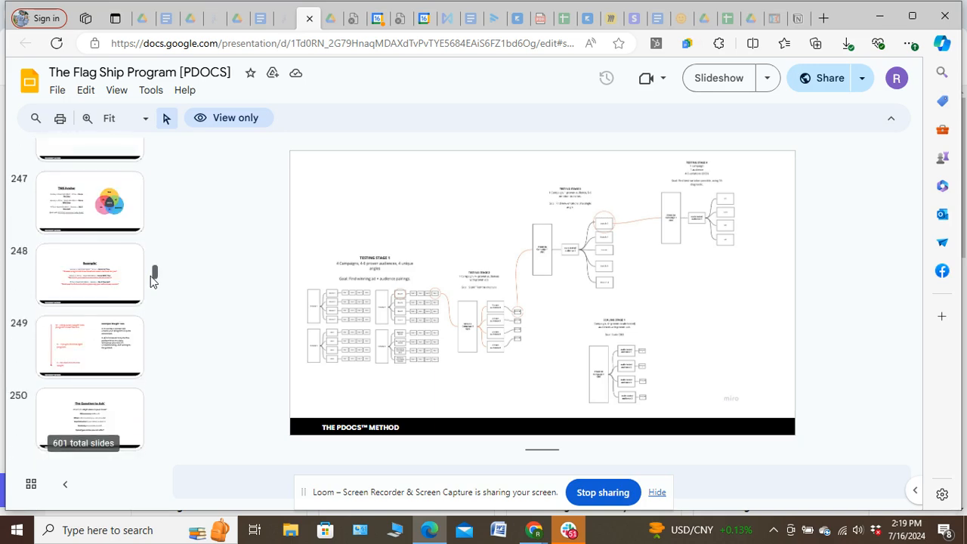
{"action": "scroll", "scroll_direction": "down", "scroll_amount": 3}
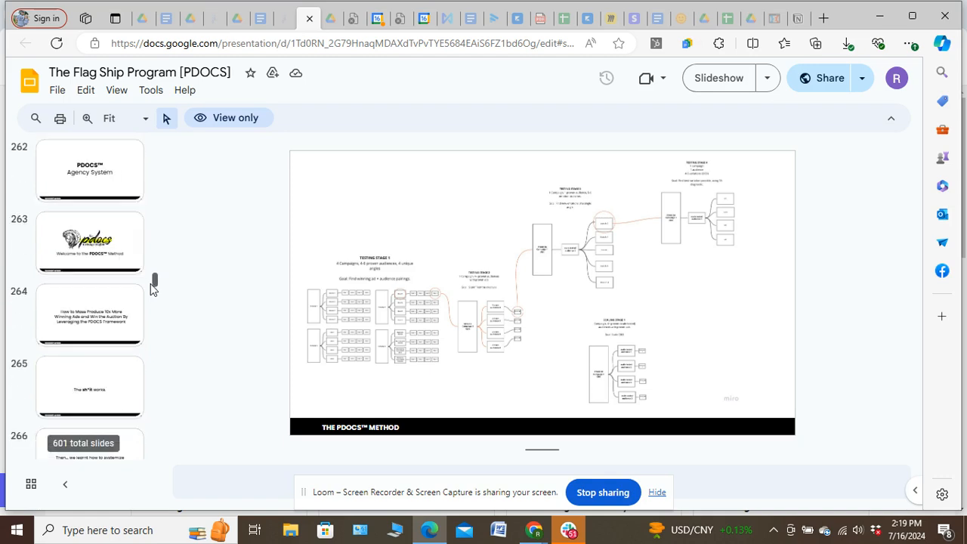
{"action": "scroll", "scroll_direction": "down", "scroll_amount": 3}
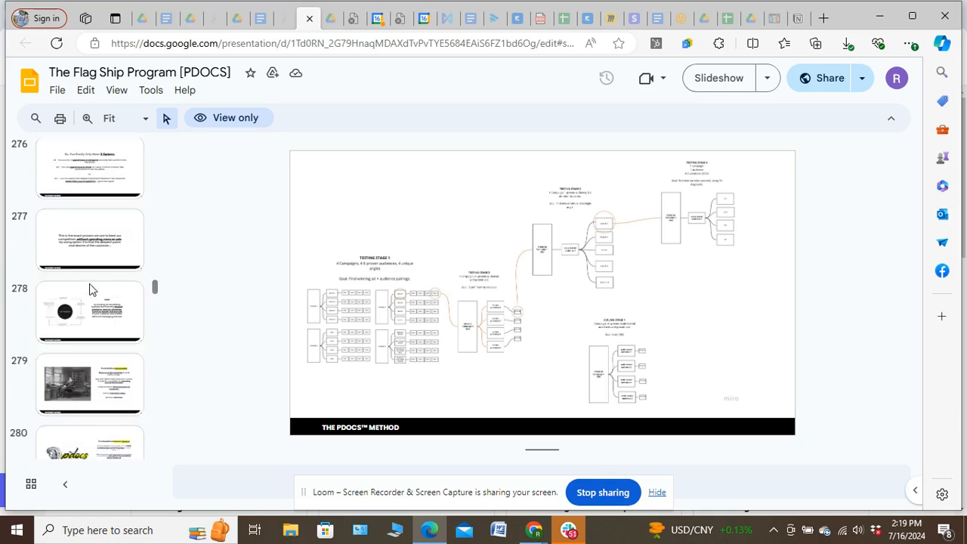
{"action": "scroll", "scroll_direction": "down", "scroll_amount": 3}
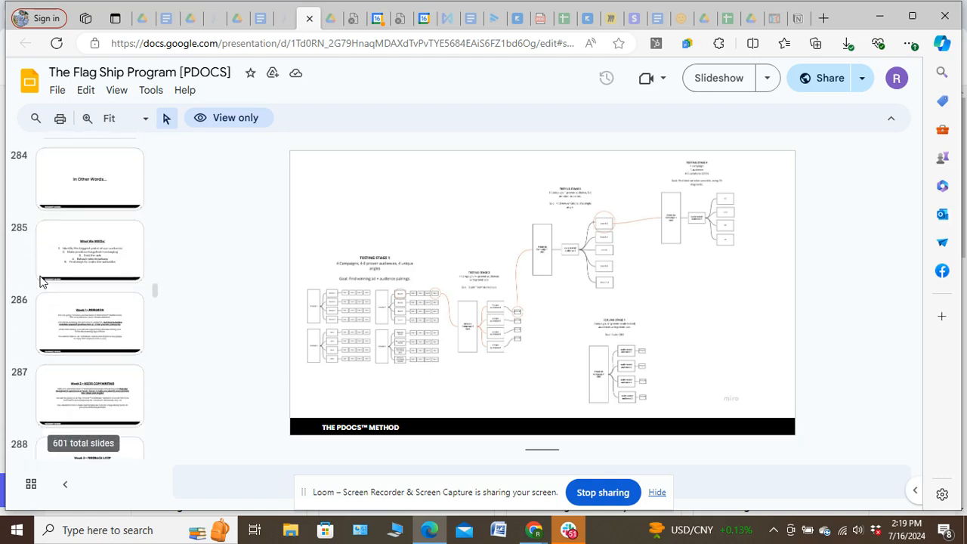
{"action": "scroll", "scroll_direction": "down", "scroll_amount": 3}
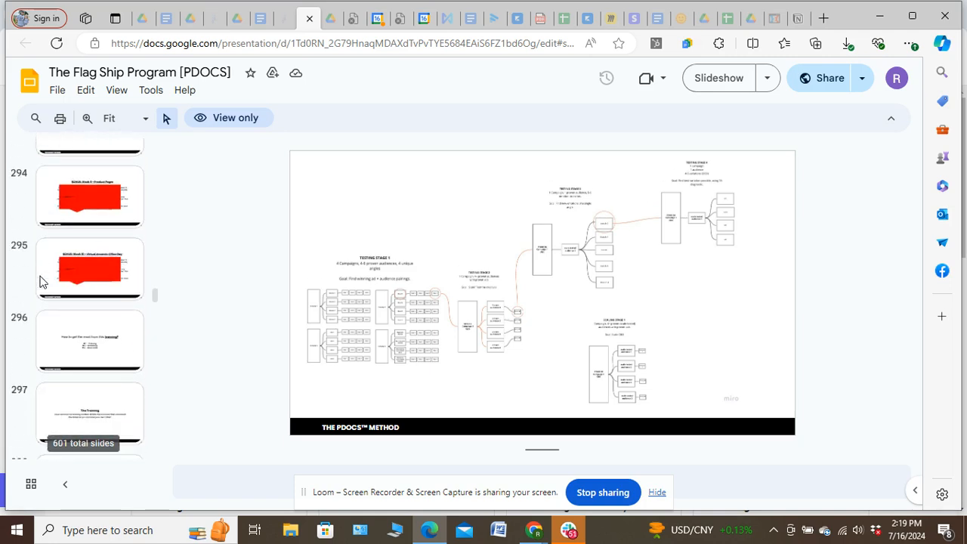
{"action": "scroll", "scroll_direction": "down", "scroll_amount": 3}
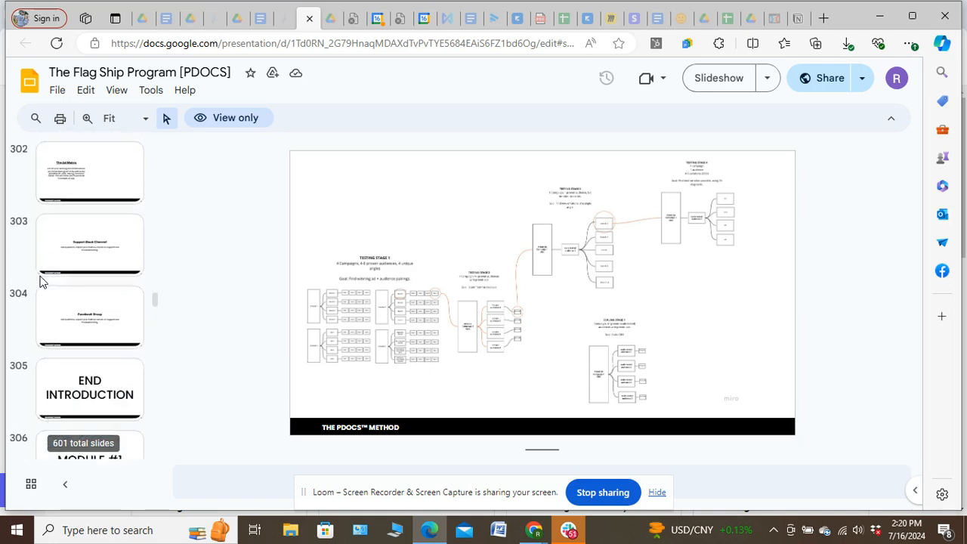
{"action": "scroll", "scroll_direction": "down", "scroll_amount": 3}
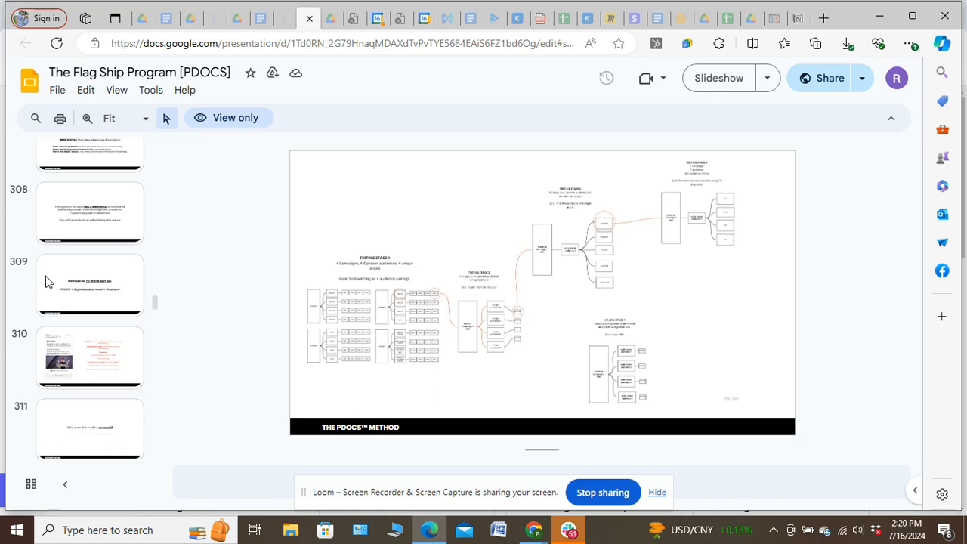
{"action": "mouse_move", "coordinate": [98, 290]}
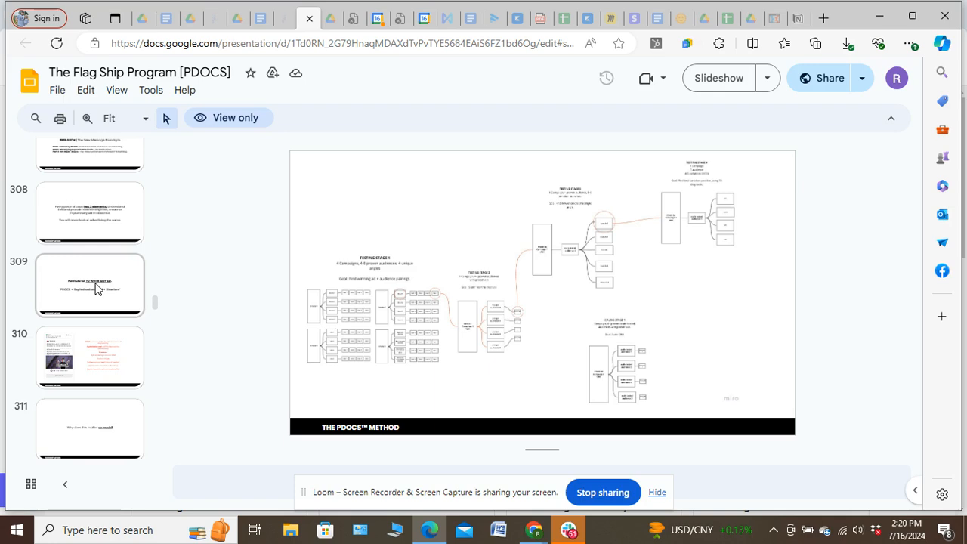
{"action": "mouse_move", "coordinate": [87, 294]}
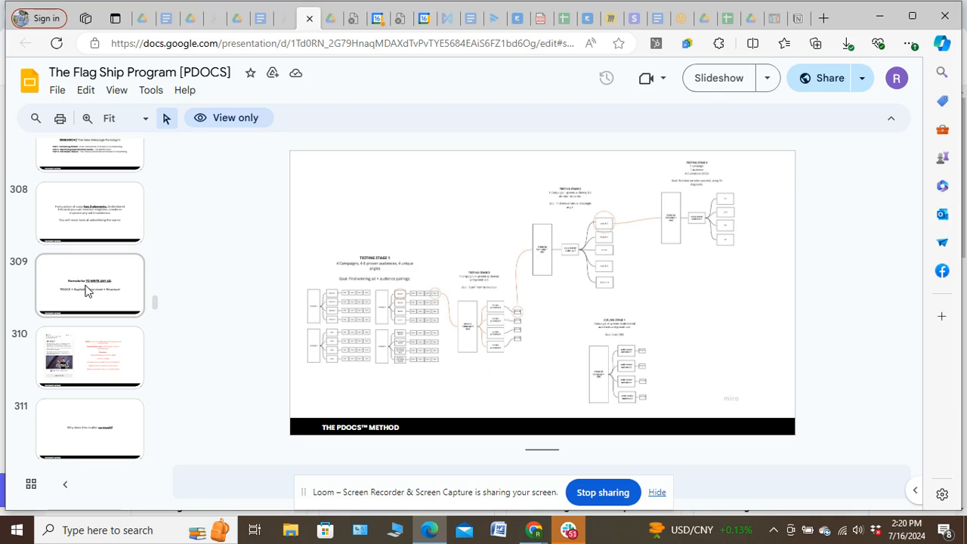
{"action": "scroll", "scroll_direction": "down", "scroll_amount": 3}
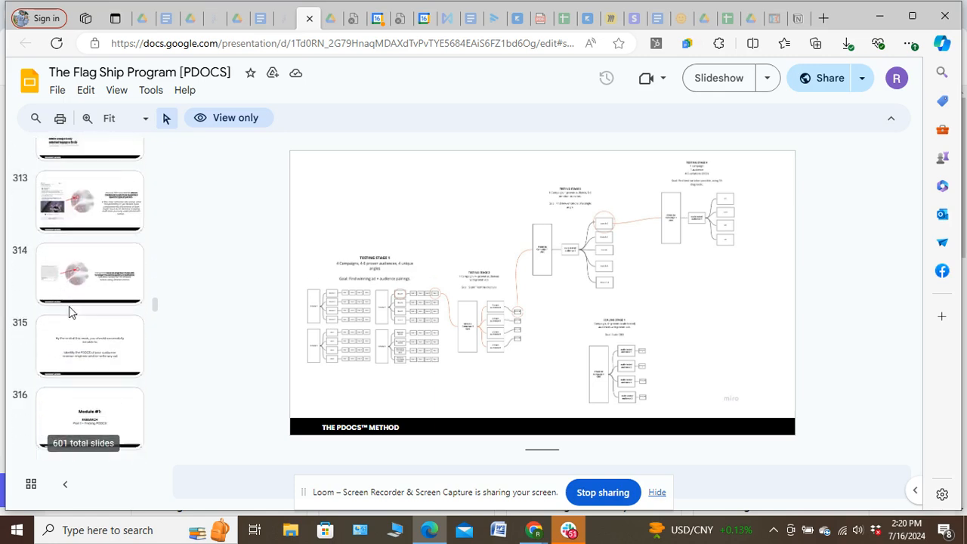
{"action": "scroll", "scroll_direction": "down", "scroll_amount": 3}
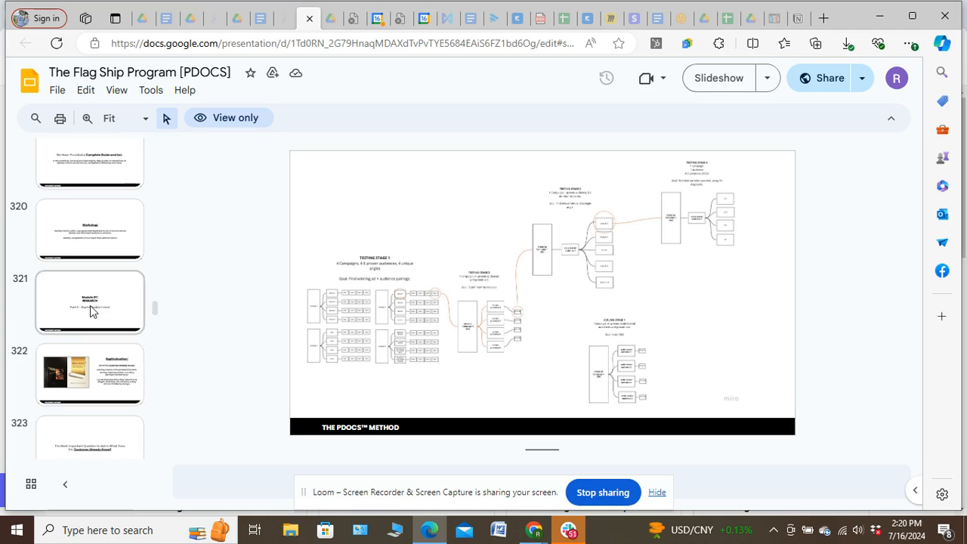
{"action": "left_click", "coordinate": [89, 303]}
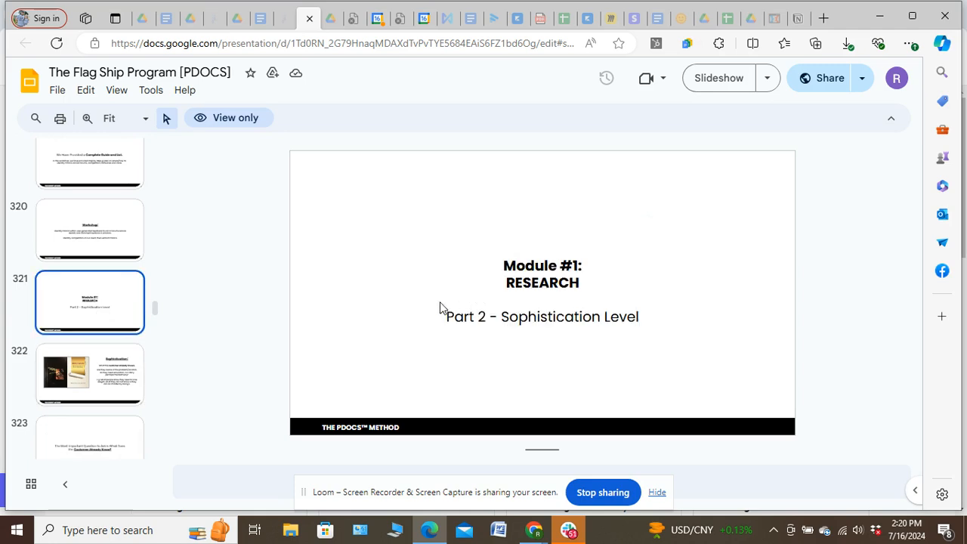
{"action": "mouse_move", "coordinate": [417, 285]}
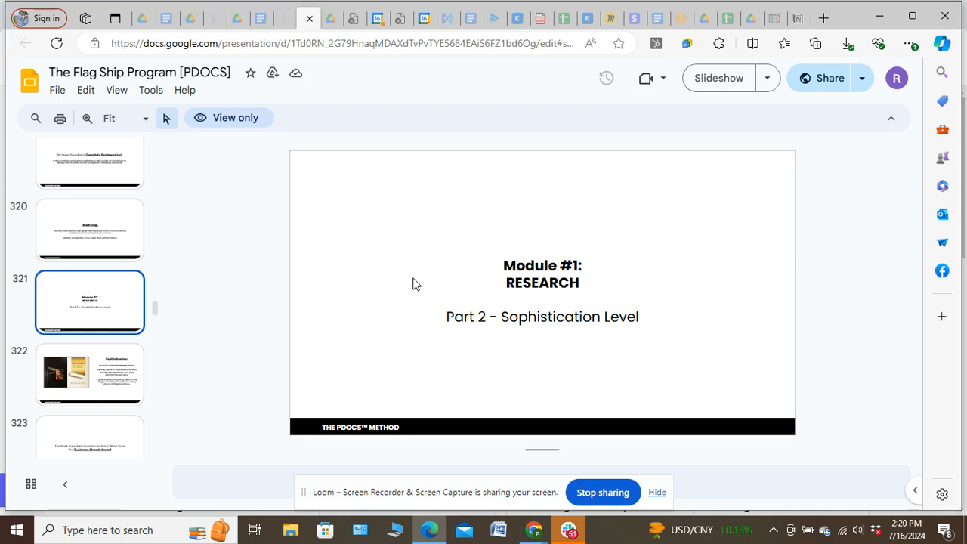
{"action": "mouse_move", "coordinate": [422, 284]}
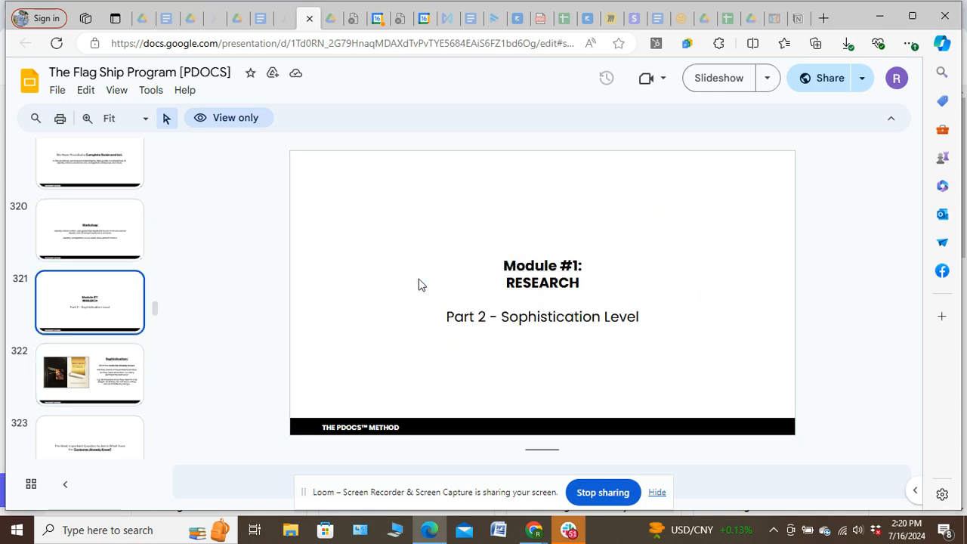
Show slide 322 defining Sophistication as what the customer already knows
{"action": "left_click", "coordinate": [90, 375]}
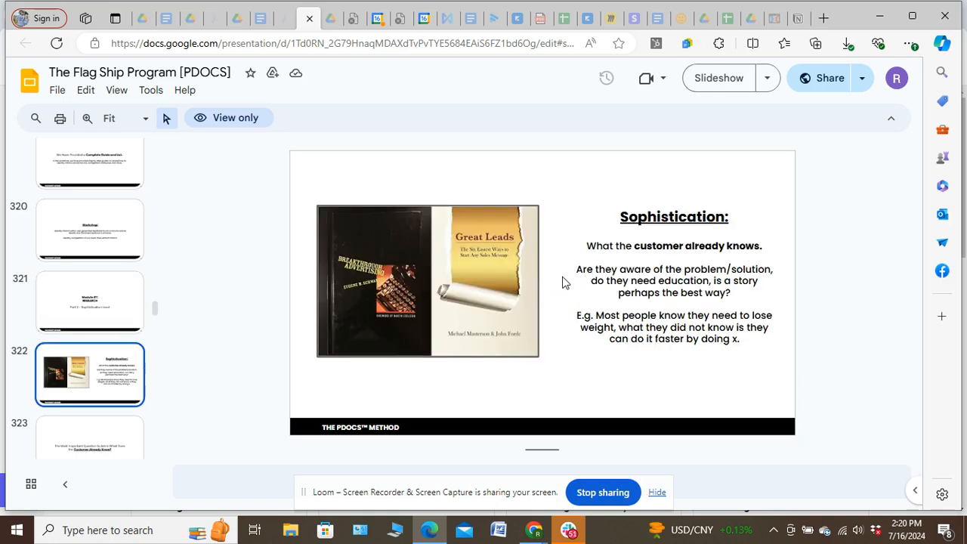
{"action": "mouse_move", "coordinate": [342, 269]}
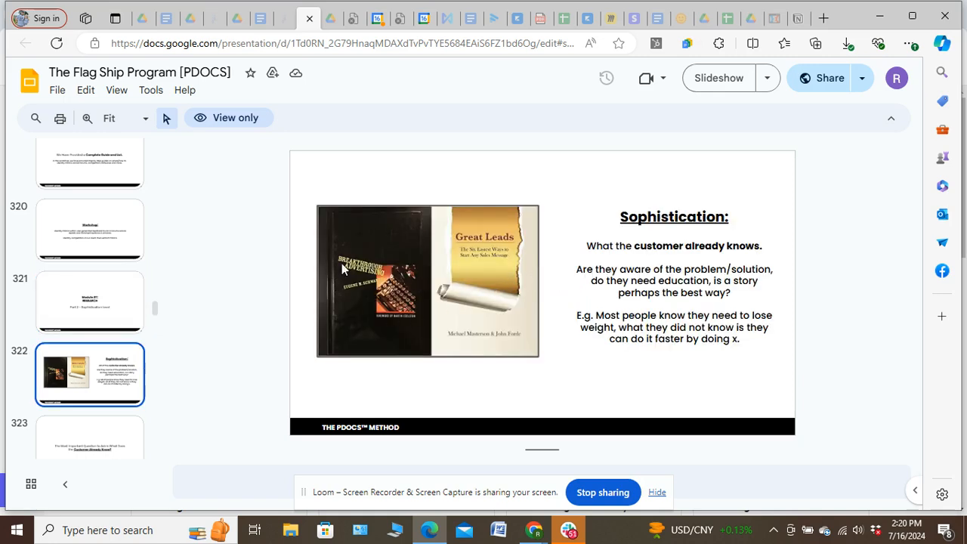
{"action": "mouse_move", "coordinate": [350, 290]}
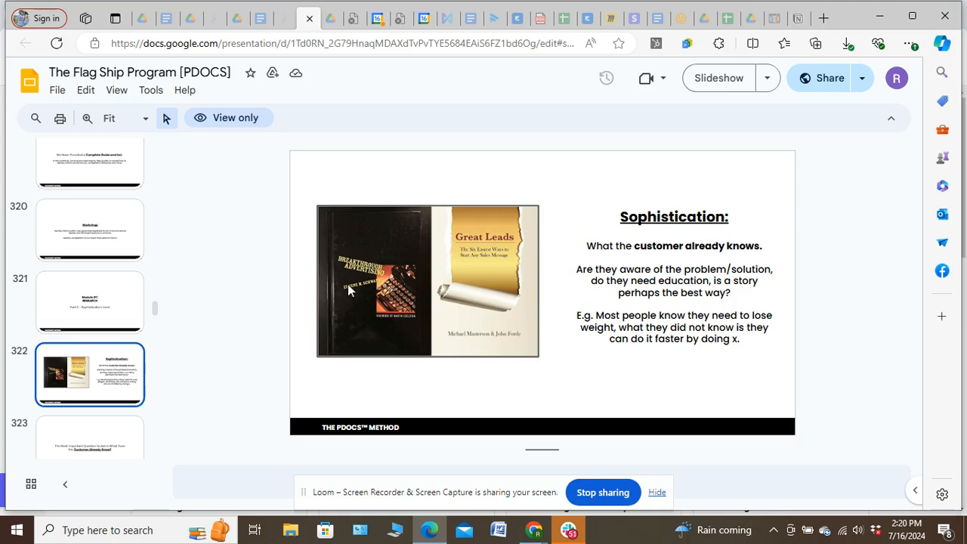
{"action": "mouse_move", "coordinate": [361, 287]}
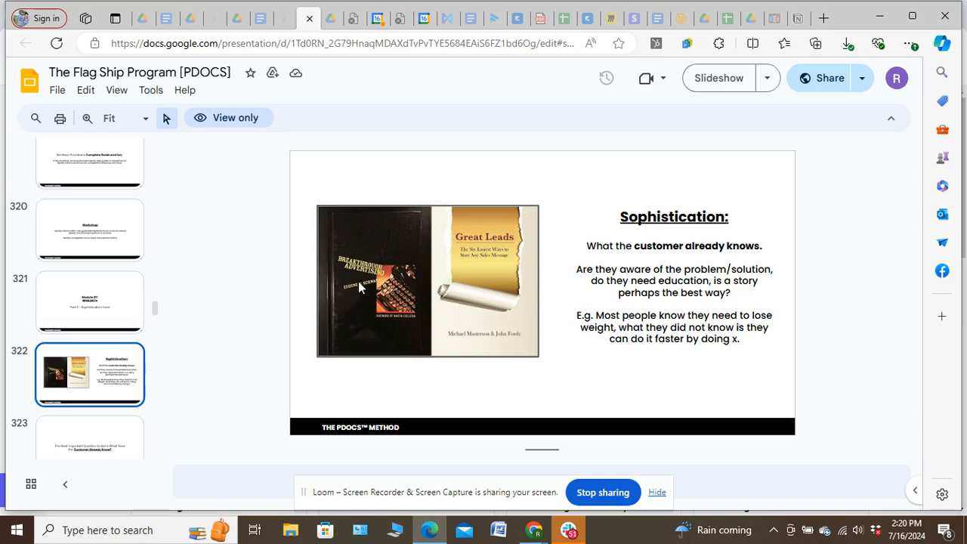
{"action": "mouse_move", "coordinate": [384, 303]}
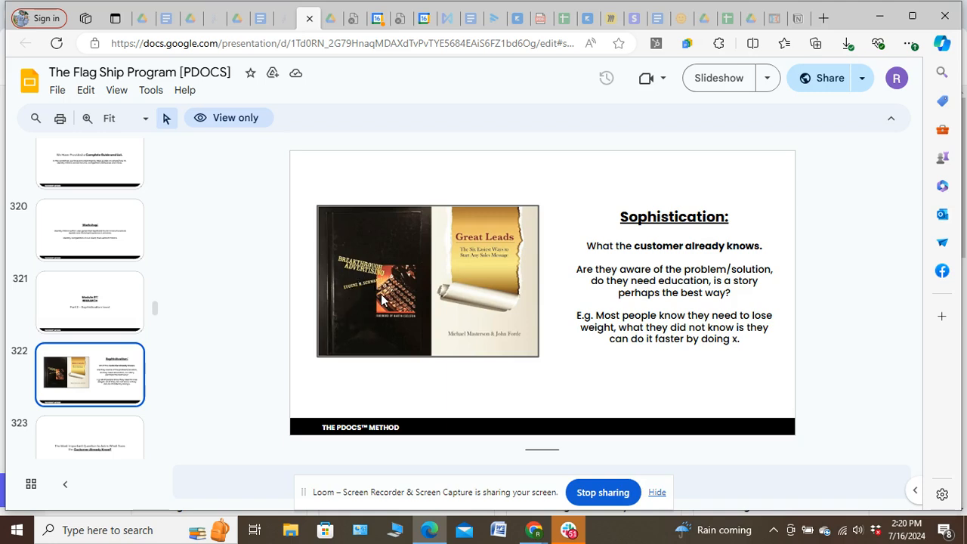
{"action": "mouse_move", "coordinate": [599, 257]}
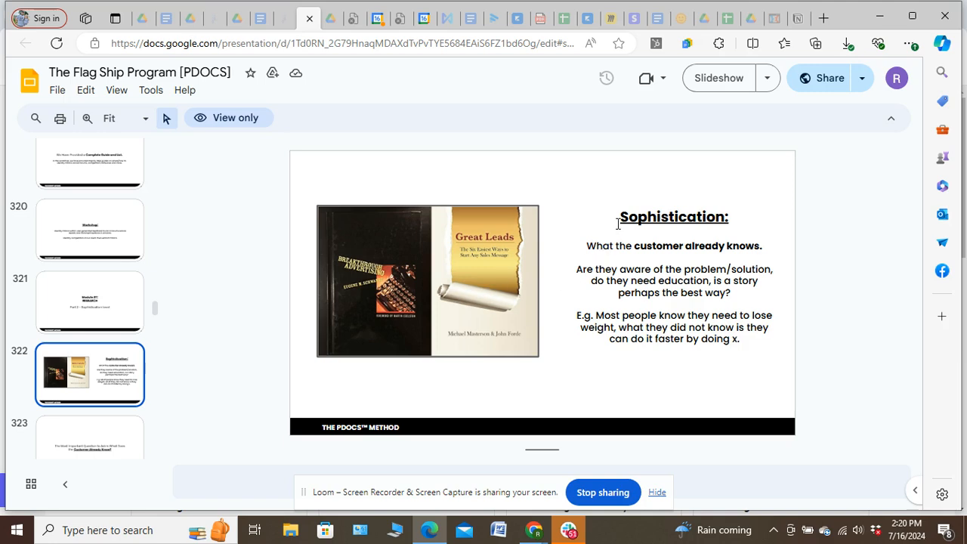
{"action": "mouse_move", "coordinate": [596, 247]}
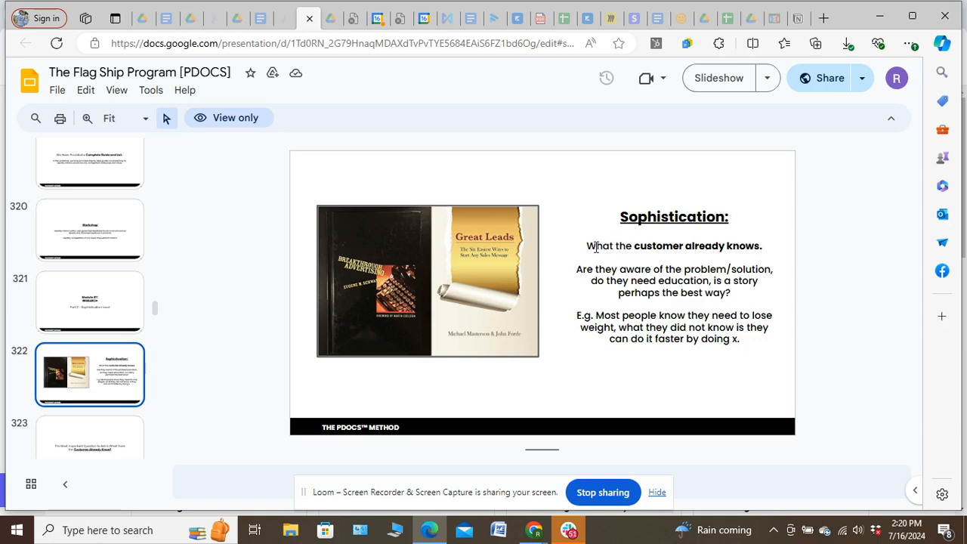
{"action": "mouse_move", "coordinate": [593, 269]}
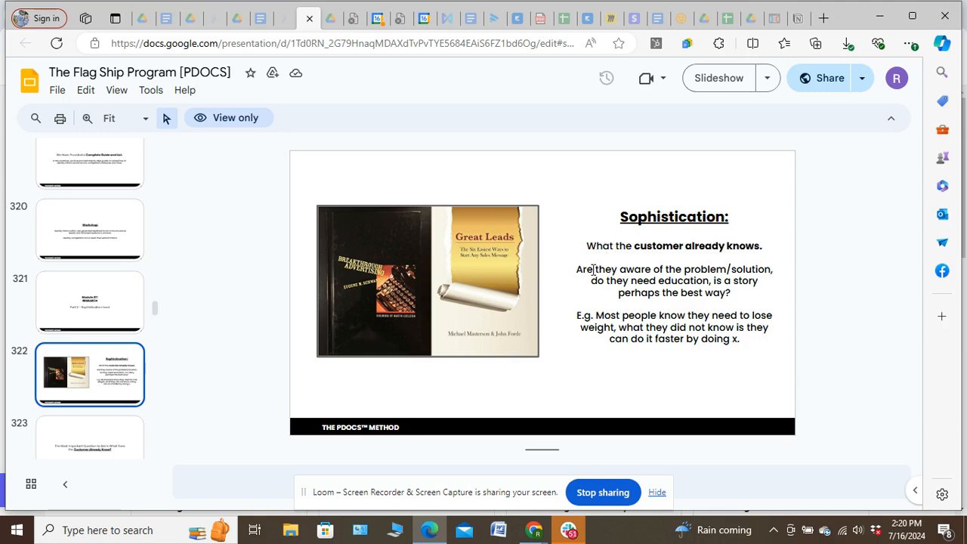
{"action": "mouse_move", "coordinate": [595, 279]}
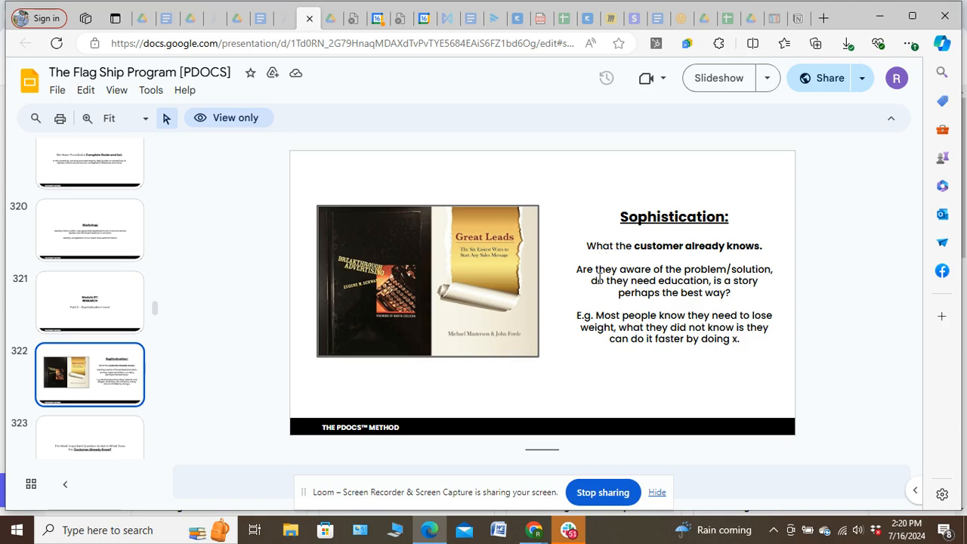
{"action": "mouse_move", "coordinate": [605, 294]}
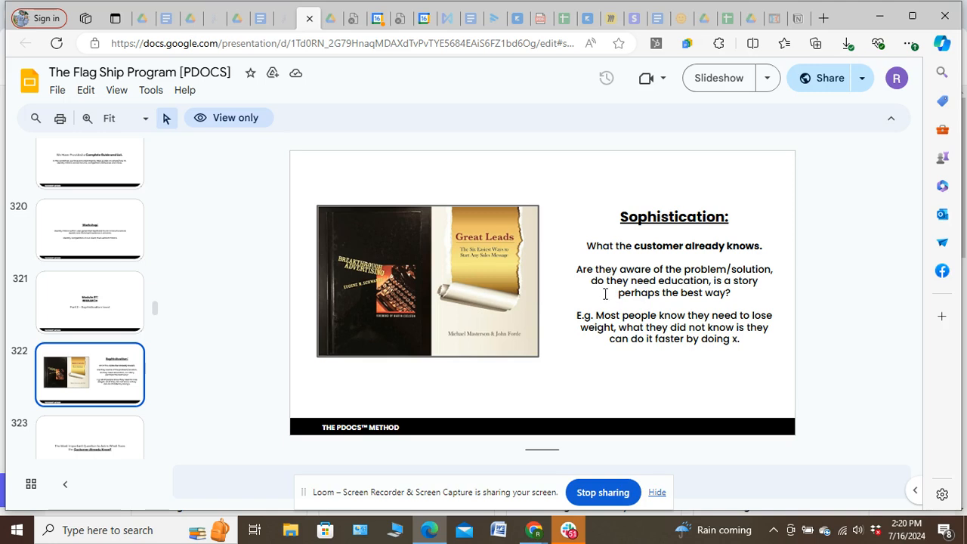
{"action": "mouse_move", "coordinate": [620, 299]}
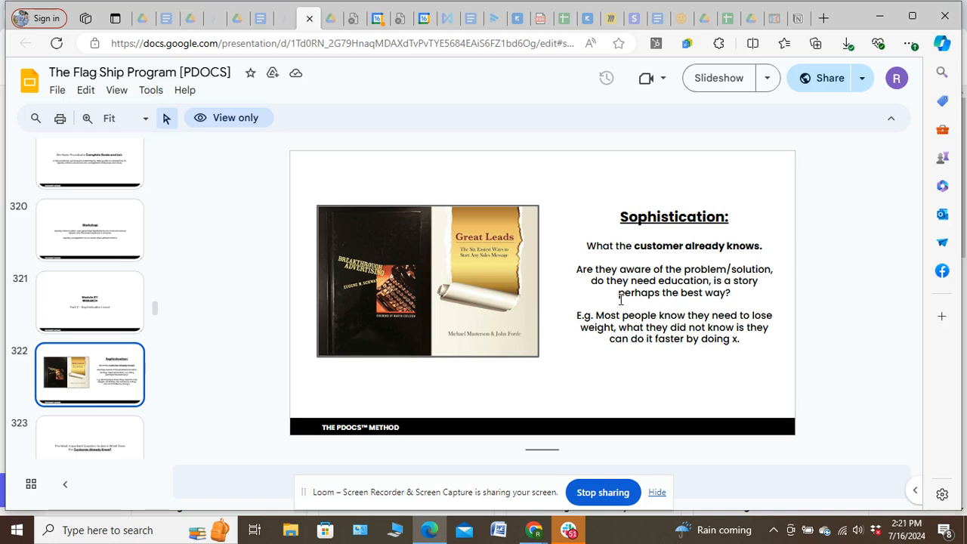
{"action": "mouse_move", "coordinate": [596, 317]}
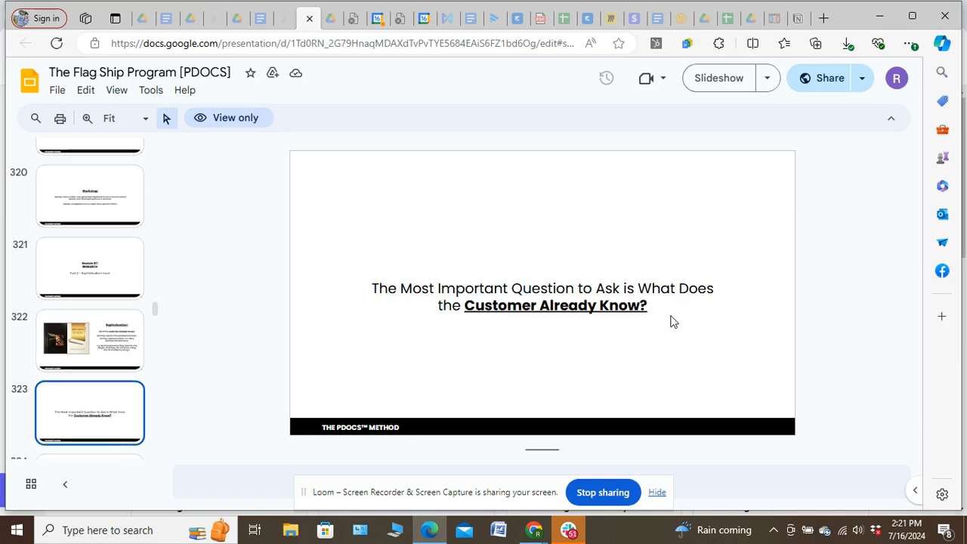
{"action": "mouse_move", "coordinate": [671, 320]}
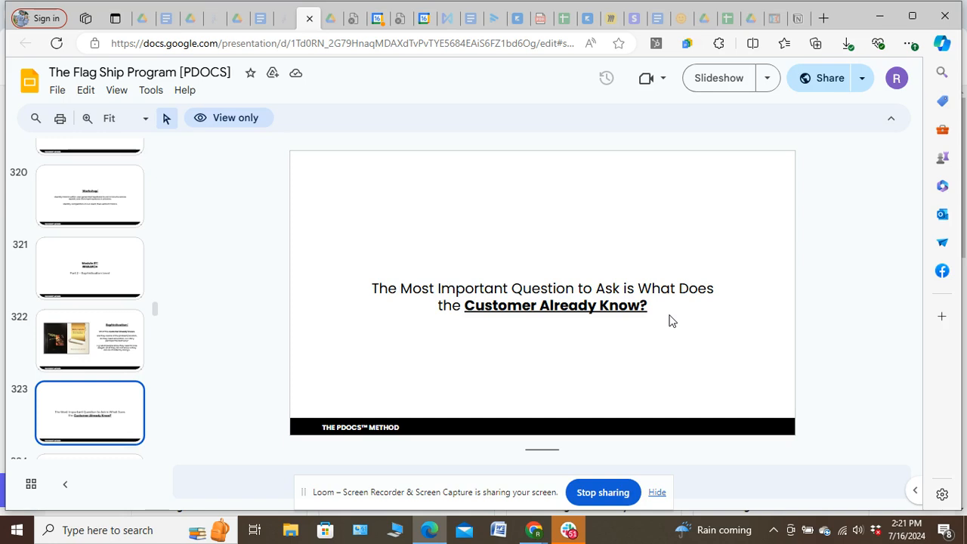
Scroll the filmstrip toward slide 323, the 'what the customer already knows' slide
{"action": "scroll", "scroll_direction": "down", "scroll_amount": 3}
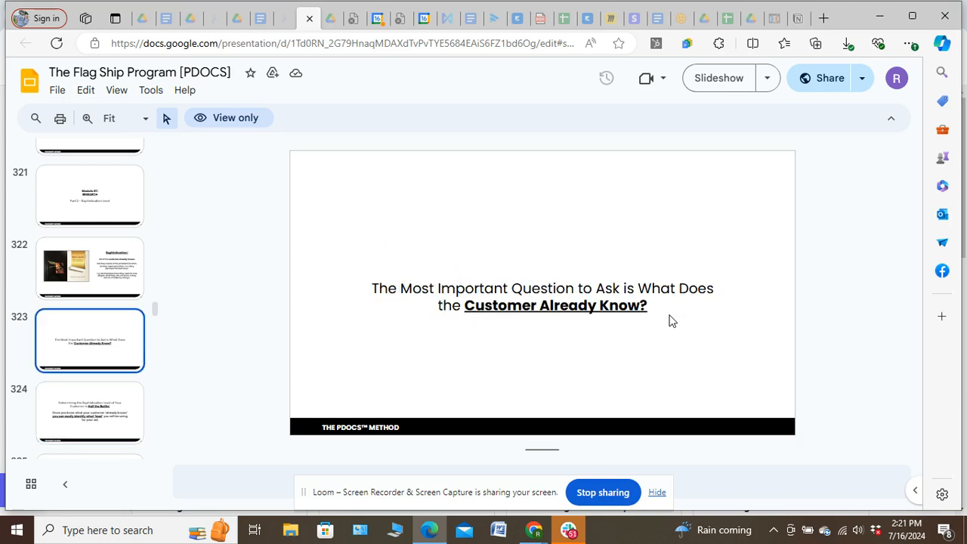
Show slide 325 listing Michael Masterson's six lead types
{"action": "left_click", "coordinate": [90, 413]}
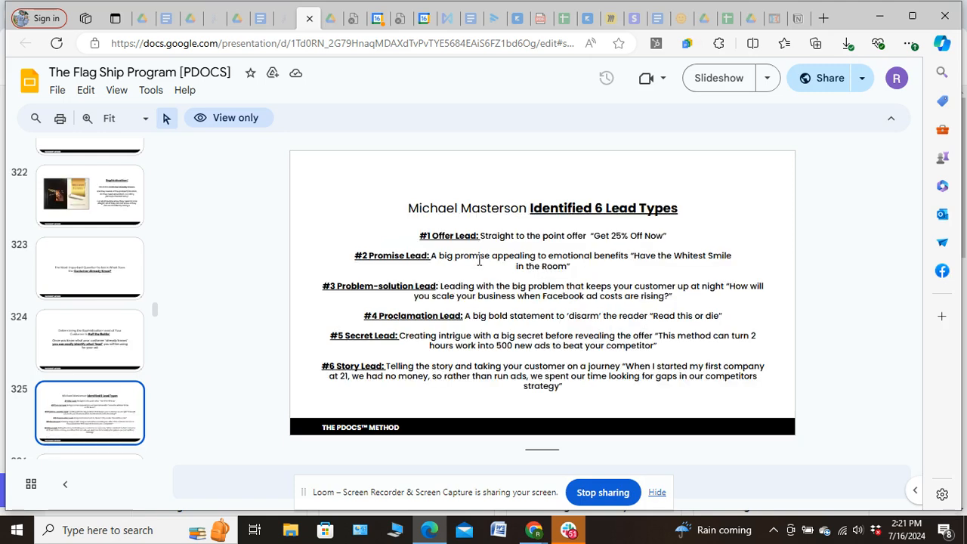
{"action": "mouse_move", "coordinate": [343, 275]}
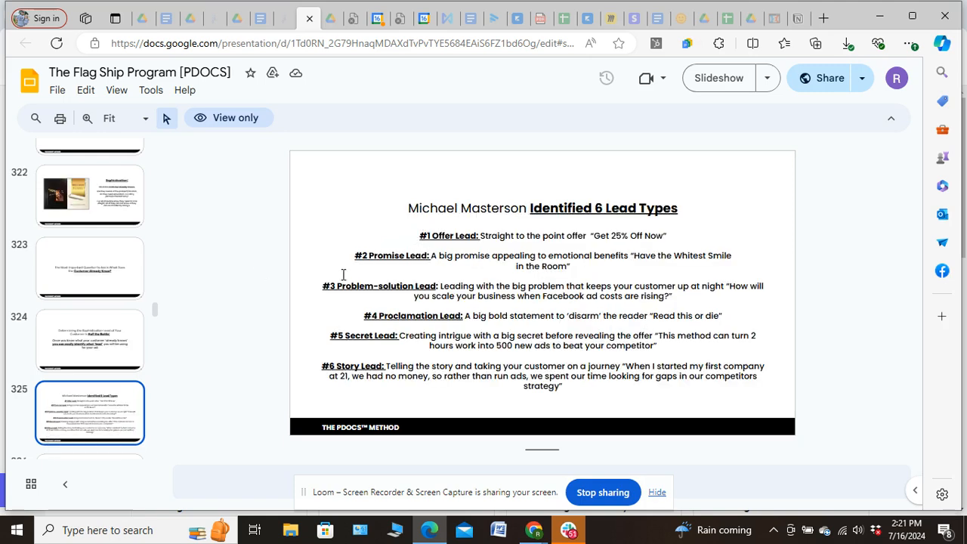
{"action": "mouse_move", "coordinate": [376, 310]}
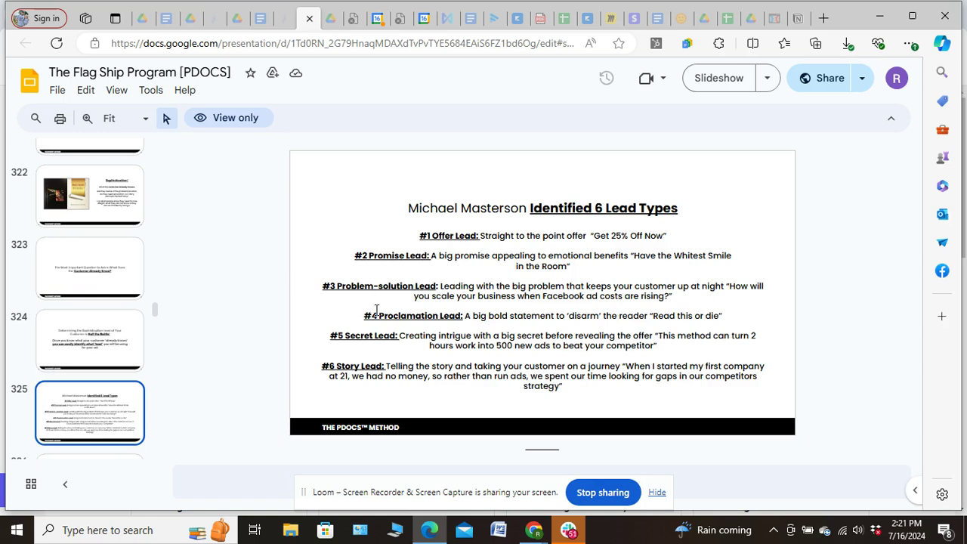
{"action": "mouse_move", "coordinate": [332, 264]}
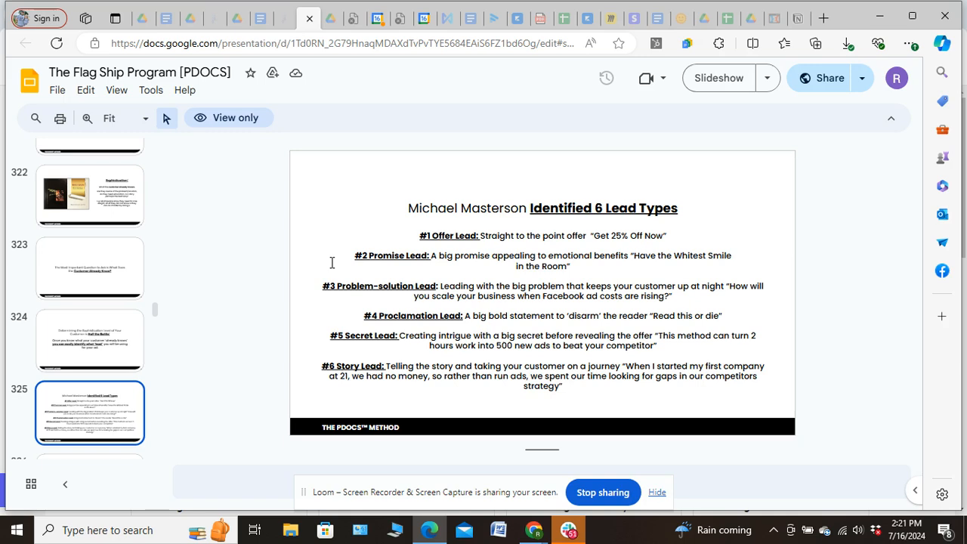
{"action": "mouse_move", "coordinate": [375, 260]}
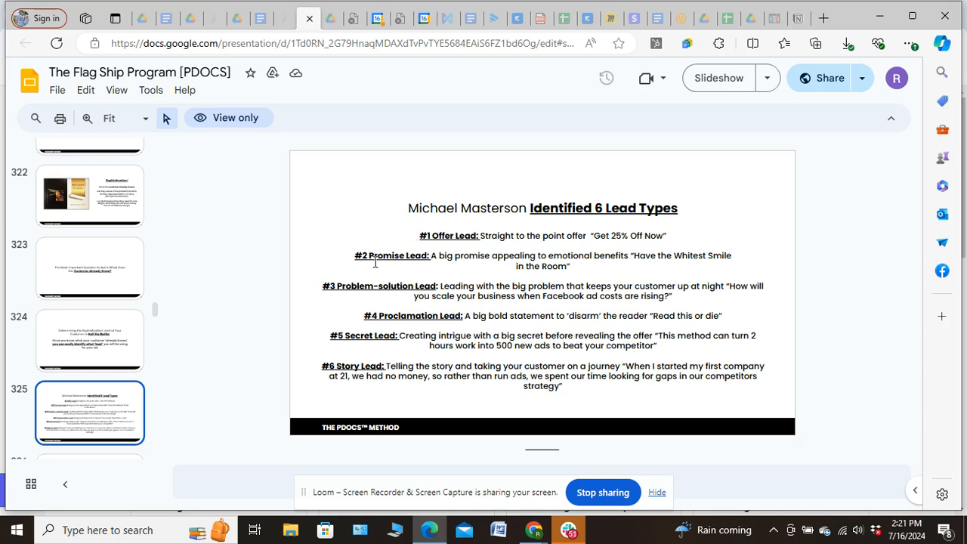
{"action": "mouse_move", "coordinate": [423, 235]}
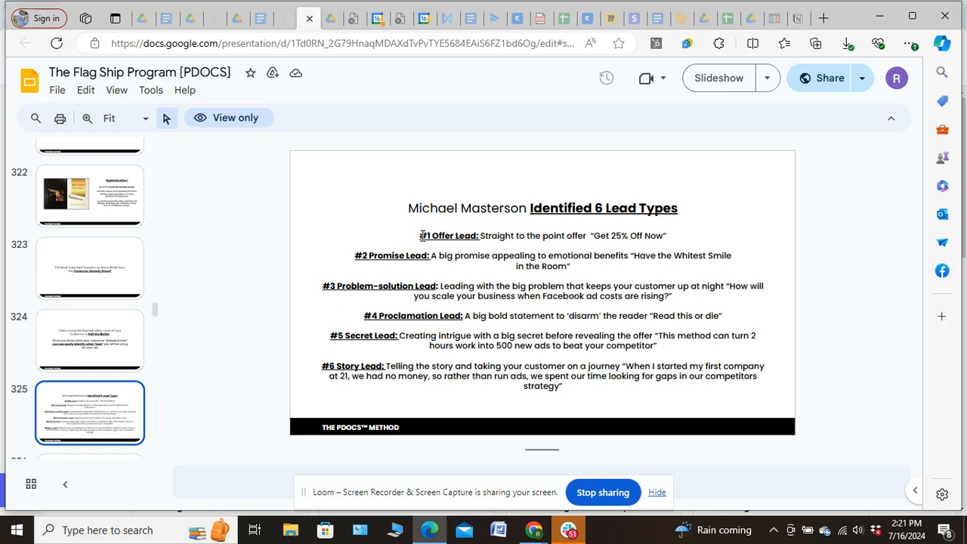
{"action": "mouse_move", "coordinate": [333, 261]}
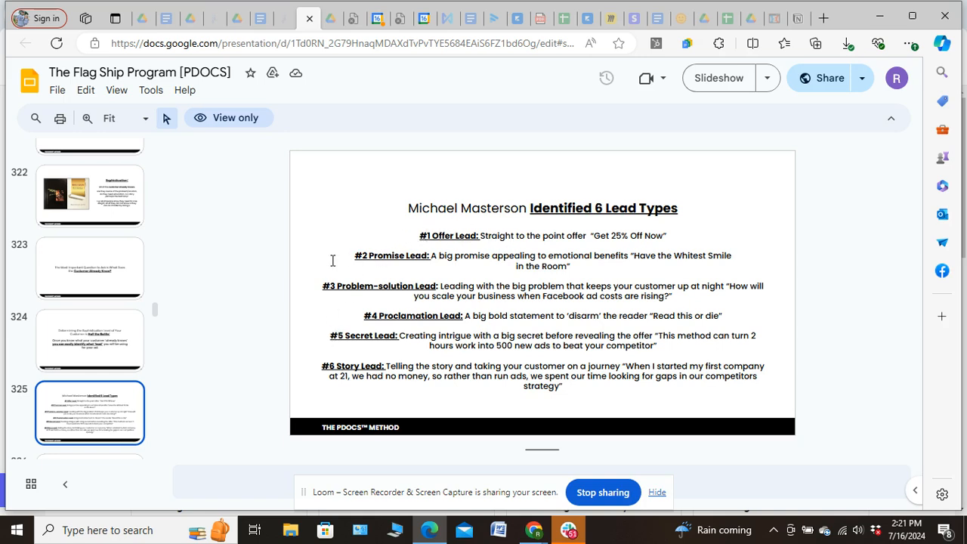
{"action": "mouse_move", "coordinate": [398, 298]}
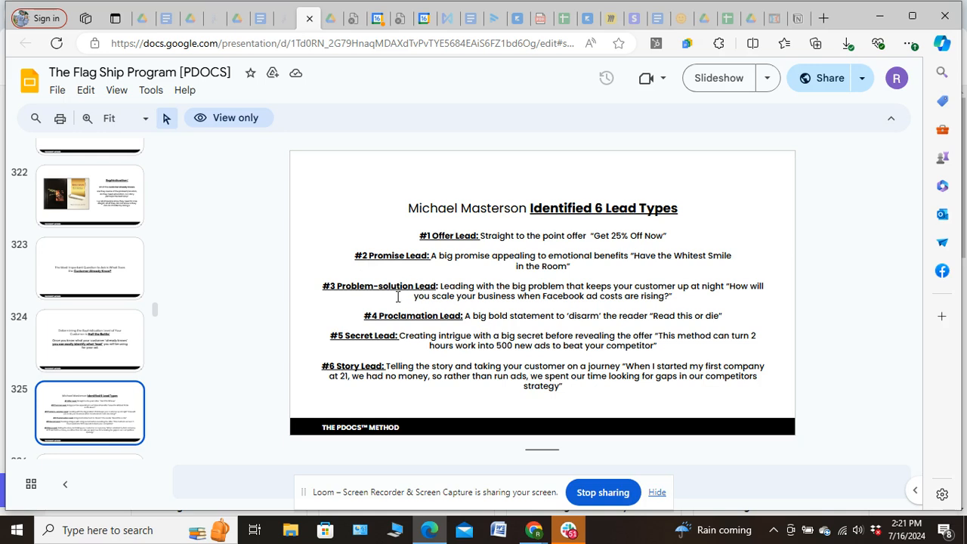
{"action": "mouse_move", "coordinate": [381, 283]}
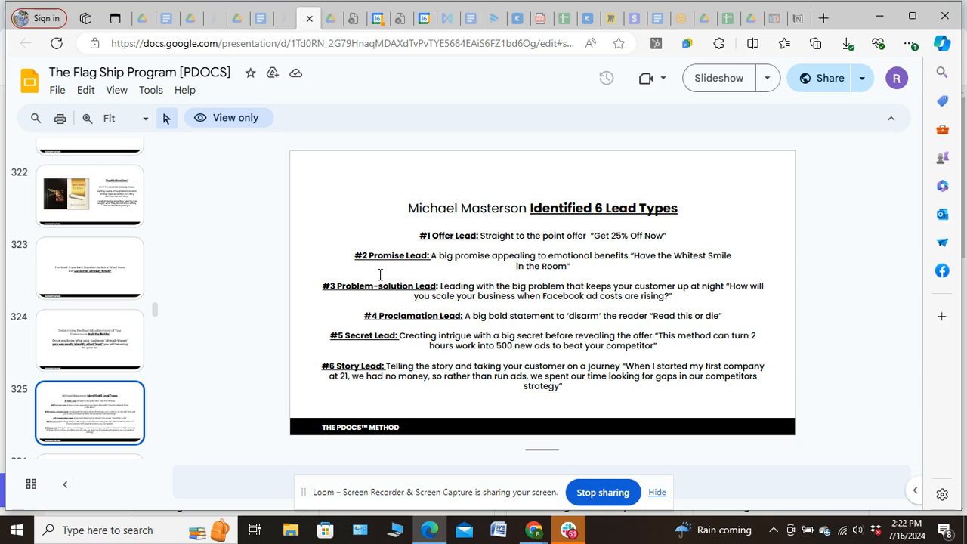
{"action": "mouse_move", "coordinate": [387, 272]}
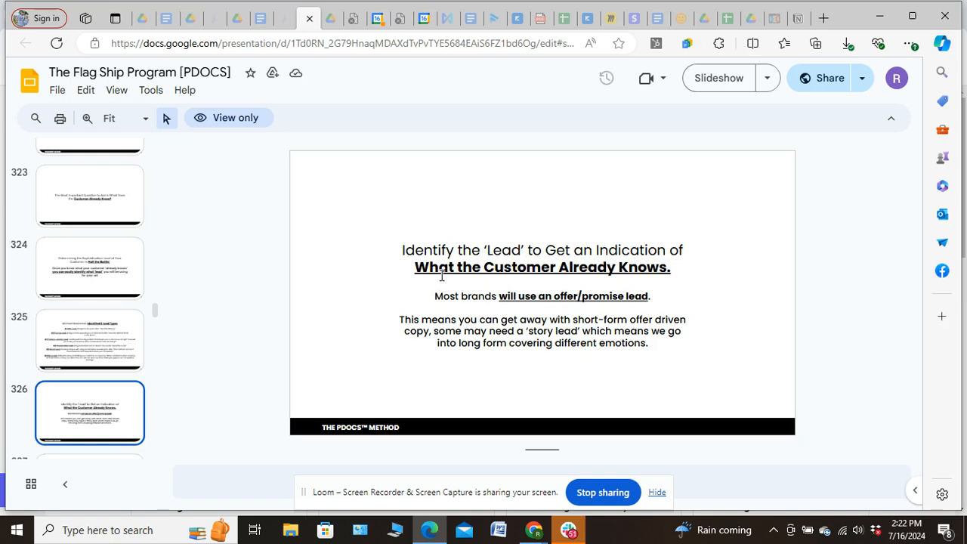
{"action": "mouse_move", "coordinate": [404, 271]}
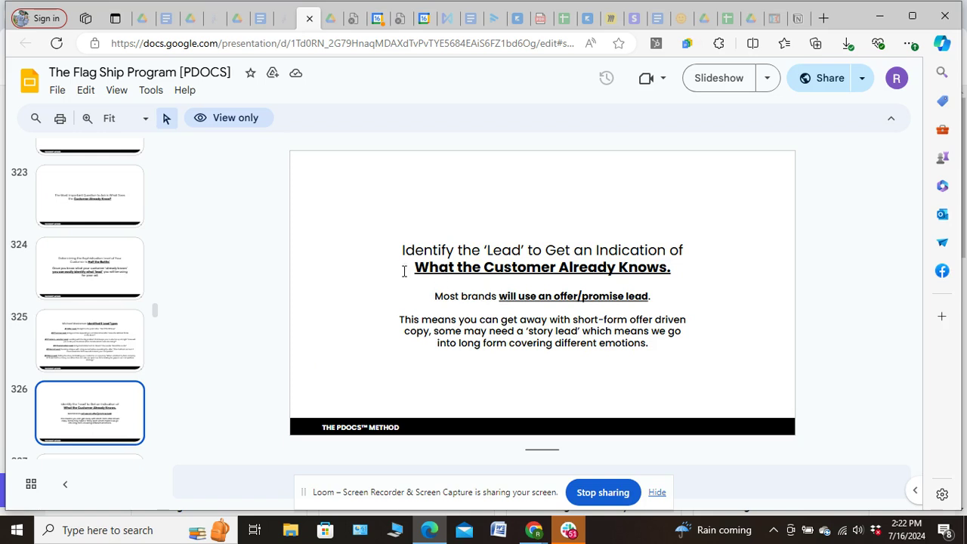
{"action": "mouse_move", "coordinate": [399, 274]}
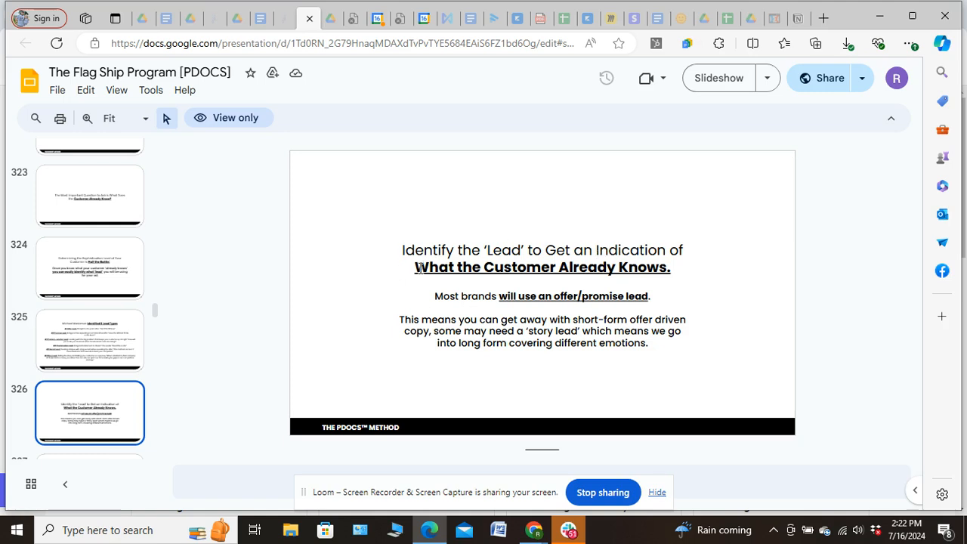
{"action": "mouse_move", "coordinate": [520, 302]}
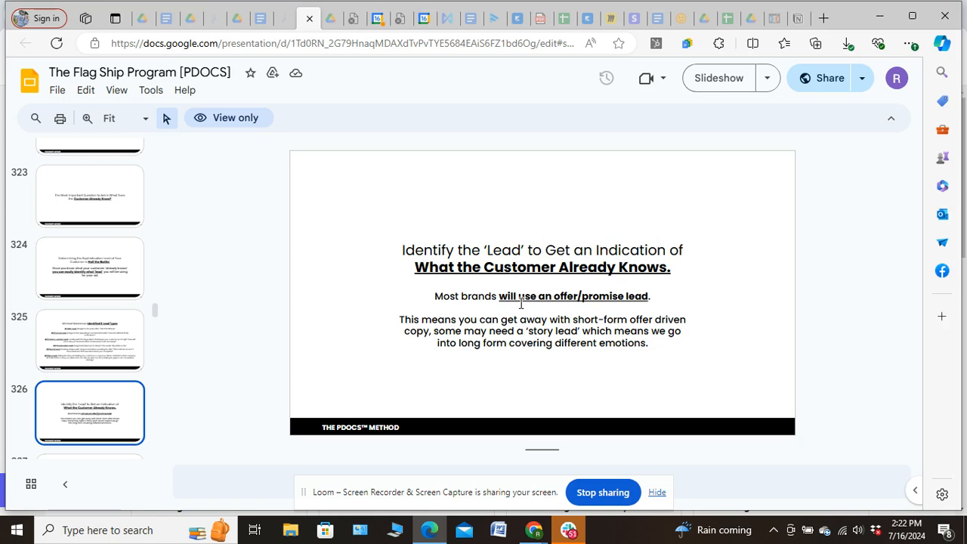
{"action": "mouse_move", "coordinate": [490, 313]}
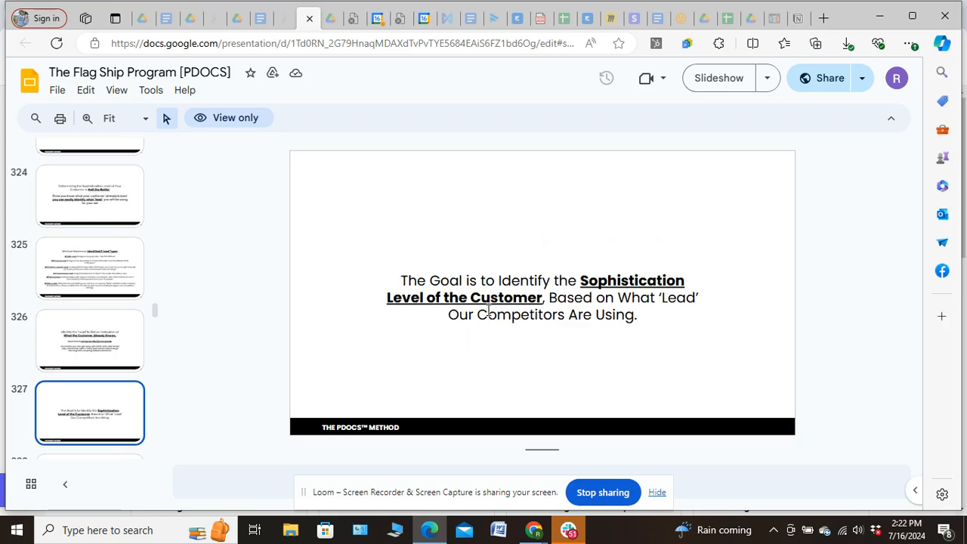
Show slide 328's diagram mapping the six leads from direct to indirect
{"action": "left_click", "coordinate": [89, 414]}
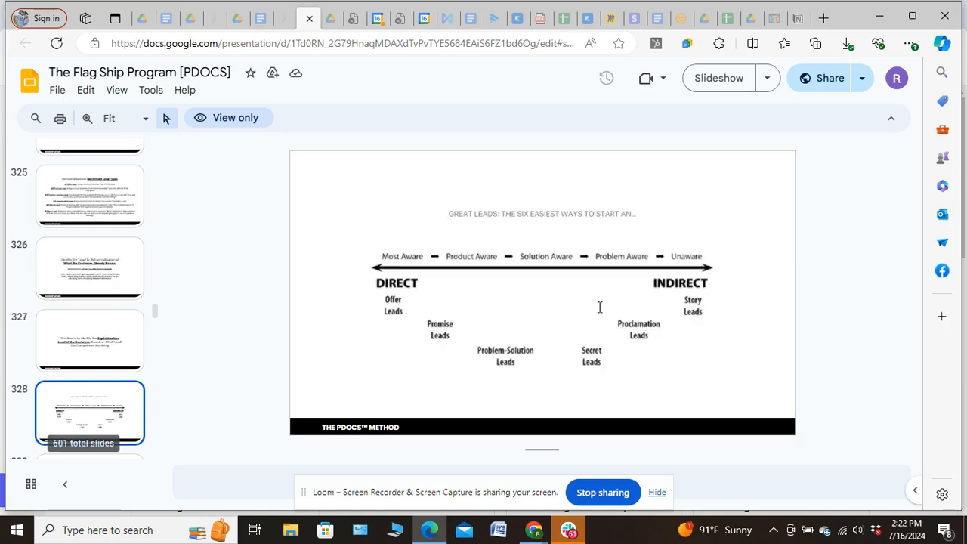
{"action": "left_click", "coordinate": [89, 340]}
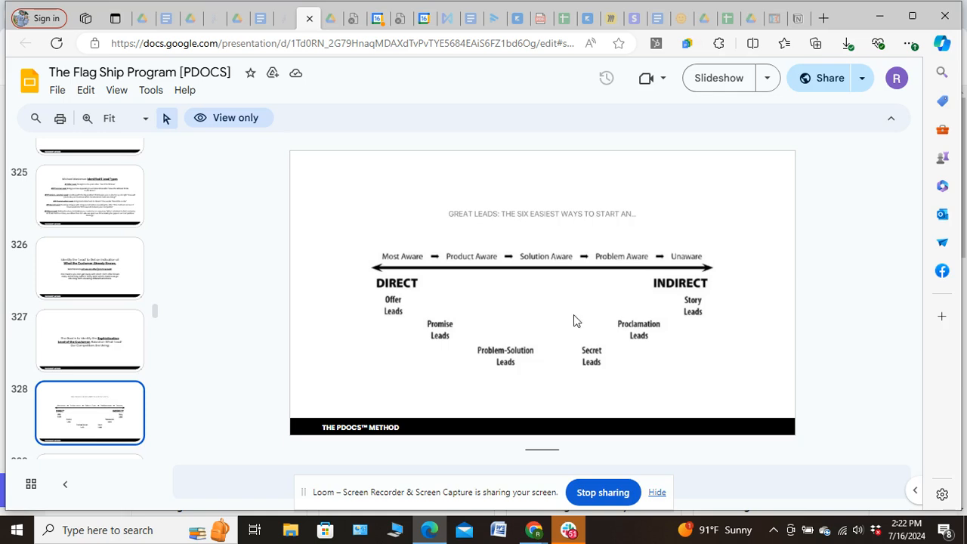
{"action": "mouse_move", "coordinate": [707, 303]}
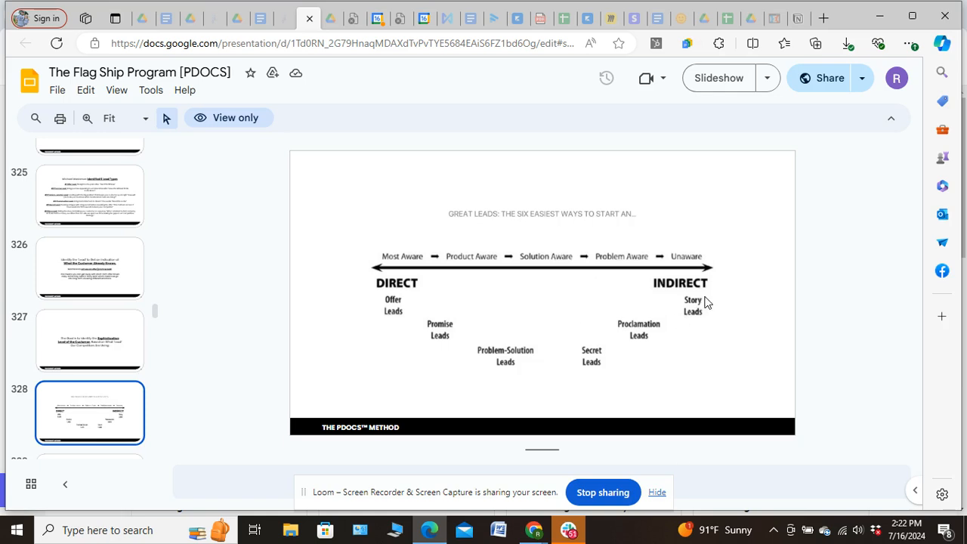
{"action": "mouse_move", "coordinate": [456, 351]}
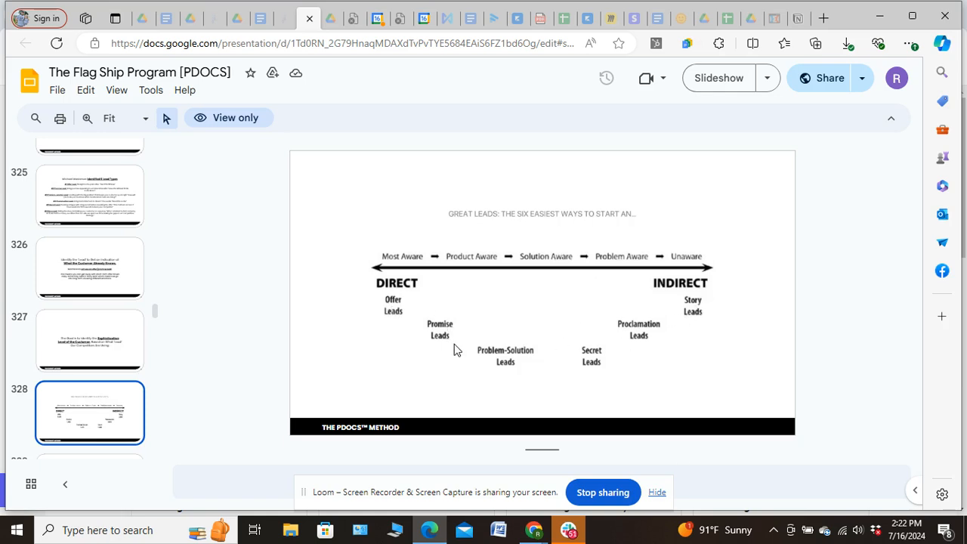
{"action": "mouse_move", "coordinate": [387, 293]}
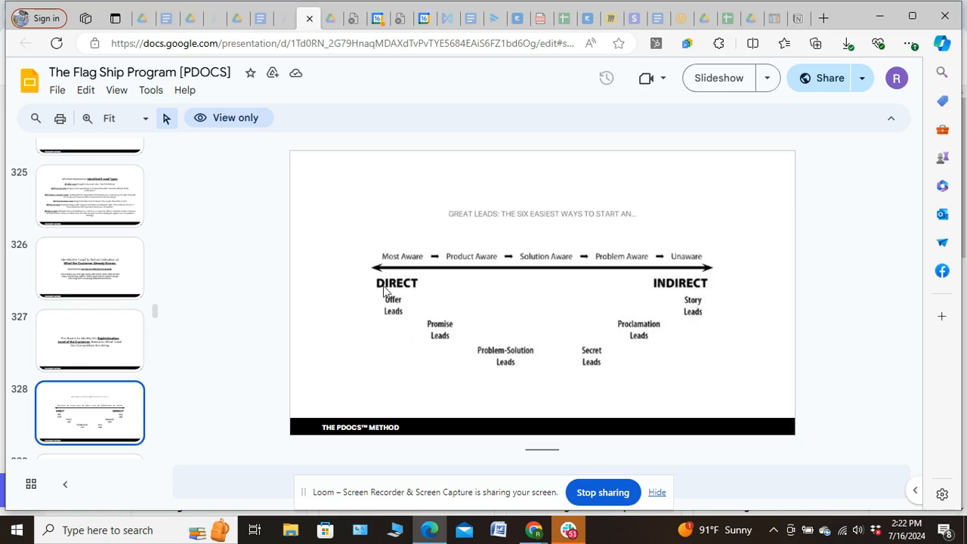
{"action": "mouse_move", "coordinate": [693, 290]}
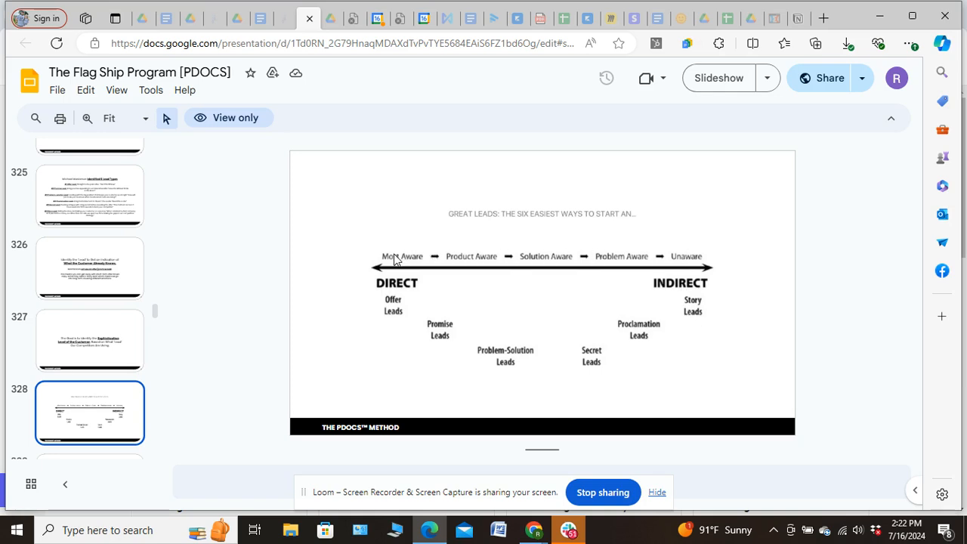
{"action": "mouse_move", "coordinate": [403, 263]}
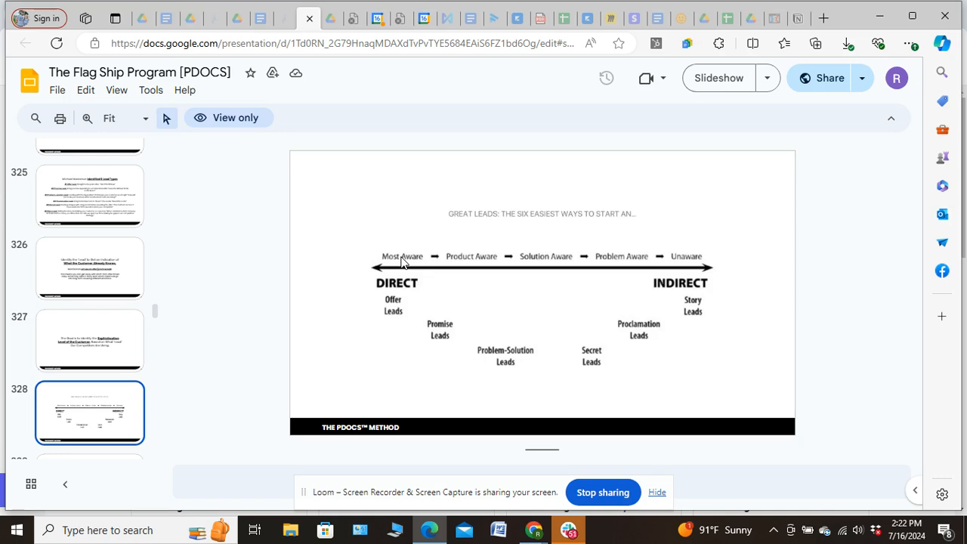
{"action": "mouse_move", "coordinate": [685, 263]}
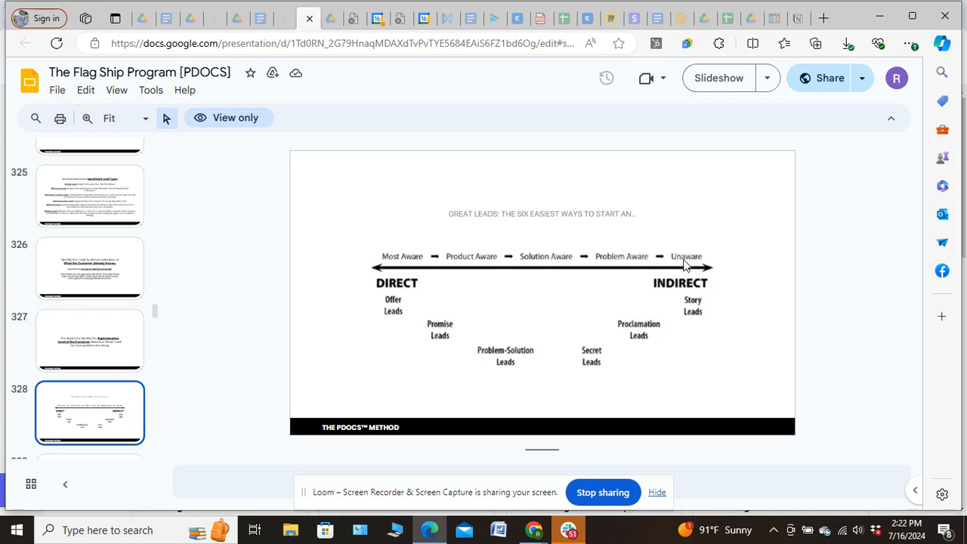
{"action": "mouse_move", "coordinate": [702, 250]}
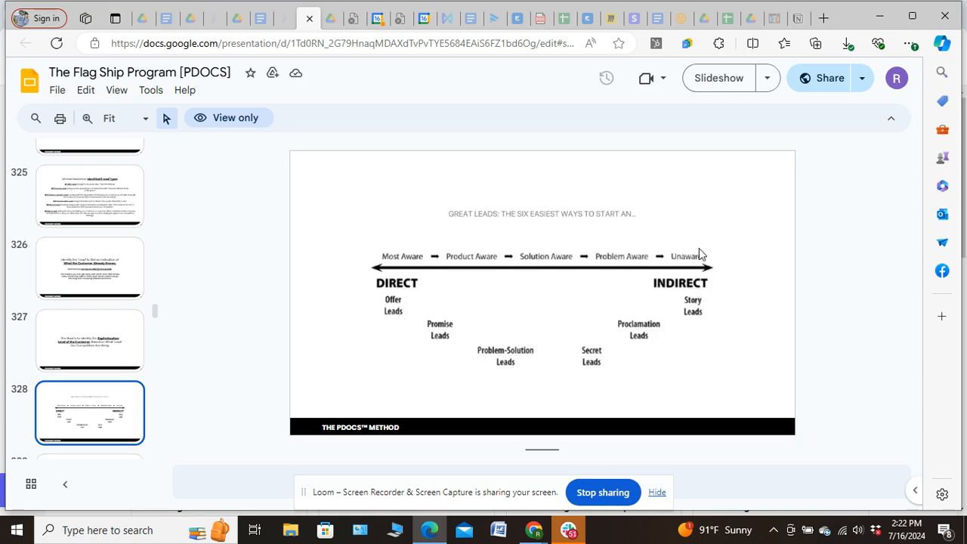
{"action": "mouse_move", "coordinate": [682, 263]}
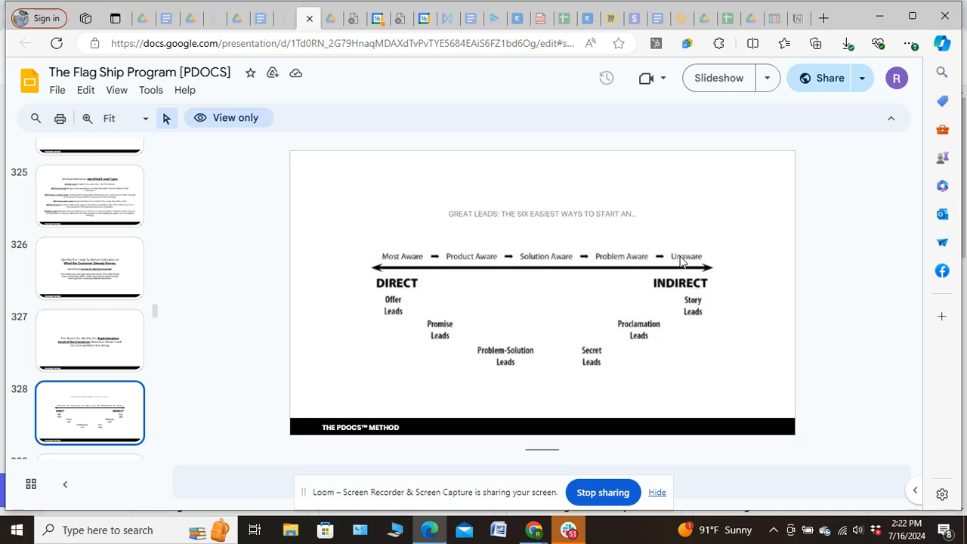
{"action": "mouse_move", "coordinate": [632, 262]}
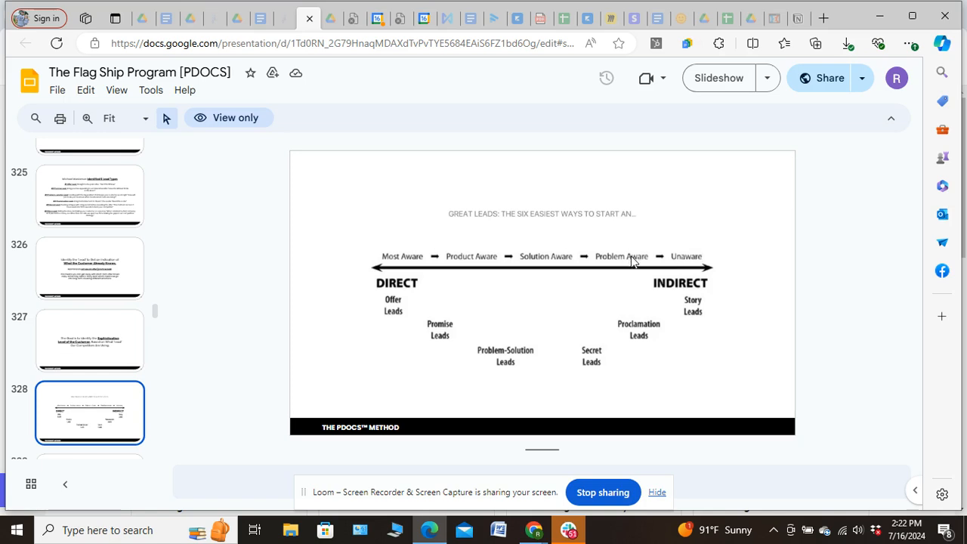
{"action": "mouse_move", "coordinate": [686, 261]}
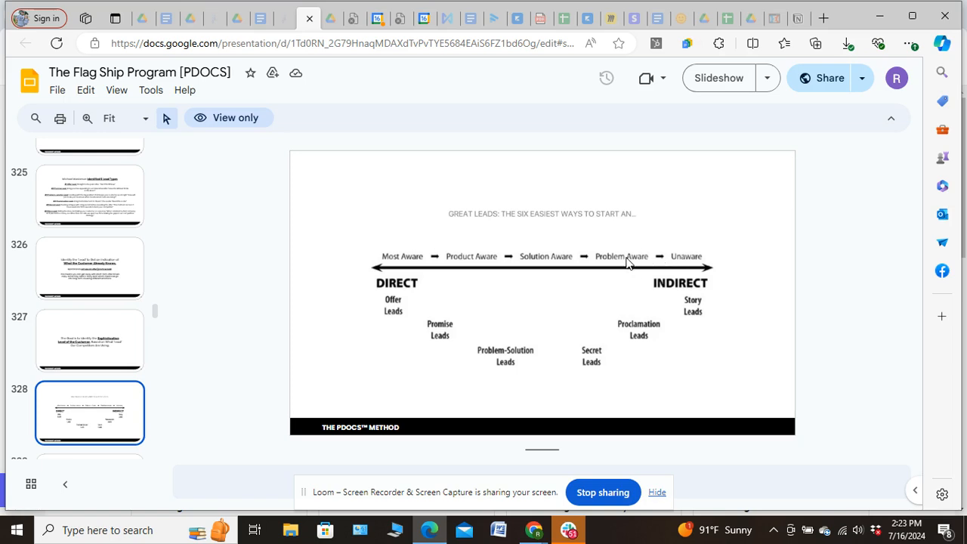
{"action": "mouse_move", "coordinate": [621, 265]}
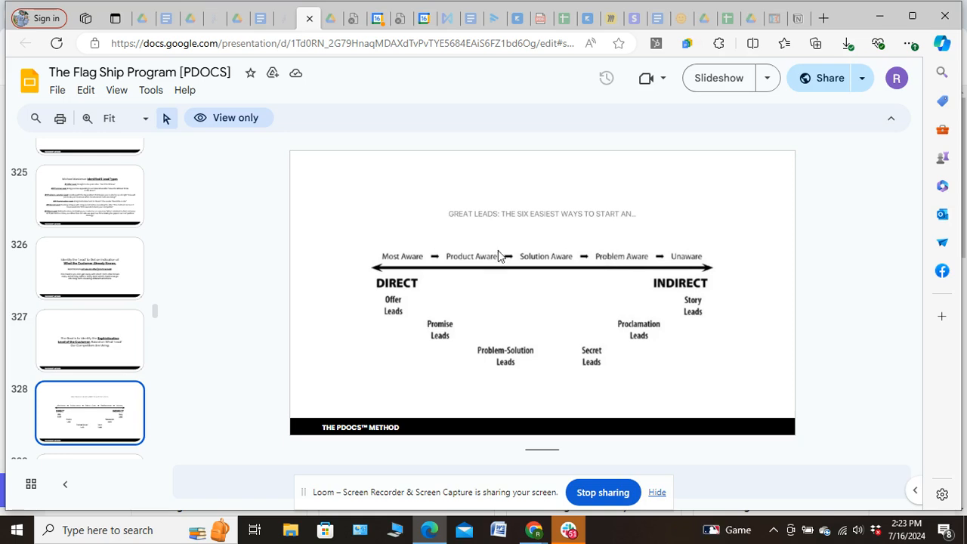
{"action": "mouse_move", "coordinate": [541, 260]}
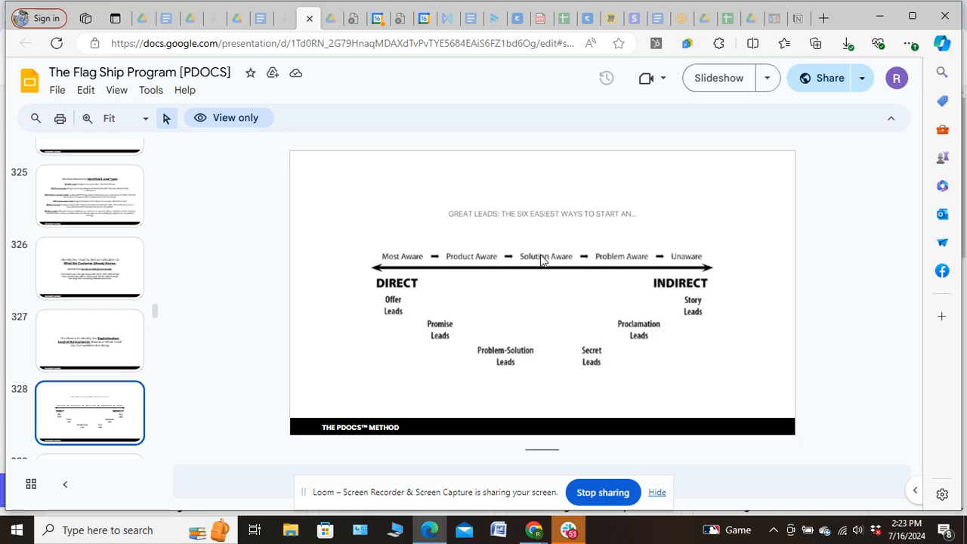
{"action": "mouse_move", "coordinate": [541, 263]}
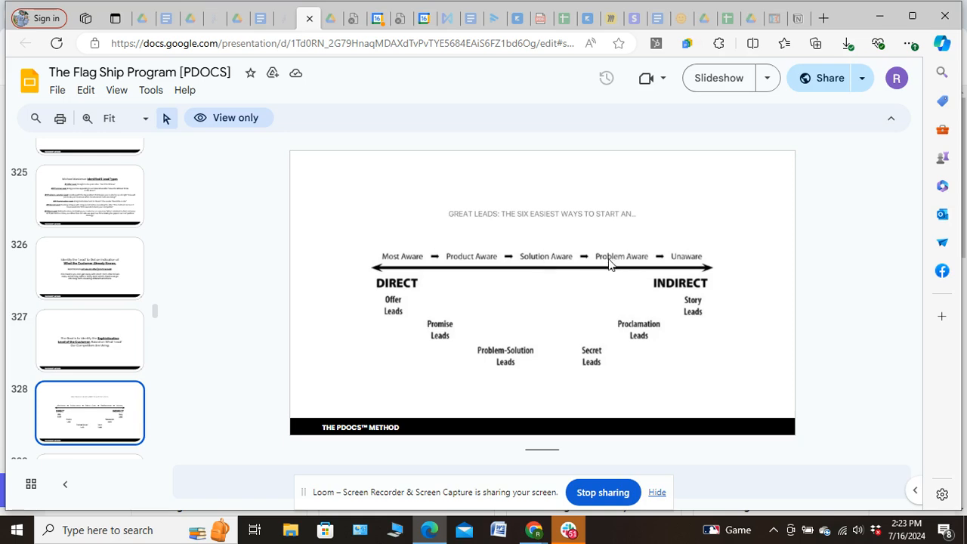
{"action": "mouse_move", "coordinate": [621, 266]}
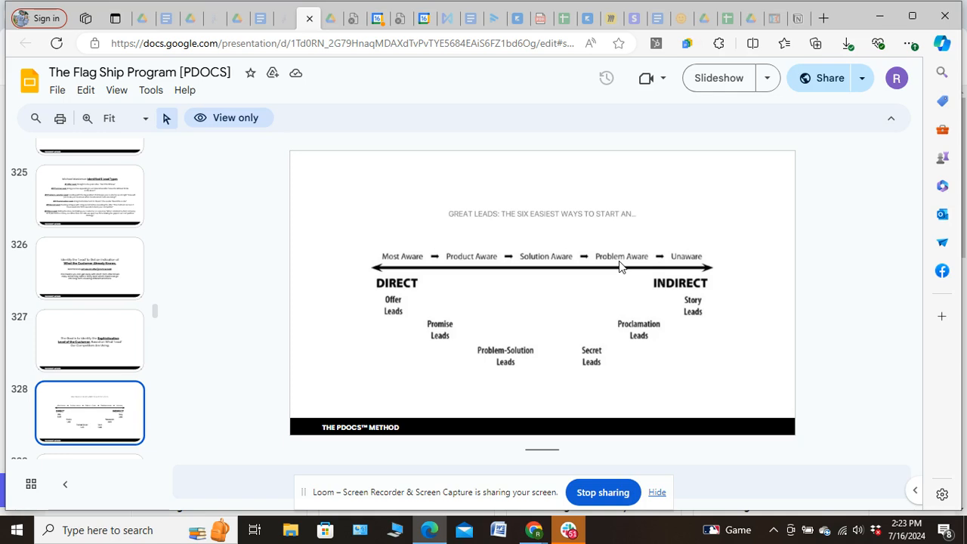
{"action": "mouse_move", "coordinate": [541, 258]}
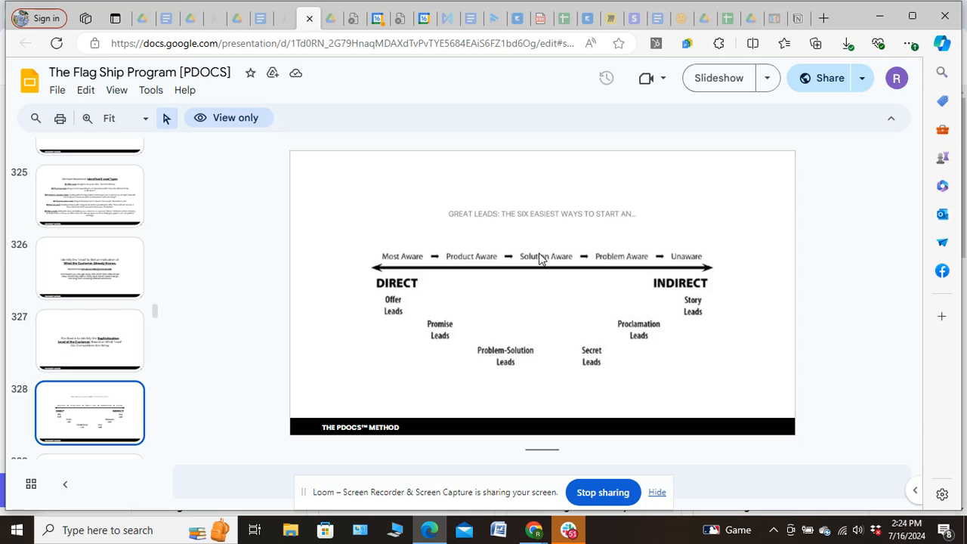
{"action": "mouse_move", "coordinate": [537, 266]}
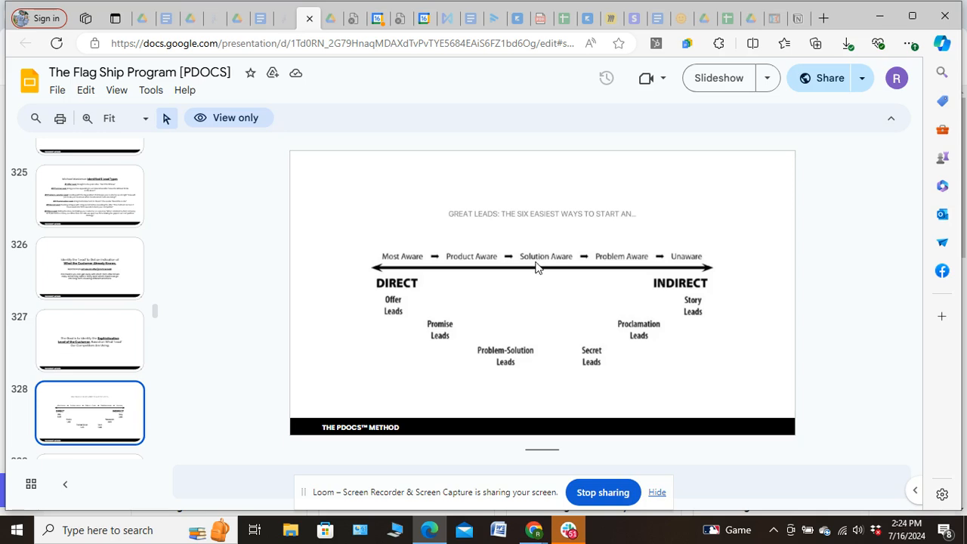
{"action": "mouse_move", "coordinate": [478, 260]}
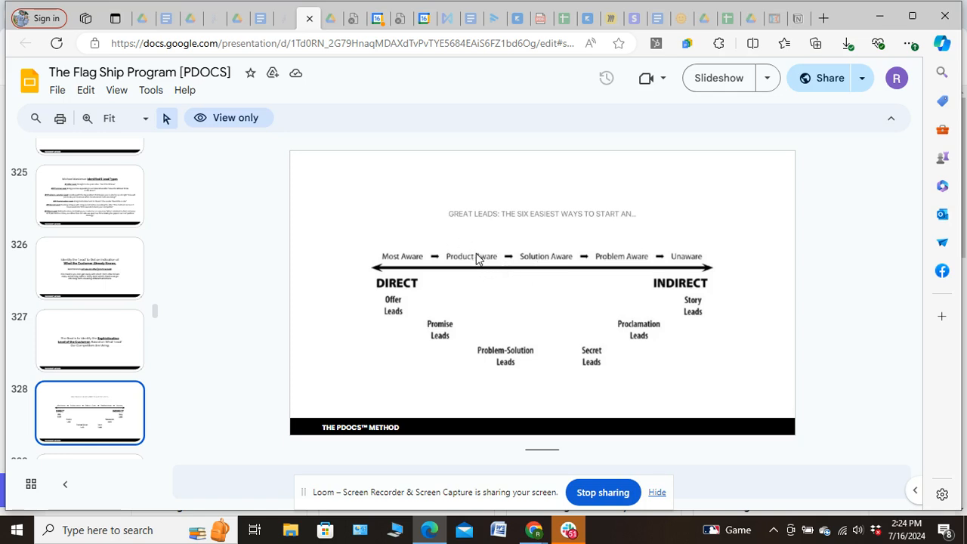
{"action": "mouse_move", "coordinate": [469, 260]}
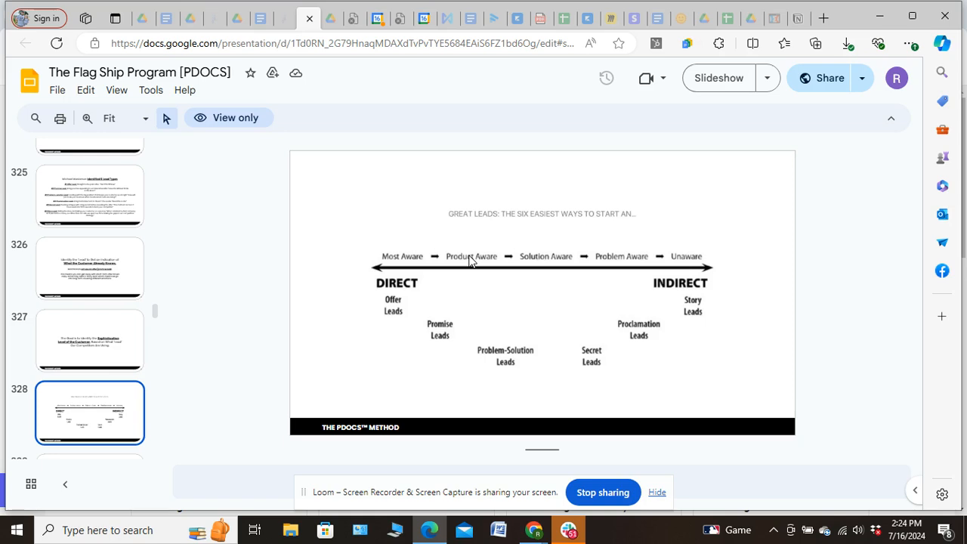
{"action": "mouse_move", "coordinate": [405, 263]}
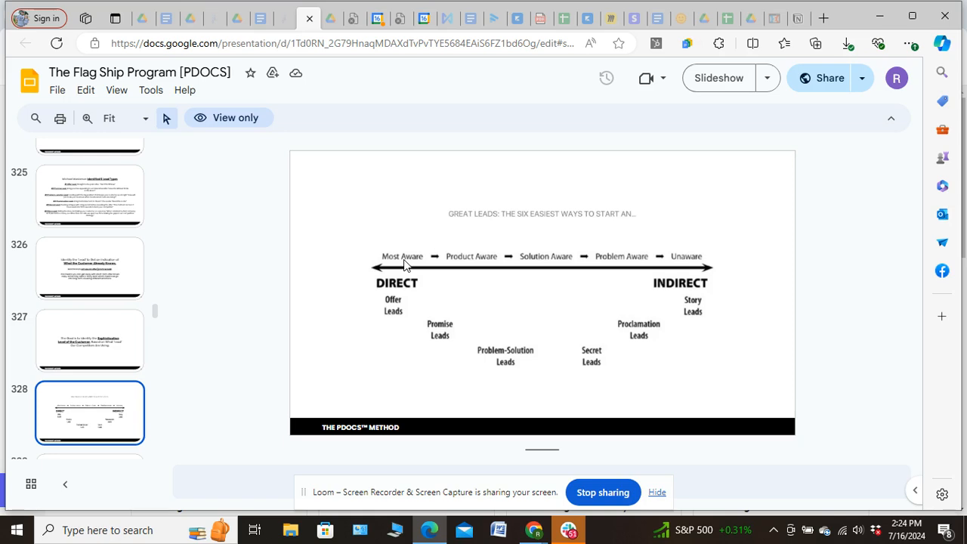
{"action": "mouse_move", "coordinate": [396, 313]}
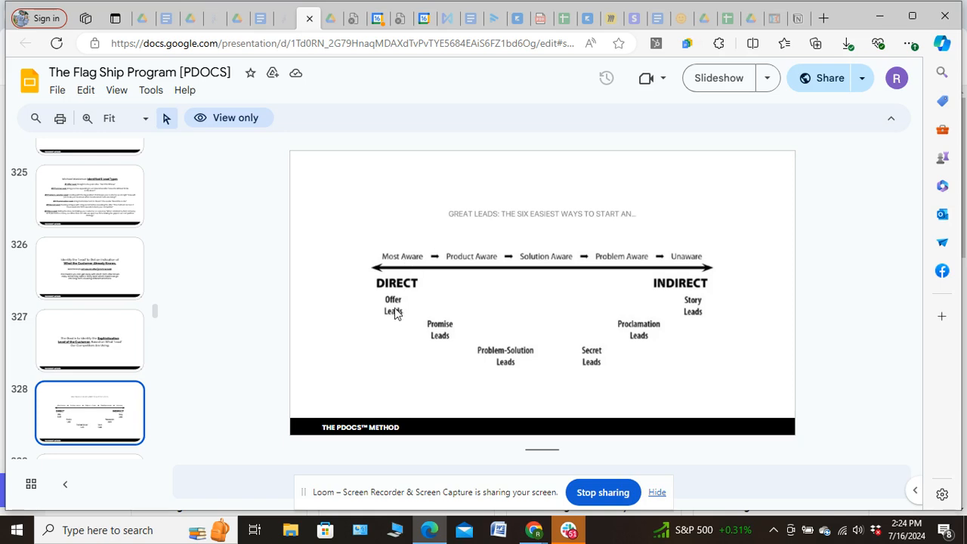
{"action": "mouse_move", "coordinate": [490, 316]}
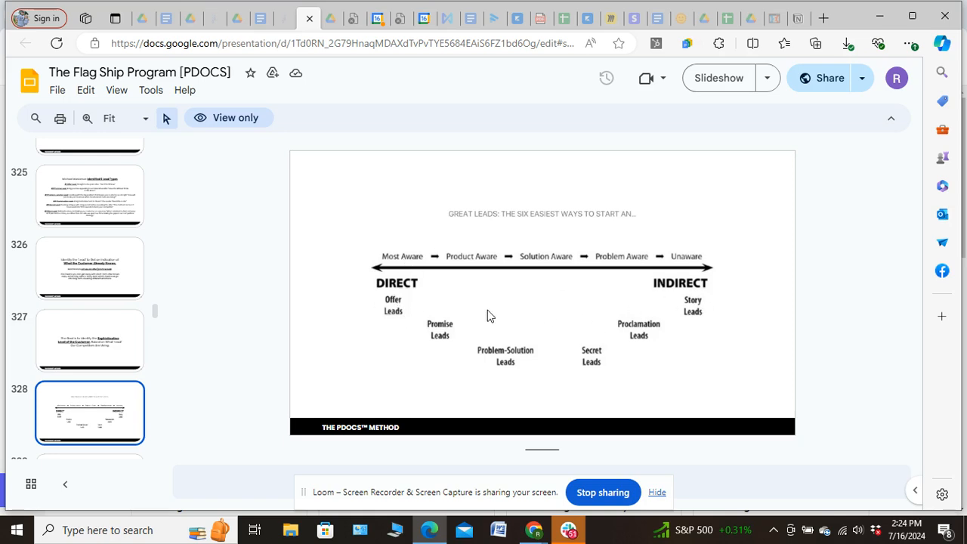
{"action": "mouse_move", "coordinate": [381, 308]}
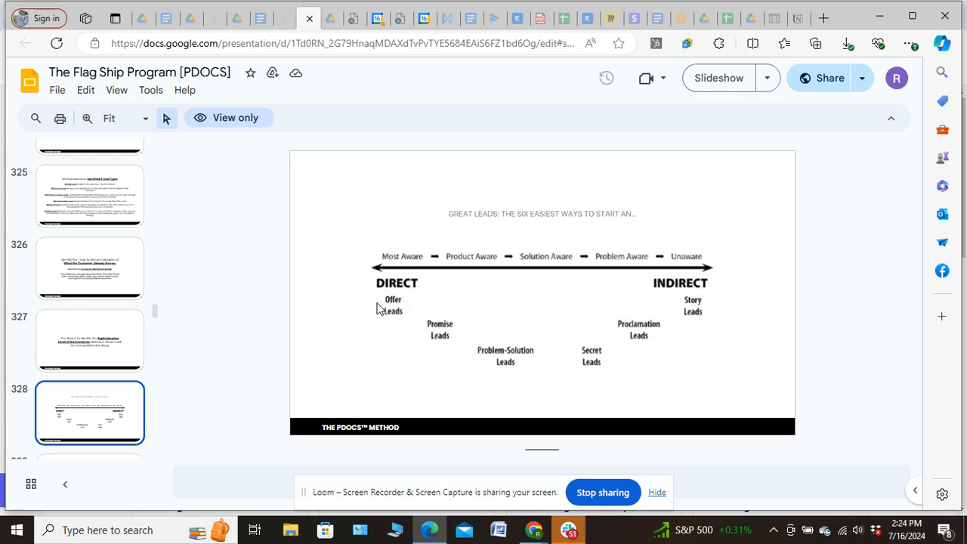
{"action": "mouse_move", "coordinate": [731, 254]}
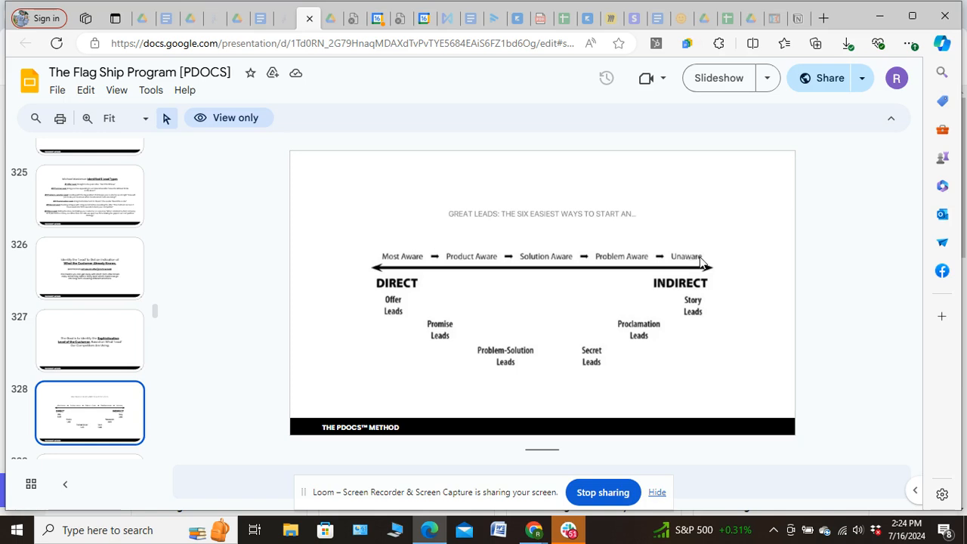
{"action": "mouse_move", "coordinate": [689, 263]}
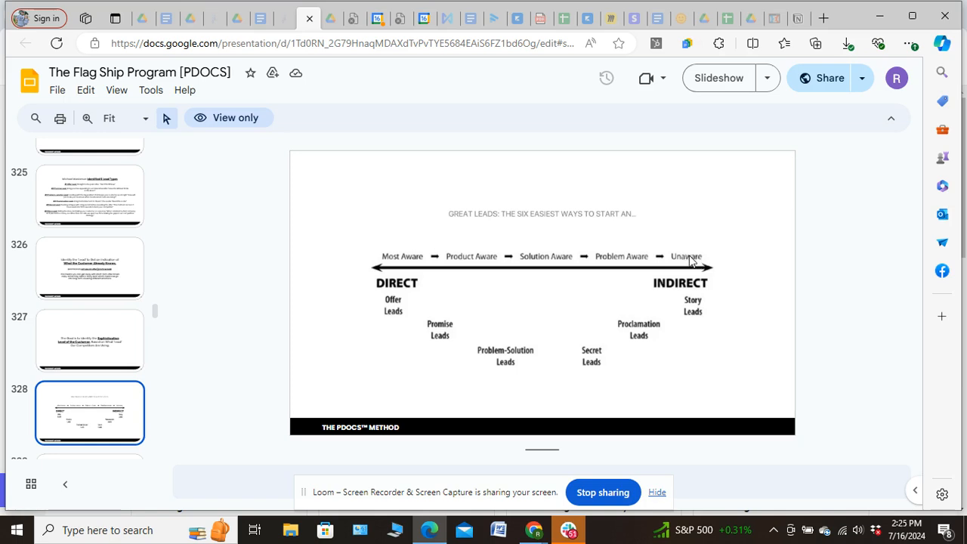
{"action": "mouse_move", "coordinate": [689, 263]}
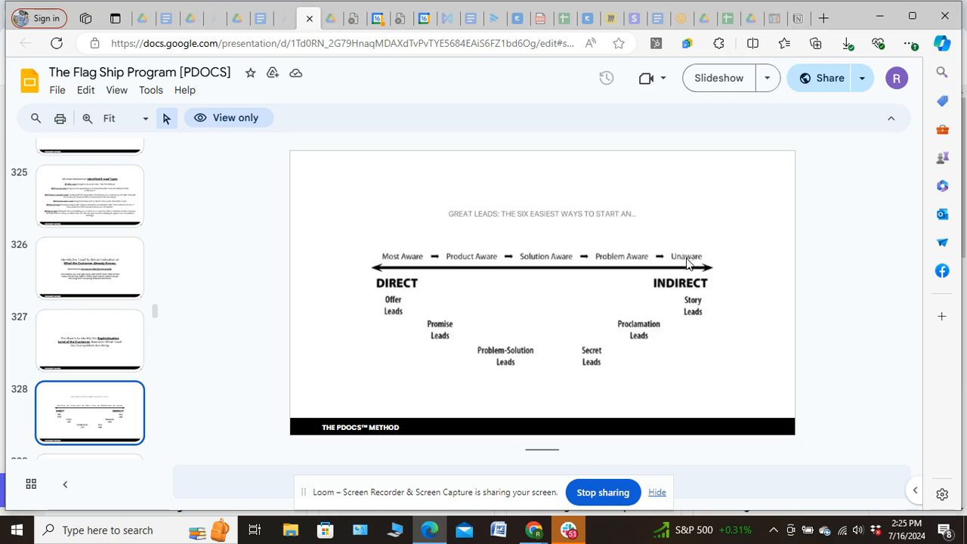
{"action": "mouse_move", "coordinate": [705, 251]}
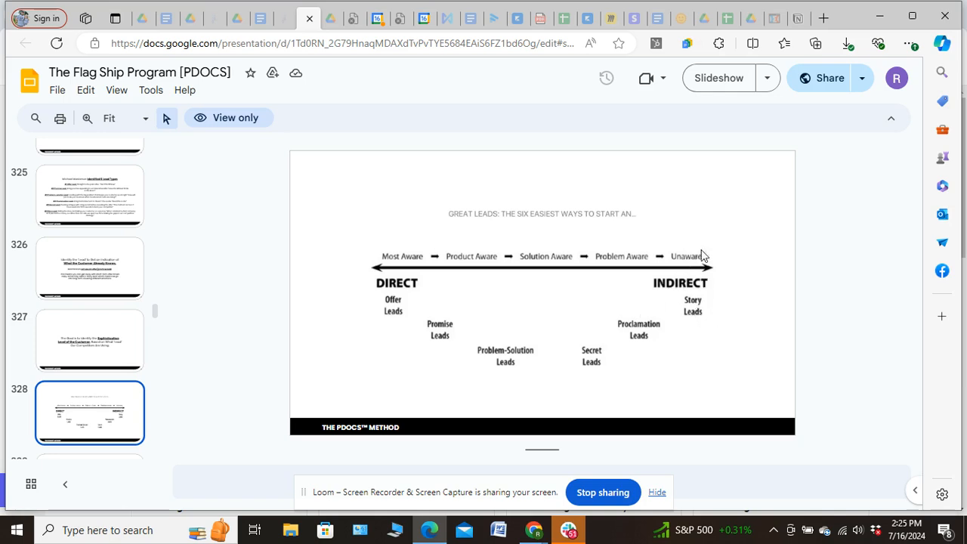
{"action": "mouse_move", "coordinate": [693, 305]}
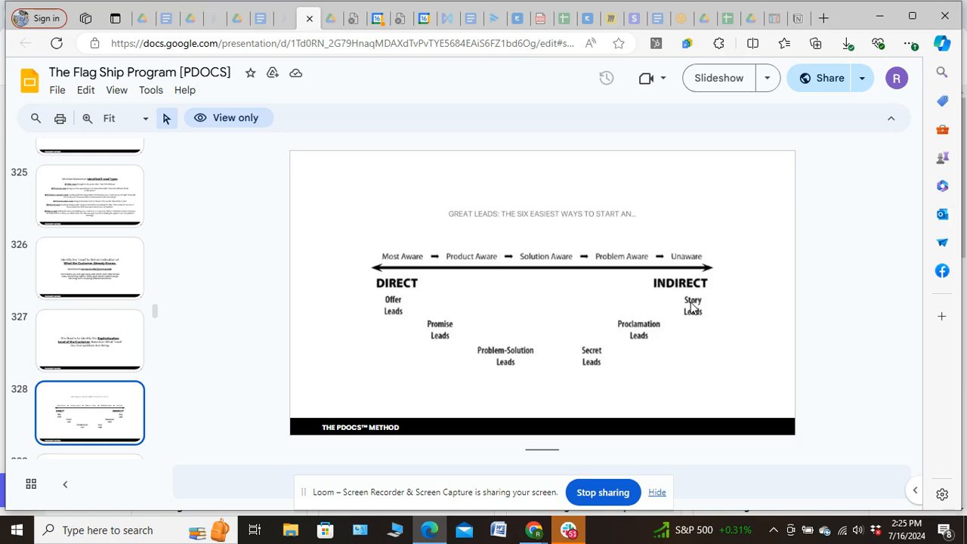
{"action": "mouse_move", "coordinate": [684, 293]}
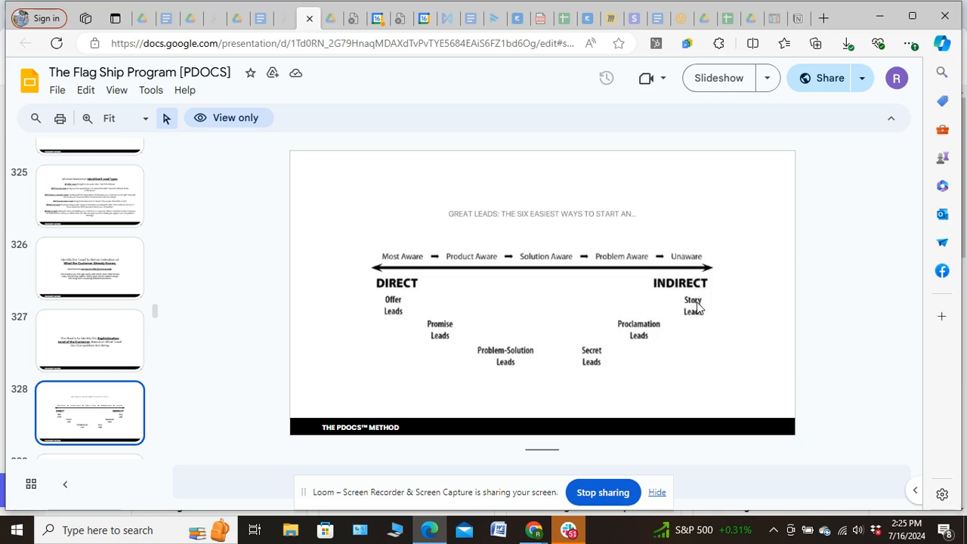
{"action": "mouse_move", "coordinate": [695, 316]}
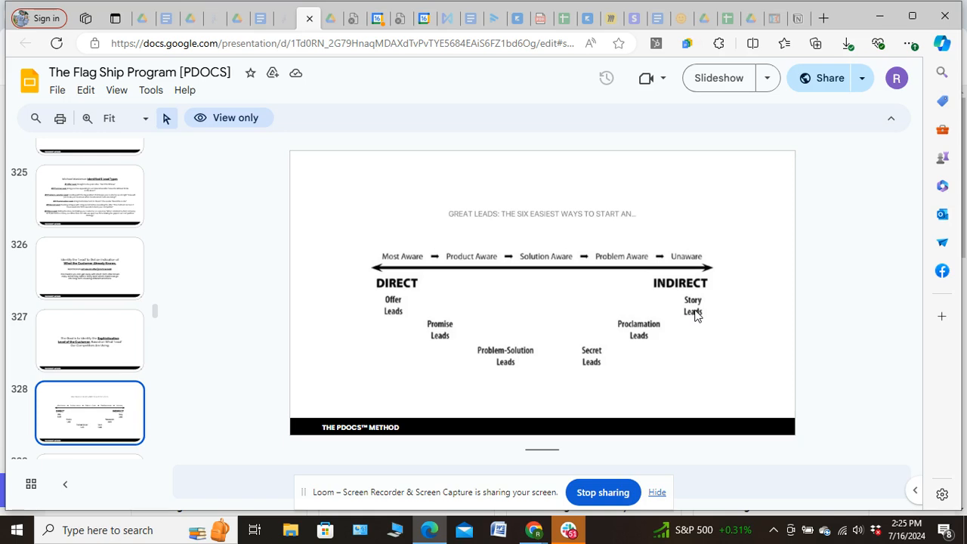
{"action": "mouse_move", "coordinate": [632, 302]}
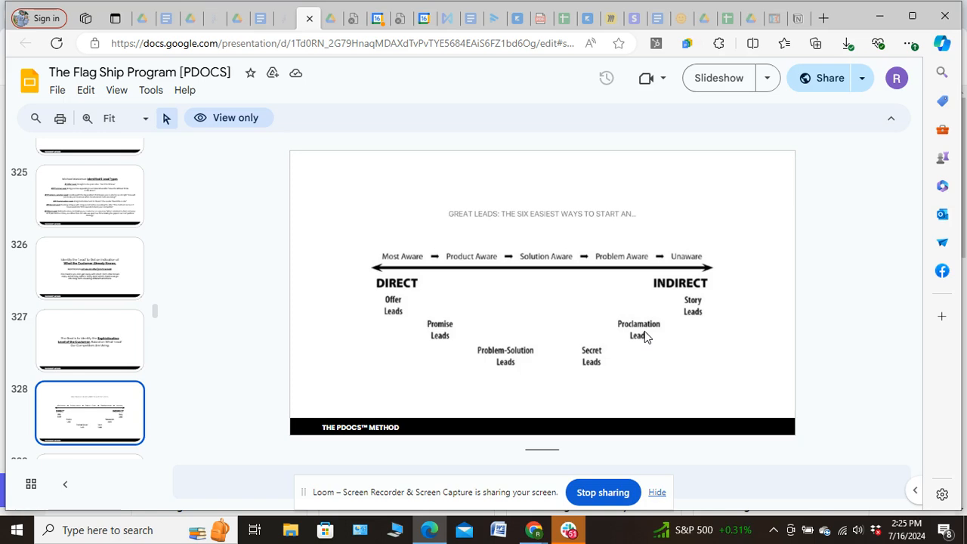
{"action": "mouse_move", "coordinate": [628, 275]}
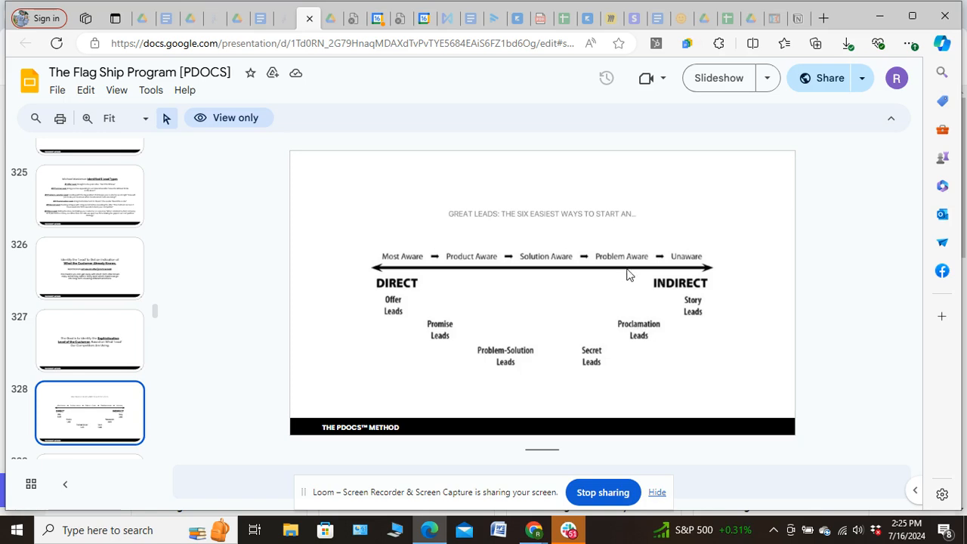
{"action": "mouse_move", "coordinate": [621, 283]}
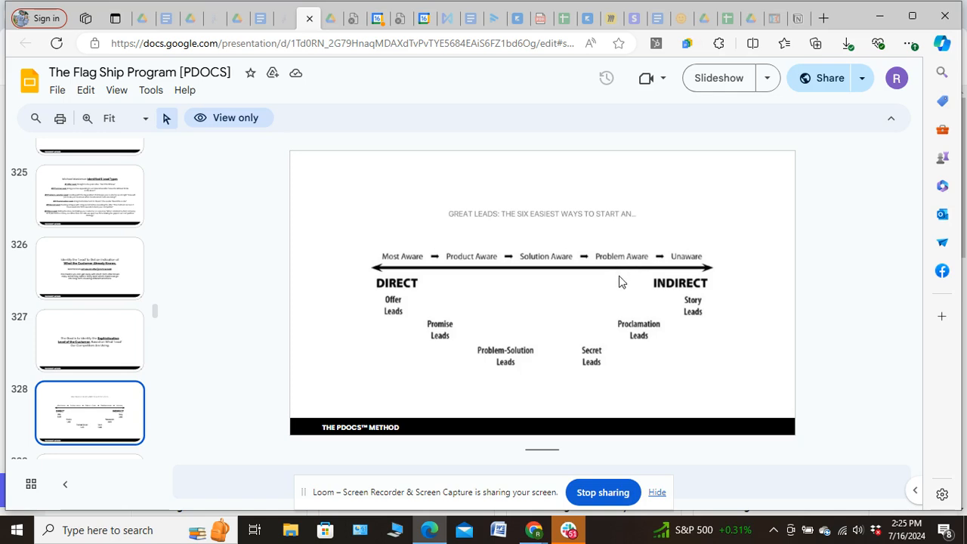
{"action": "mouse_move", "coordinate": [607, 298]}
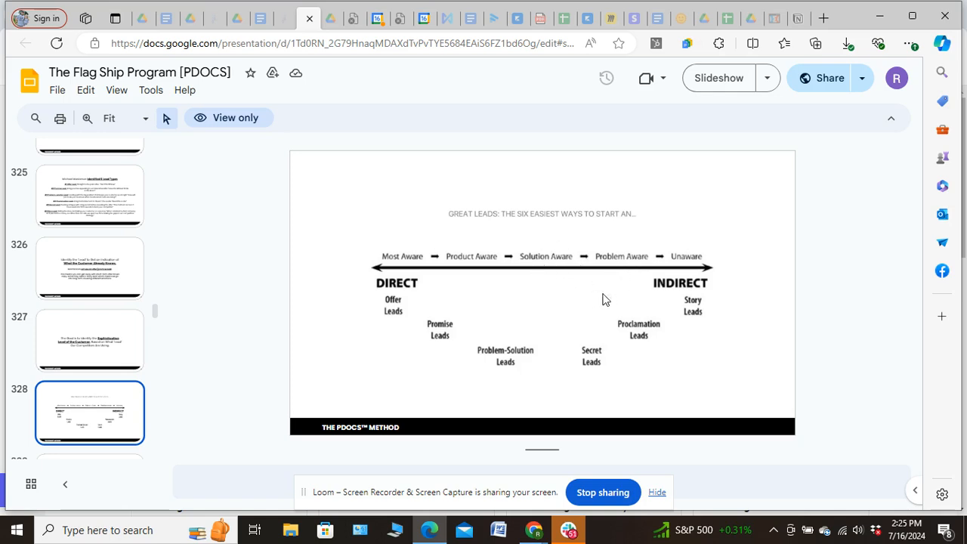
{"action": "mouse_move", "coordinate": [597, 379]}
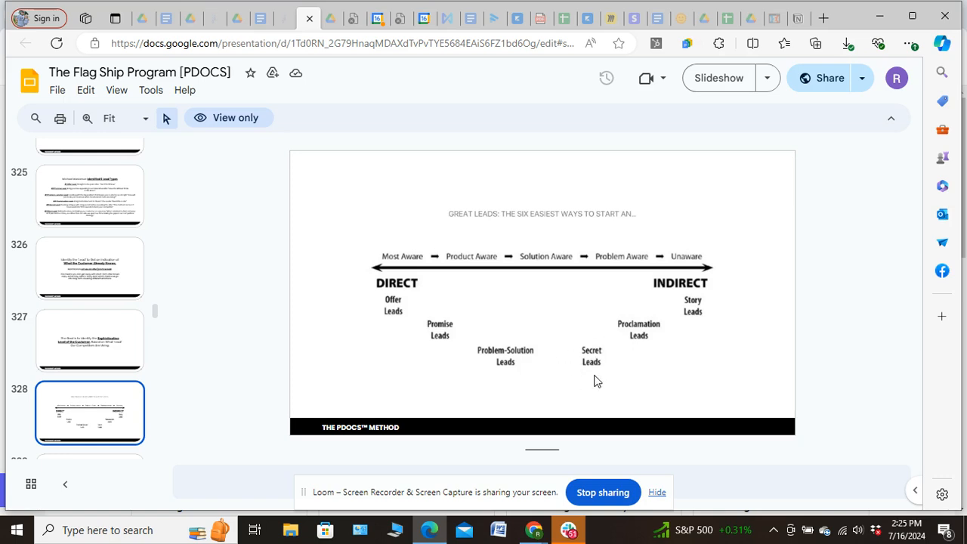
{"action": "mouse_move", "coordinate": [550, 252]}
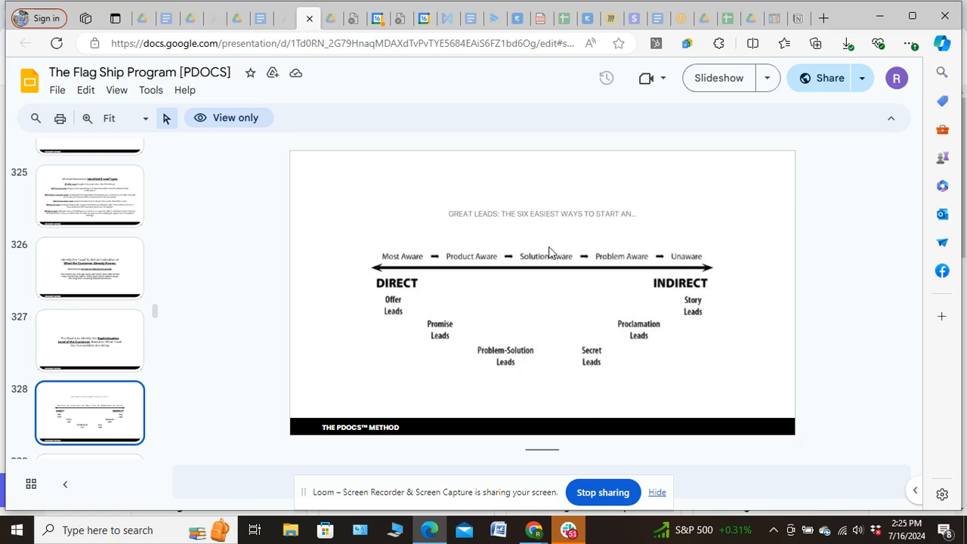
{"action": "mouse_move", "coordinate": [517, 278]}
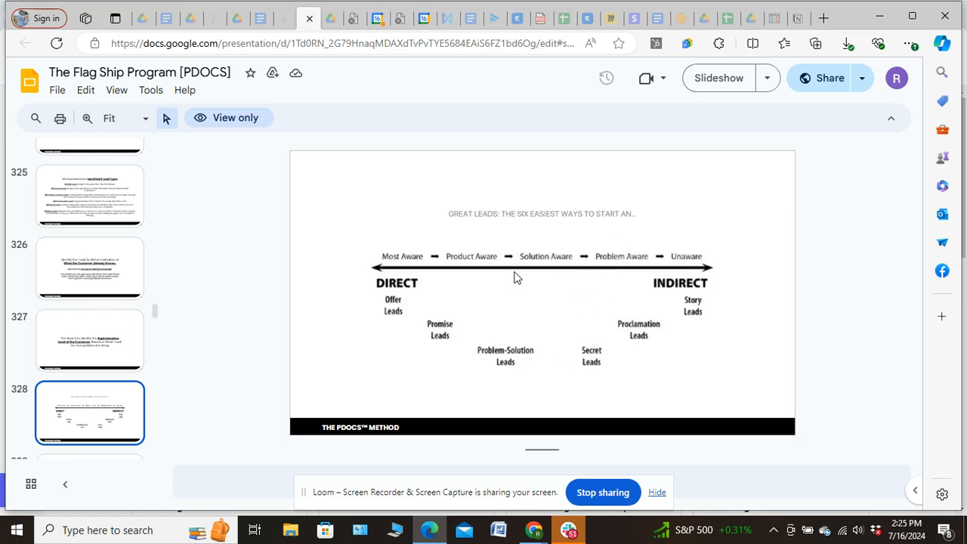
{"action": "mouse_move", "coordinate": [557, 263]}
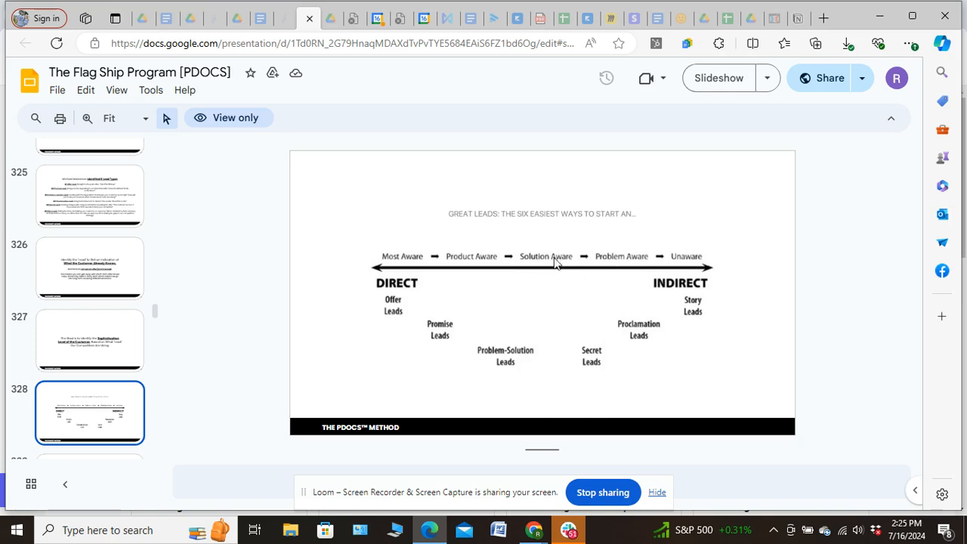
{"action": "mouse_move", "coordinate": [584, 334]}
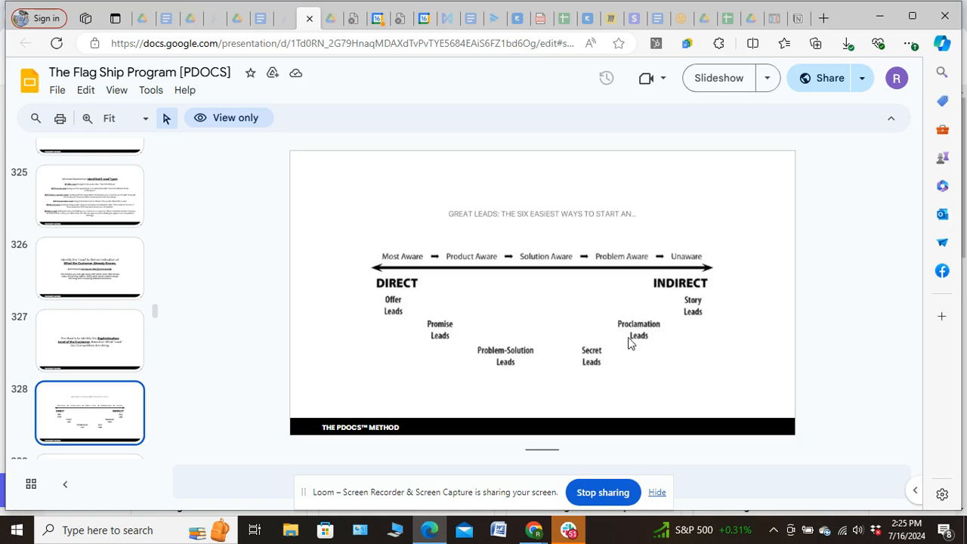
{"action": "mouse_move", "coordinate": [531, 308]}
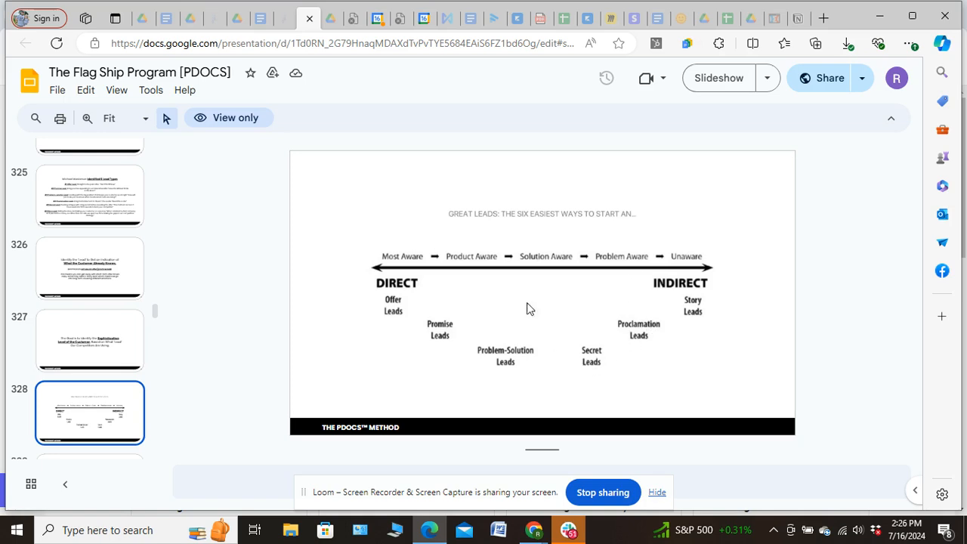
{"action": "mouse_move", "coordinate": [541, 375]}
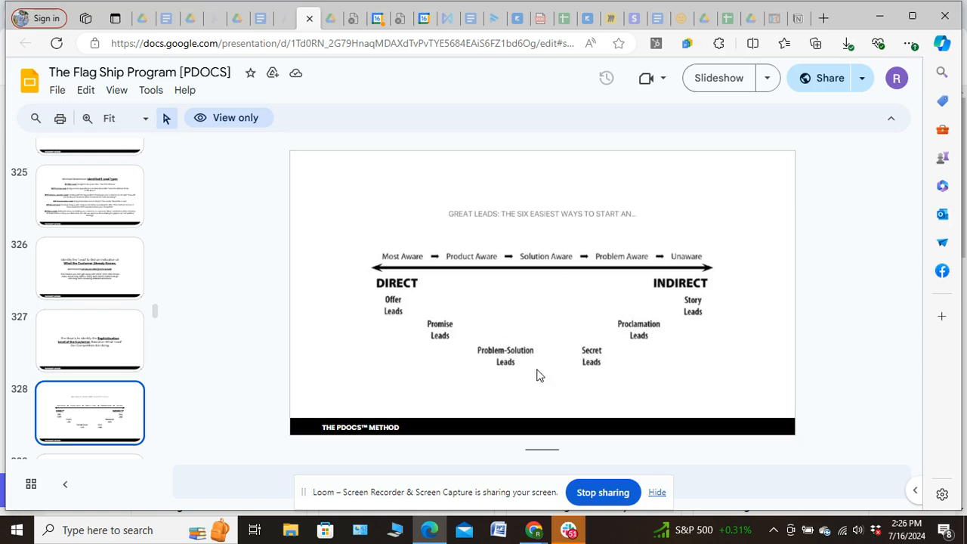
{"action": "mouse_move", "coordinate": [535, 367]}
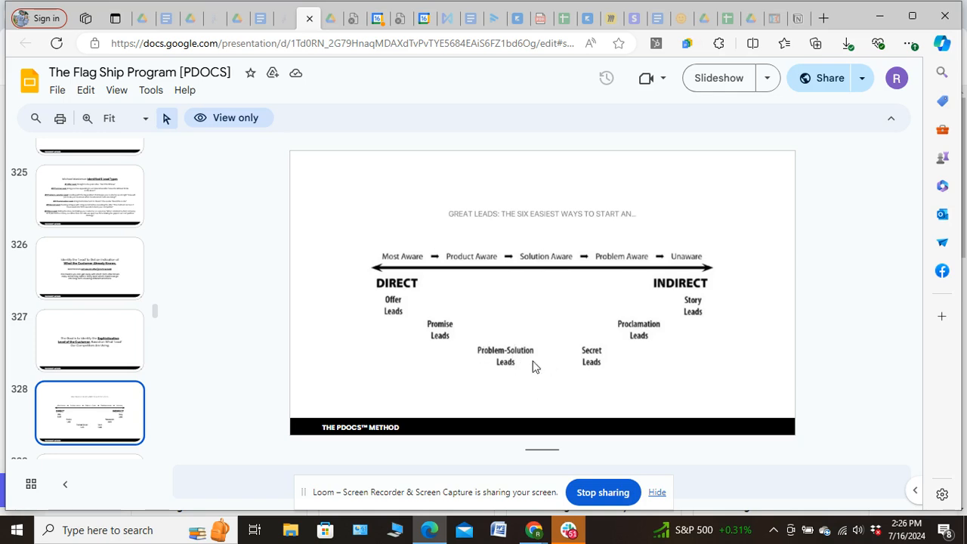
{"action": "mouse_move", "coordinate": [472, 265]}
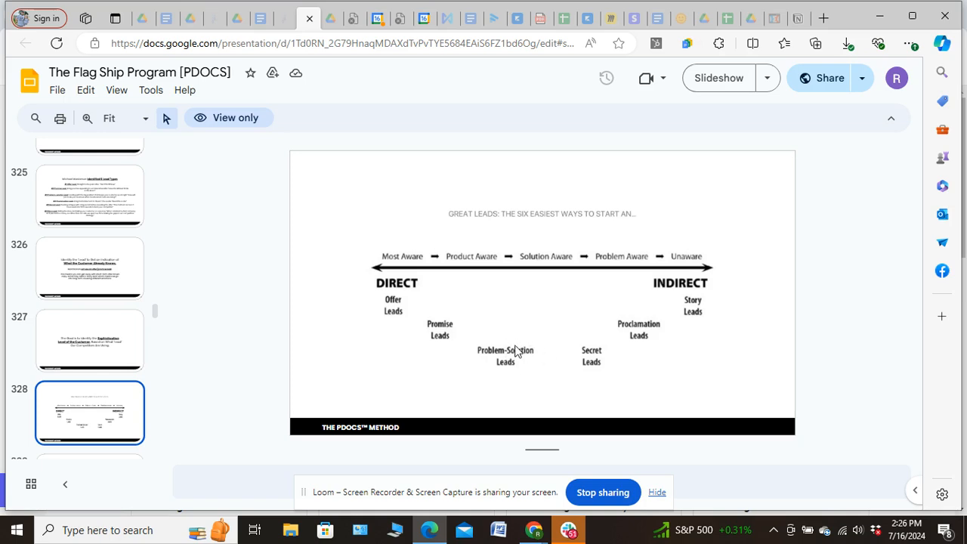
{"action": "mouse_move", "coordinate": [499, 354]}
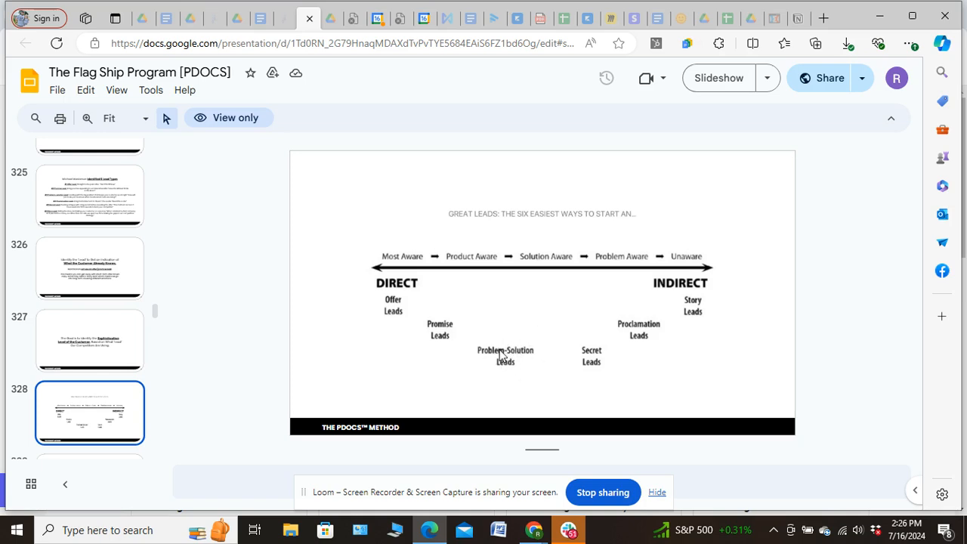
{"action": "mouse_move", "coordinate": [467, 260]}
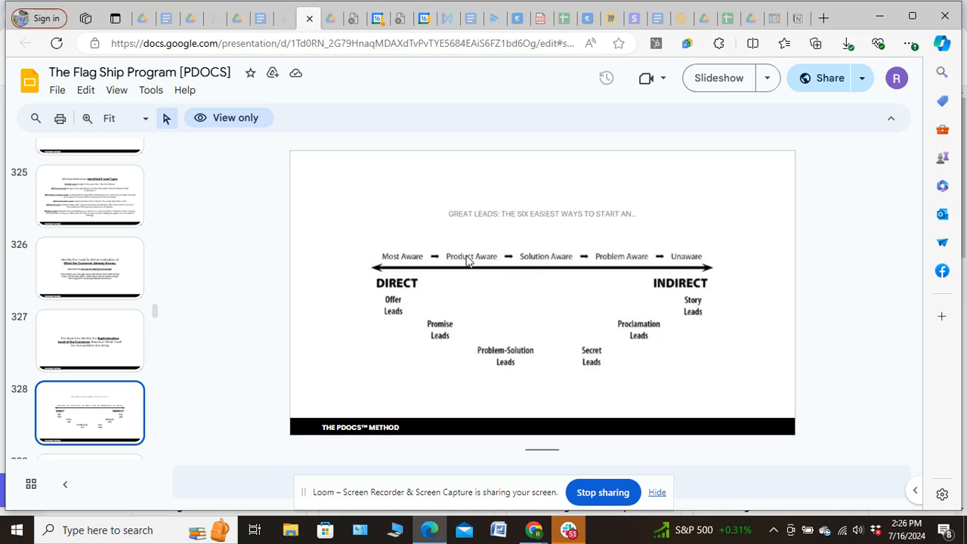
{"action": "mouse_move", "coordinate": [529, 260]}
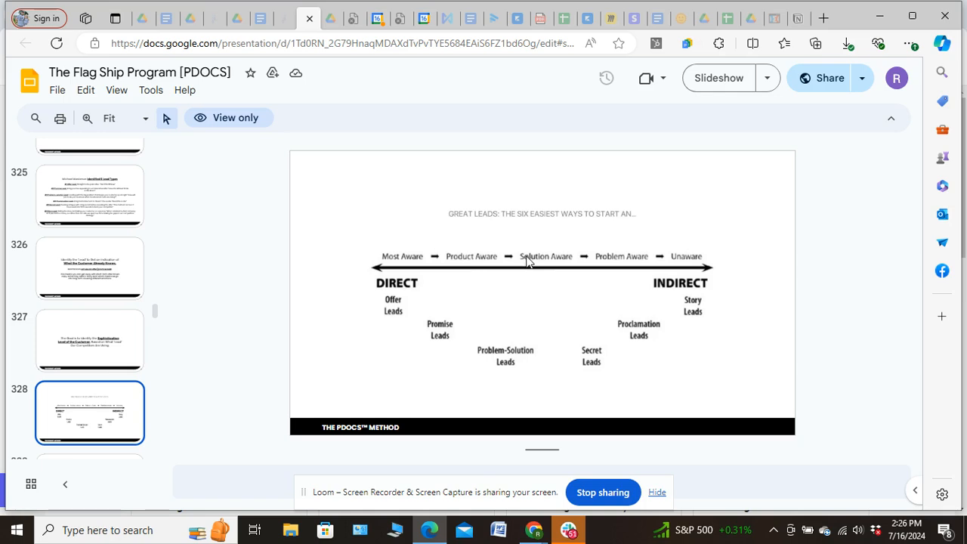
{"action": "mouse_move", "coordinate": [517, 381]}
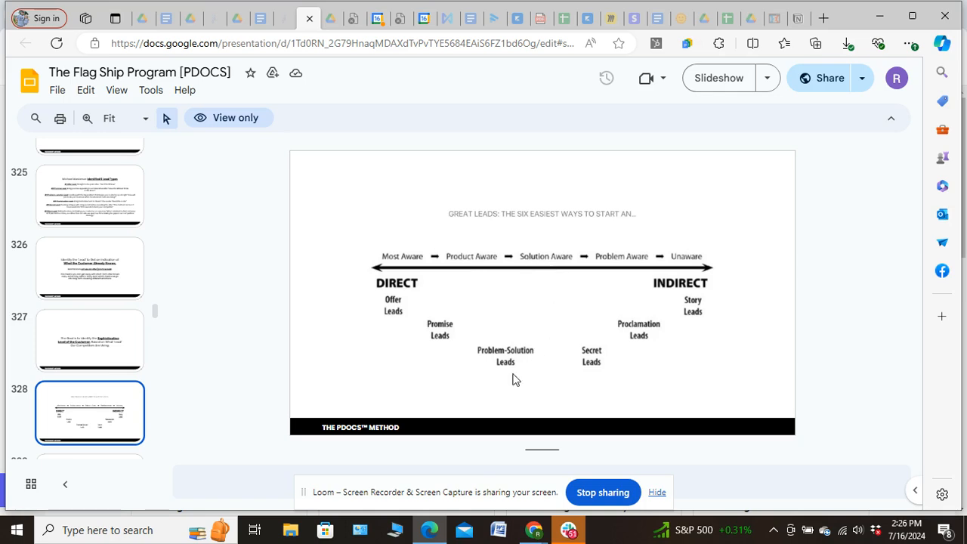
{"action": "mouse_move", "coordinate": [534, 338]}
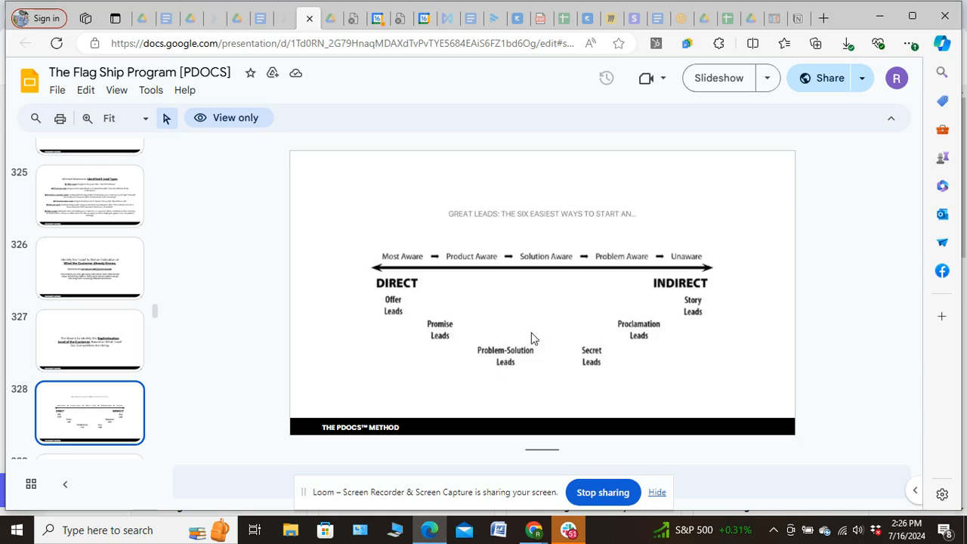
{"action": "mouse_move", "coordinate": [499, 358]}
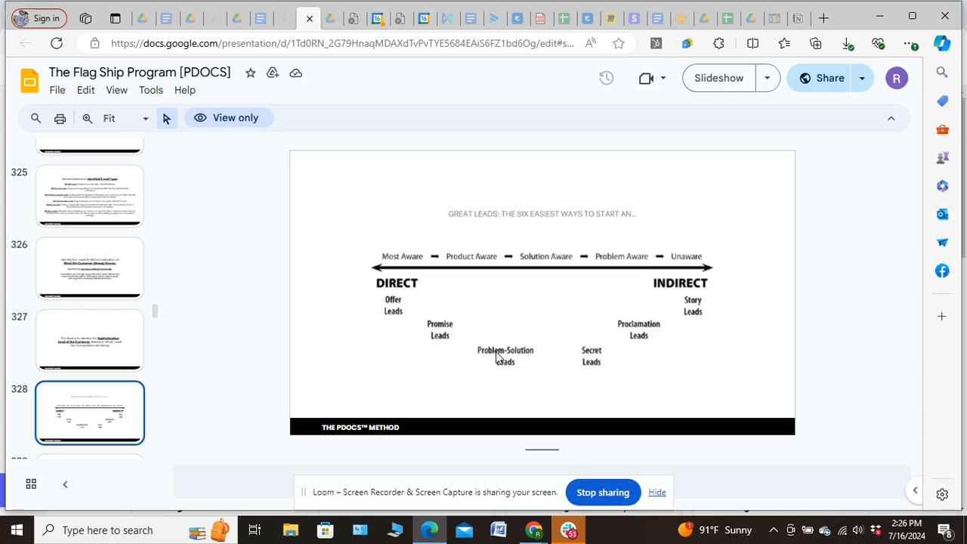
{"action": "mouse_move", "coordinate": [432, 331]}
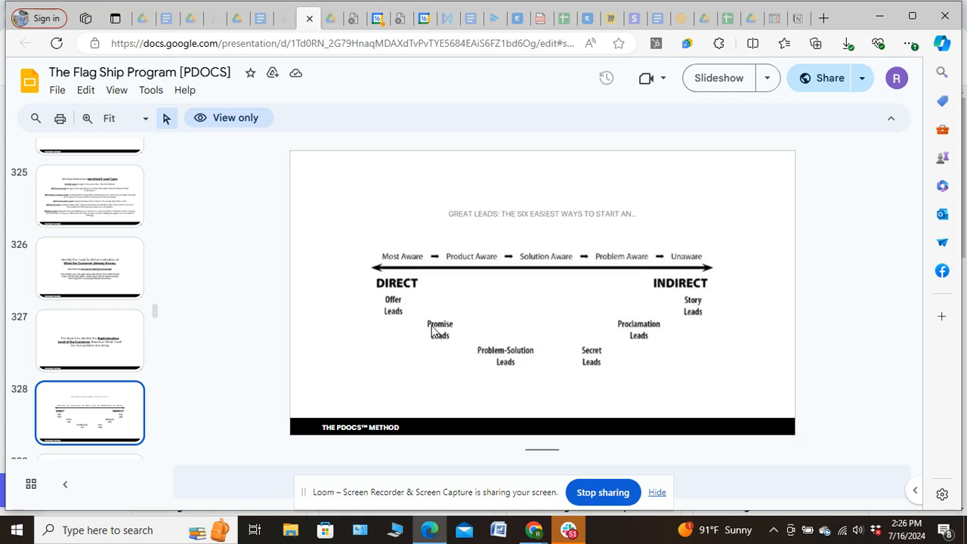
{"action": "mouse_move", "coordinate": [441, 339]}
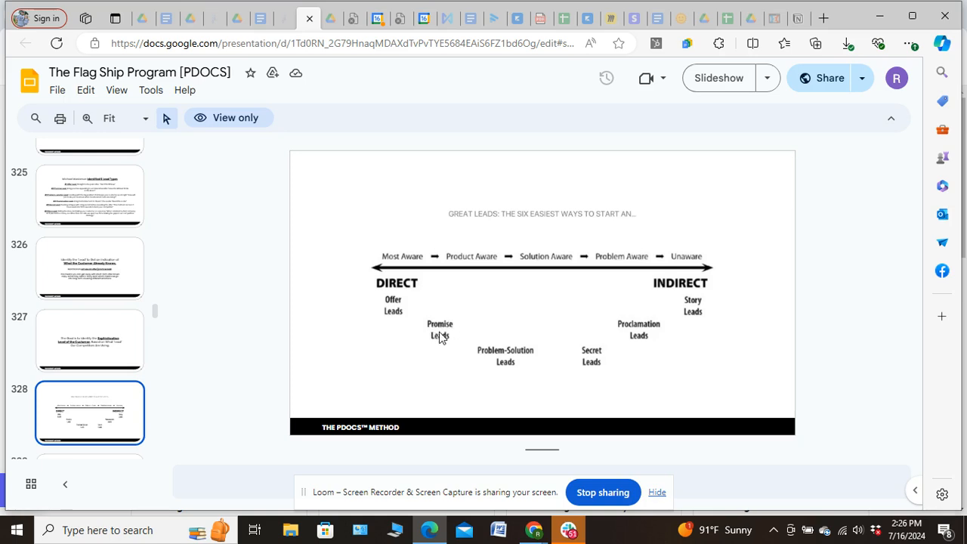
{"action": "mouse_move", "coordinate": [441, 346]}
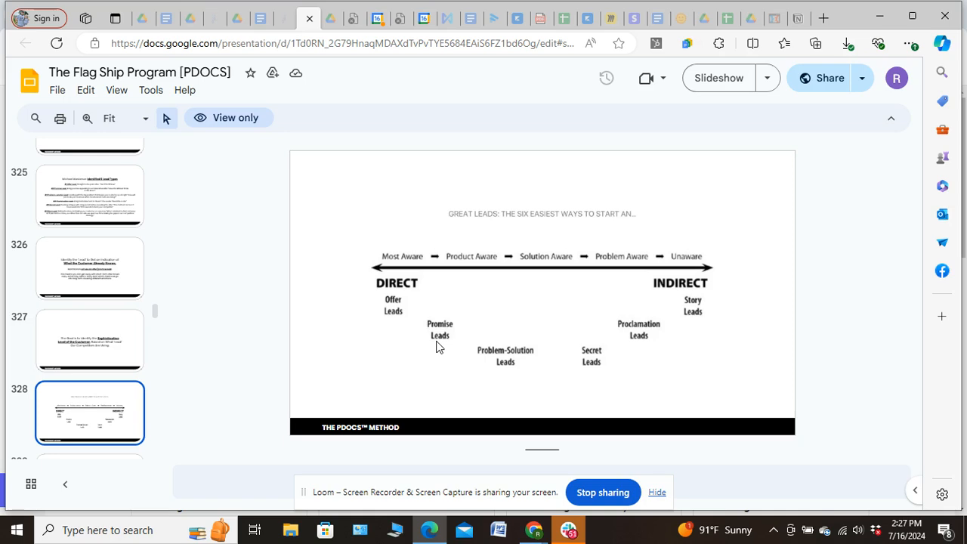
{"action": "mouse_move", "coordinate": [457, 305]}
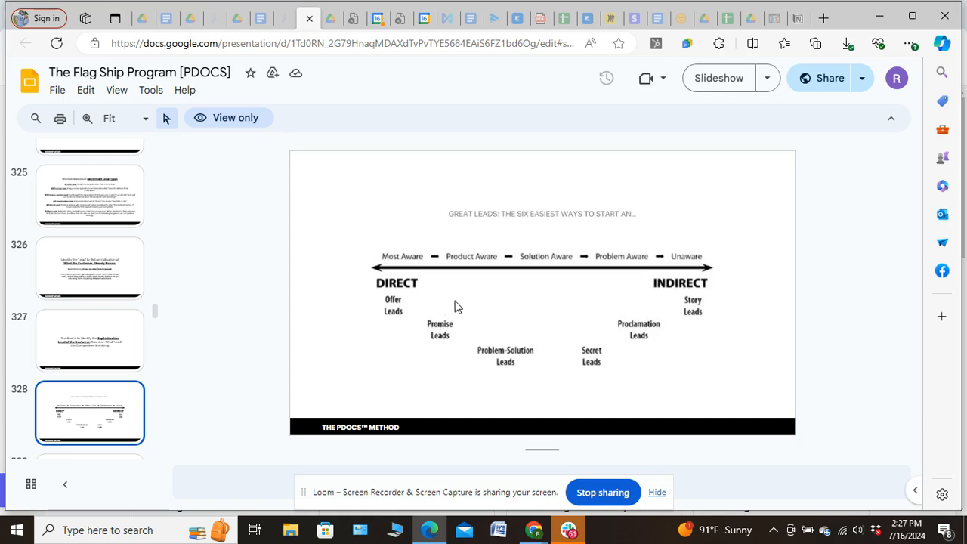
{"action": "mouse_move", "coordinate": [447, 275]}
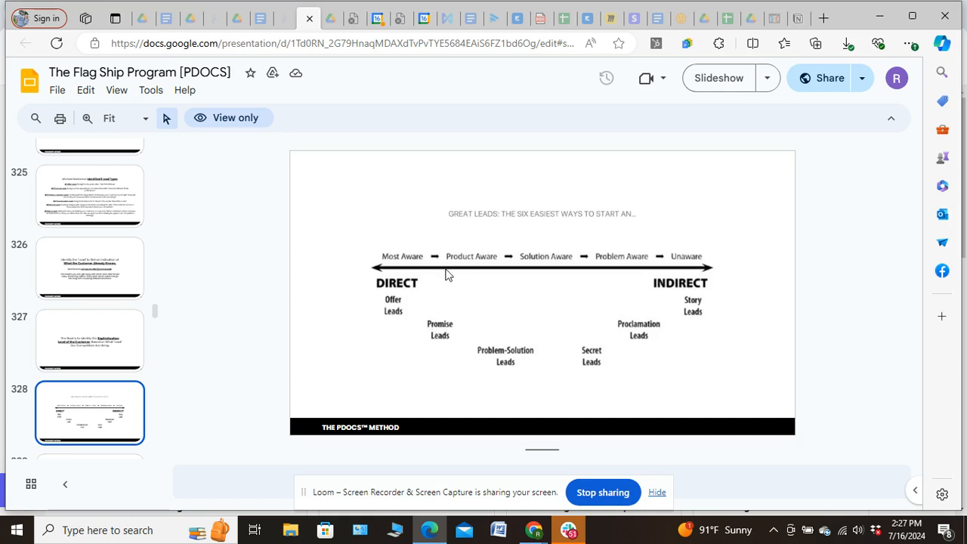
{"action": "mouse_move", "coordinate": [440, 339]}
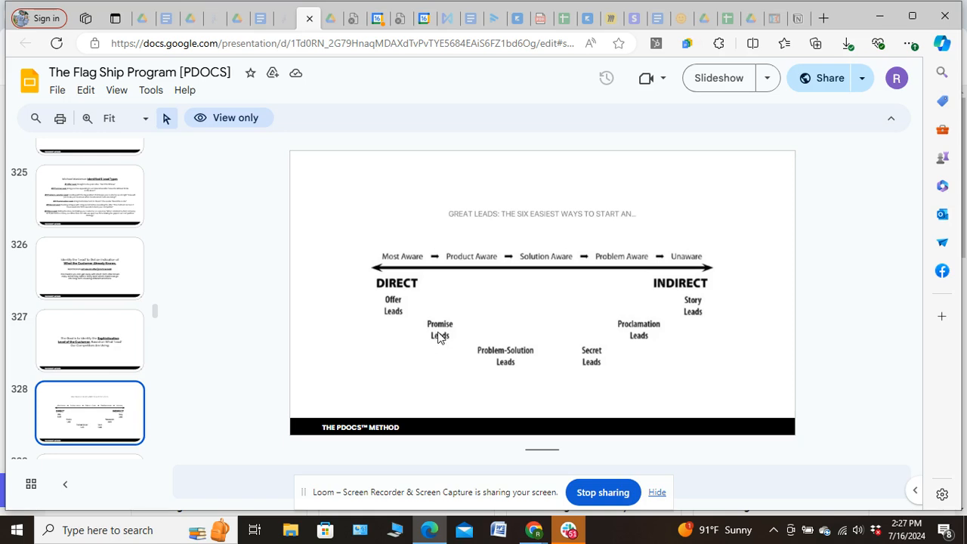
{"action": "mouse_move", "coordinate": [448, 343]}
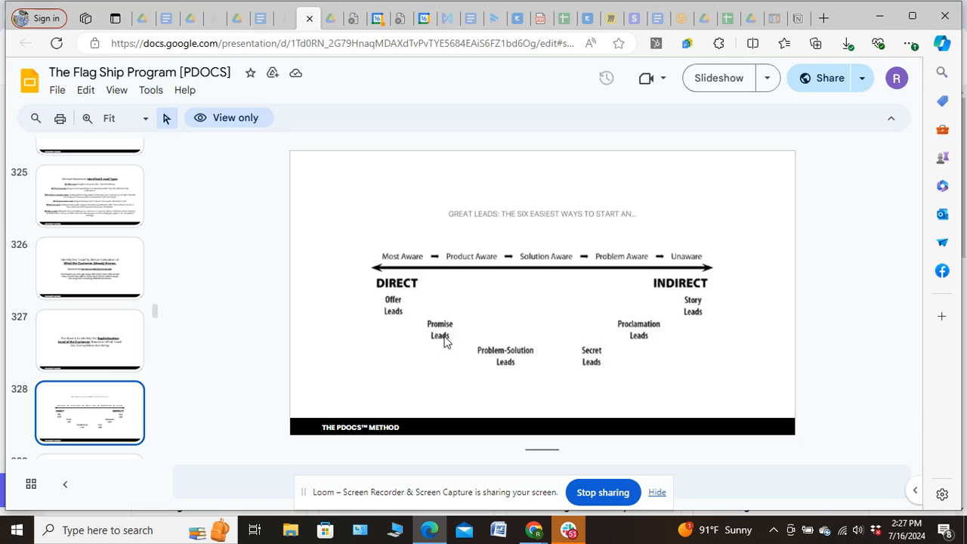
{"action": "mouse_move", "coordinate": [438, 336]}
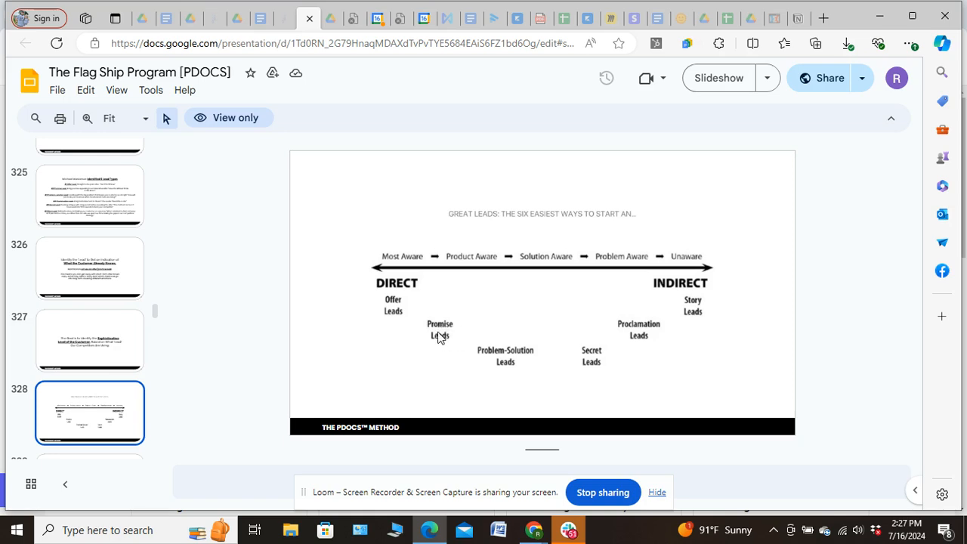
{"action": "mouse_move", "coordinate": [388, 313]}
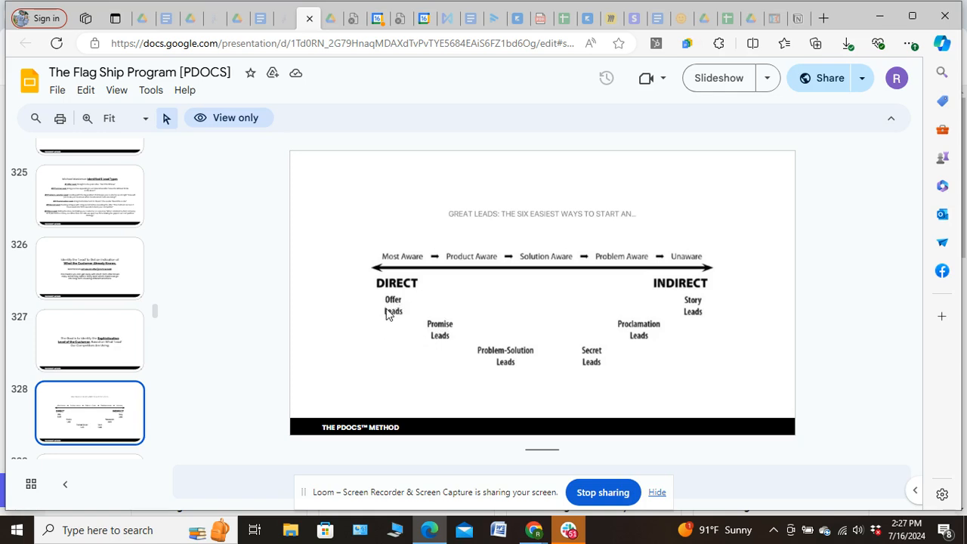
{"action": "mouse_move", "coordinate": [378, 297]}
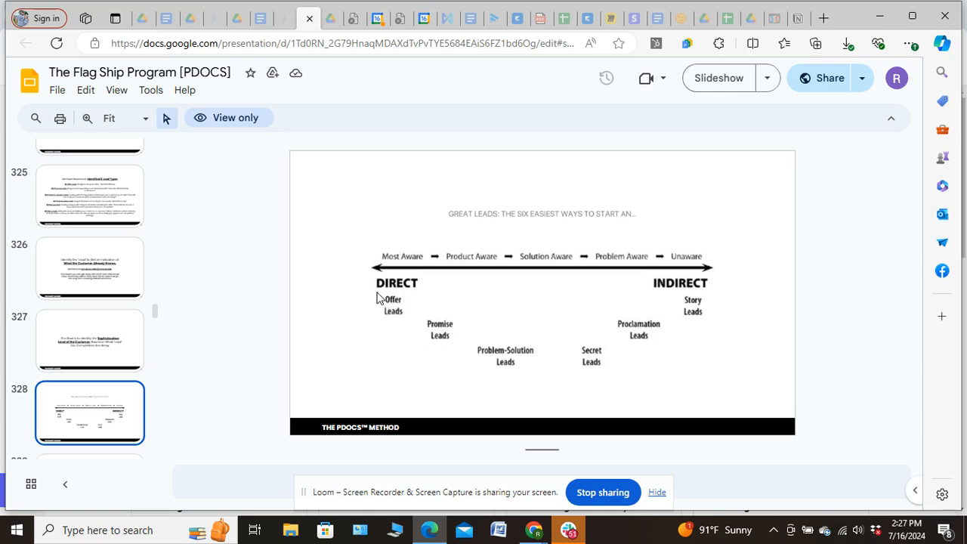
{"action": "mouse_move", "coordinate": [389, 310]}
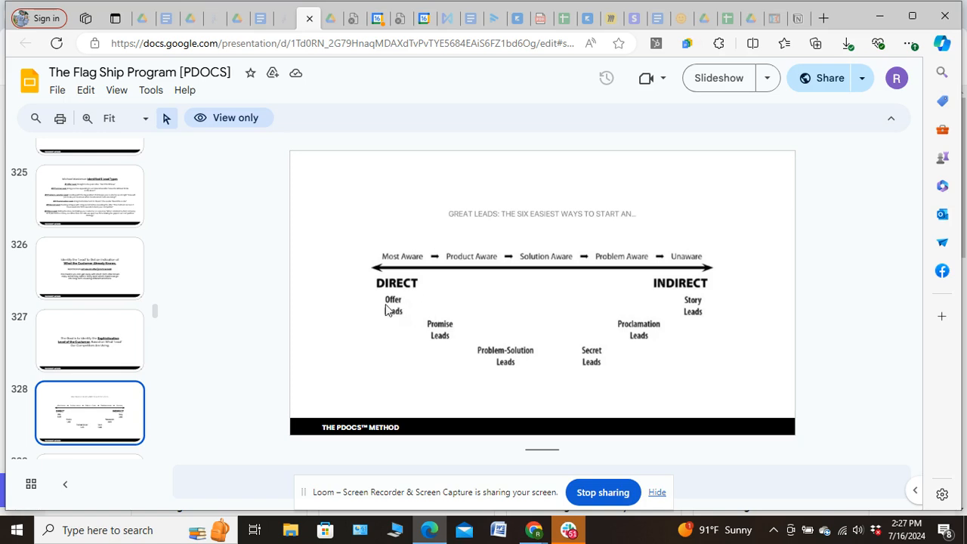
{"action": "mouse_move", "coordinate": [153, 318]}
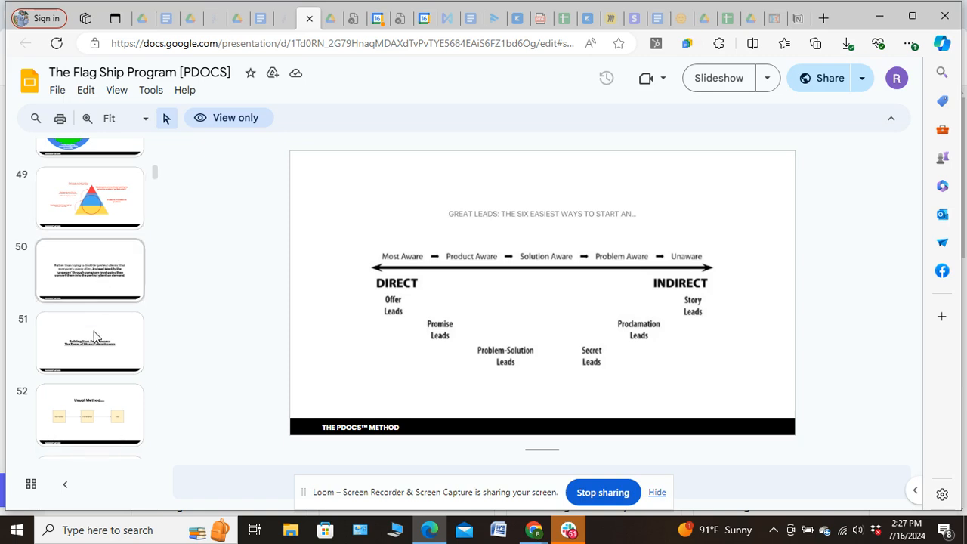
Step through slide 51, Building Your Sales Process, to slide 52, Usual Method
{"action": "left_click", "coordinate": [89, 343]}
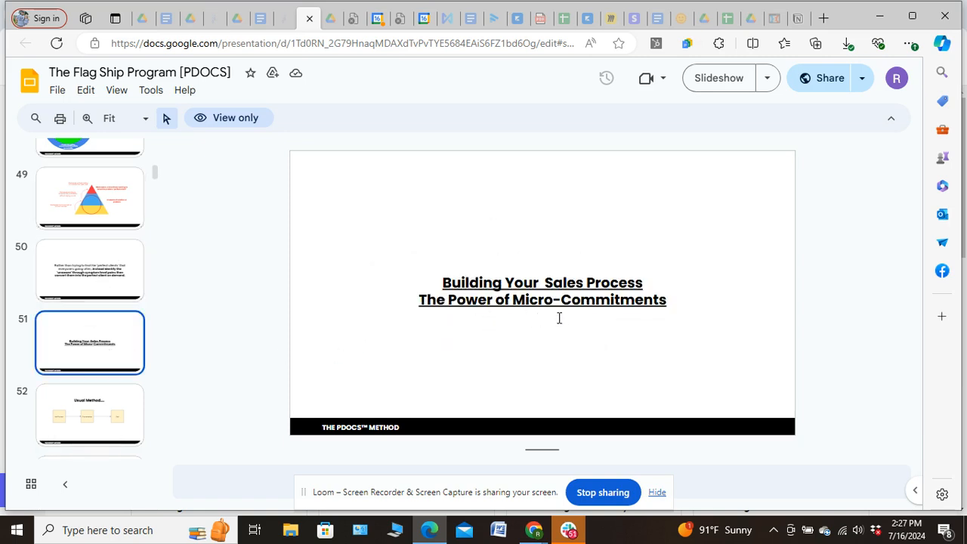
{"action": "mouse_move", "coordinate": [617, 318]}
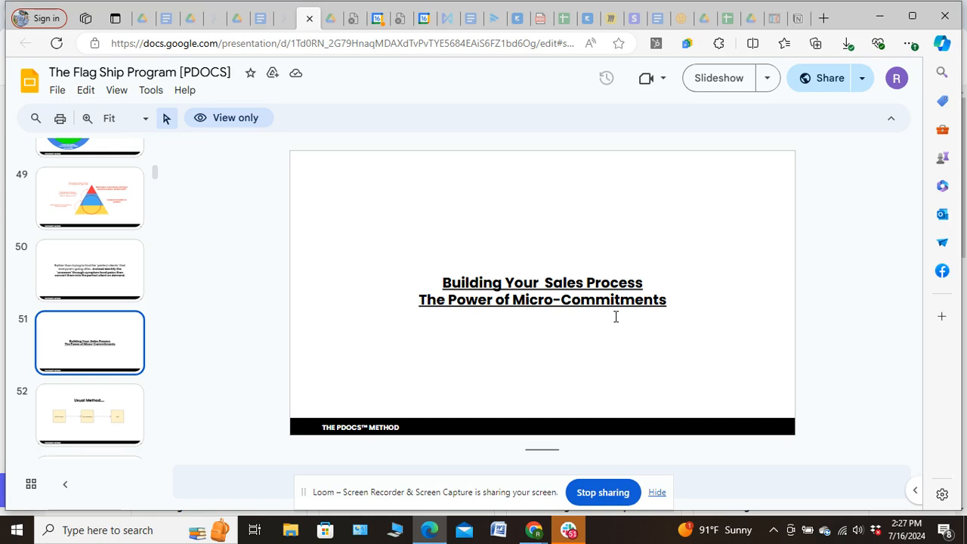
{"action": "left_click", "coordinate": [89, 414]}
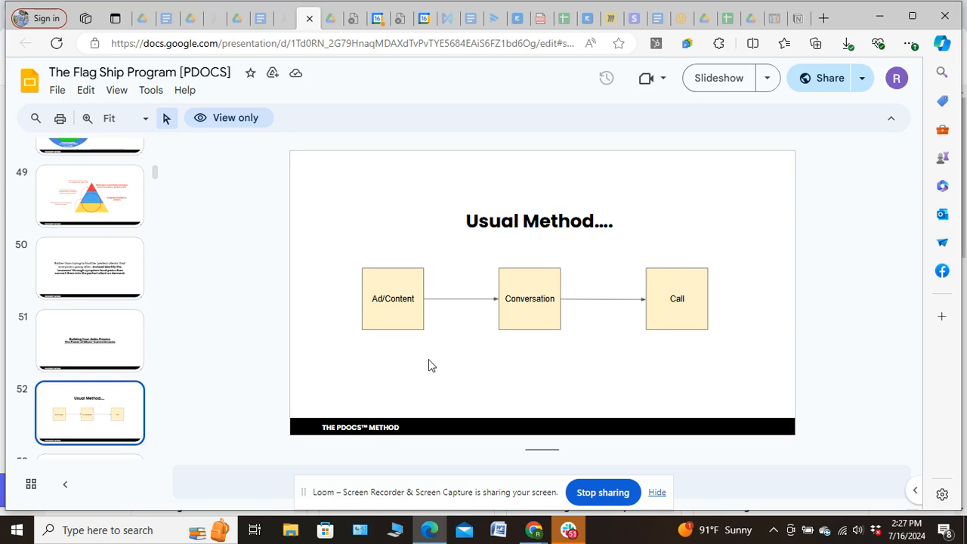
{"action": "mouse_move", "coordinate": [396, 260]}
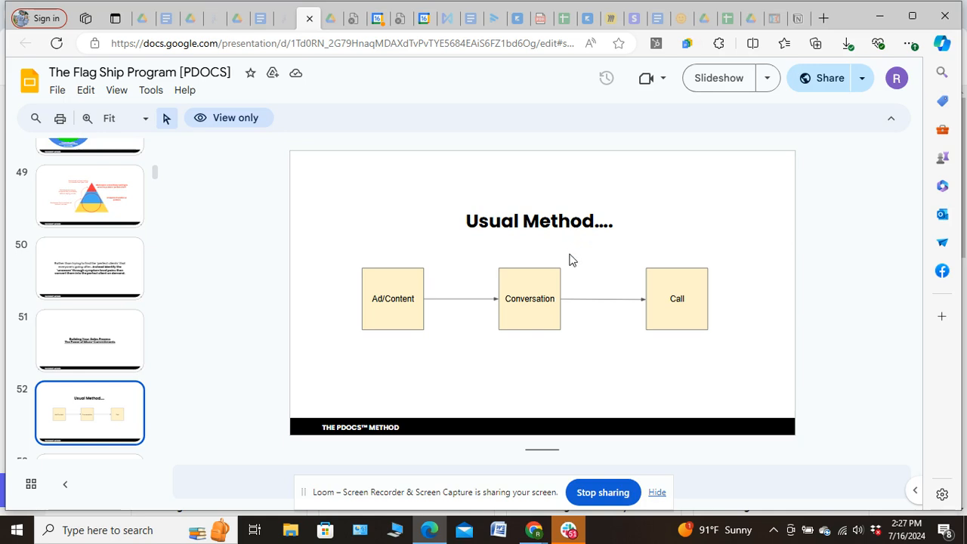
{"action": "mouse_move", "coordinate": [370, 313]}
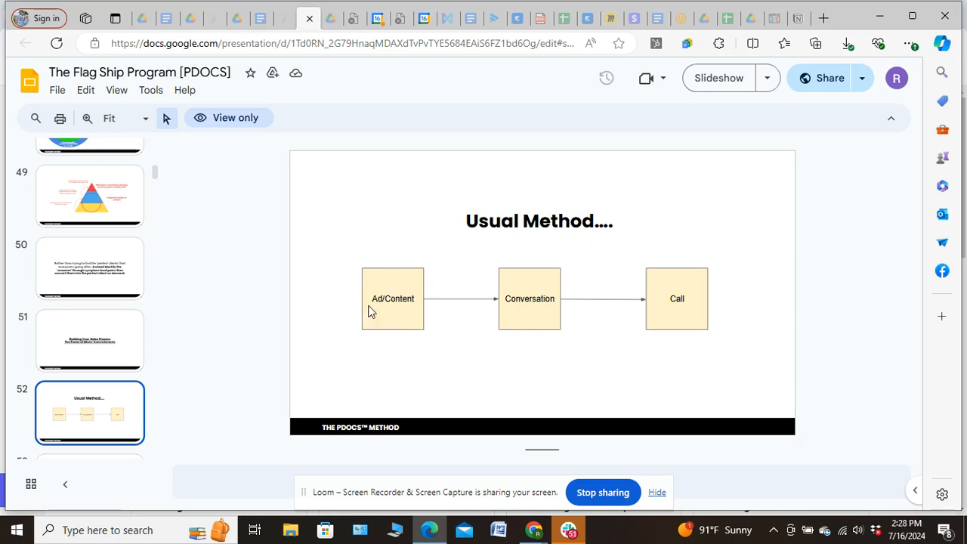
{"action": "mouse_move", "coordinate": [408, 290]}
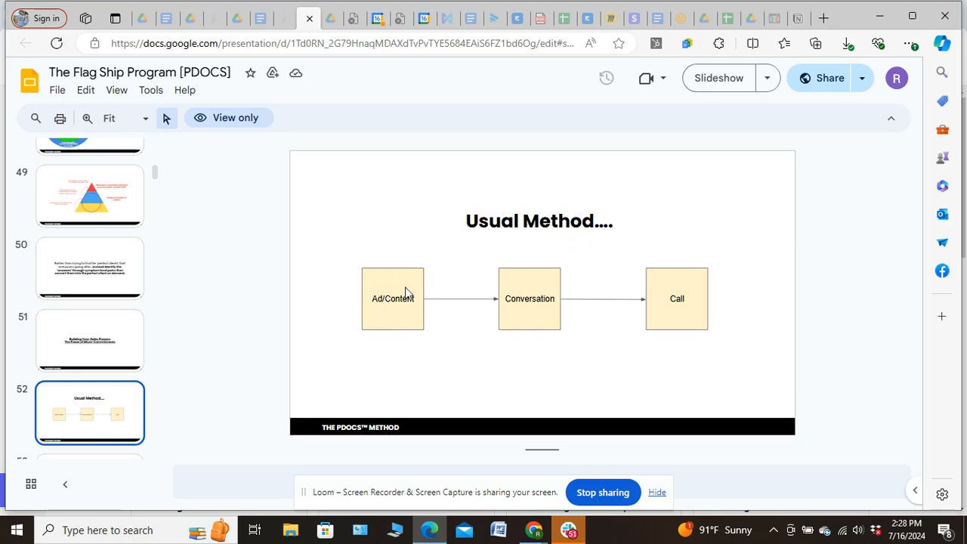
{"action": "mouse_move", "coordinate": [499, 329]}
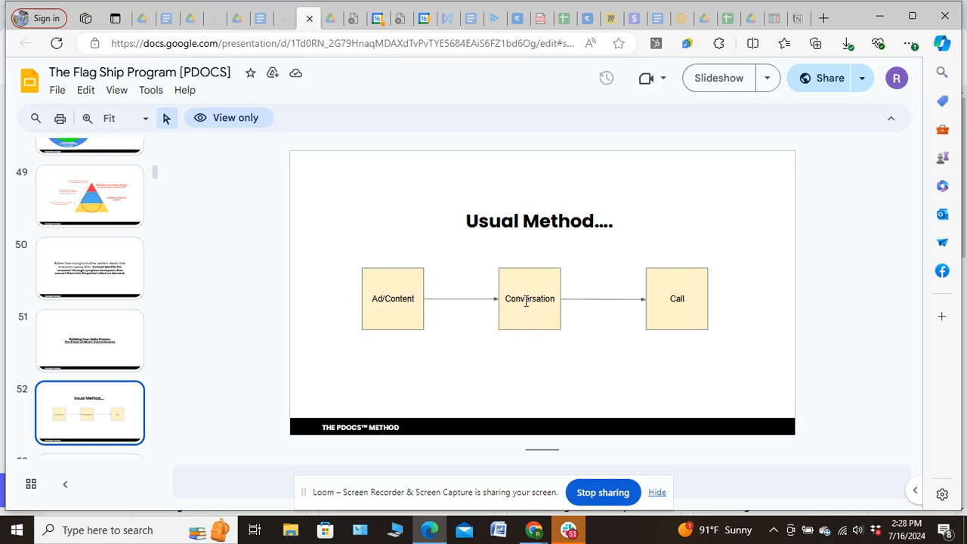
{"action": "mouse_move", "coordinate": [523, 310]}
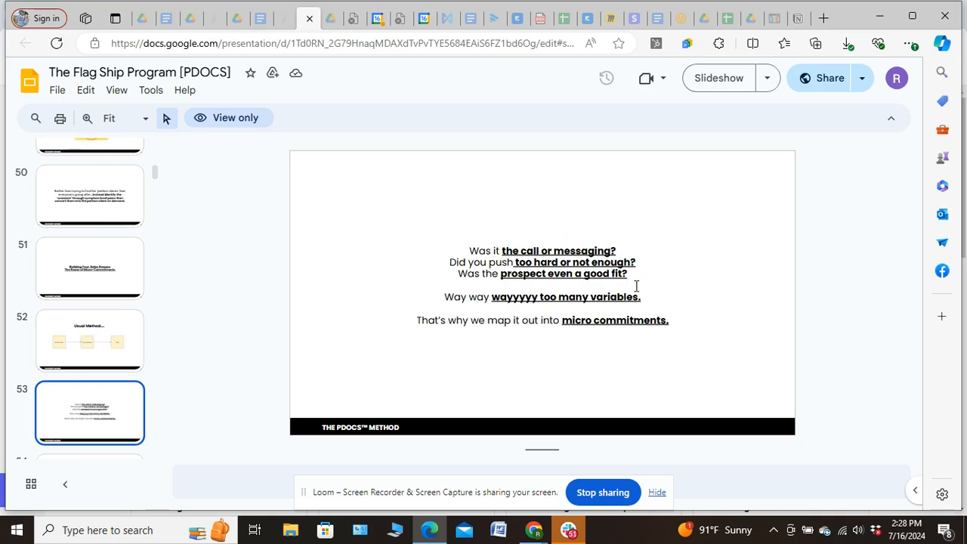
{"action": "mouse_move", "coordinate": [704, 308]}
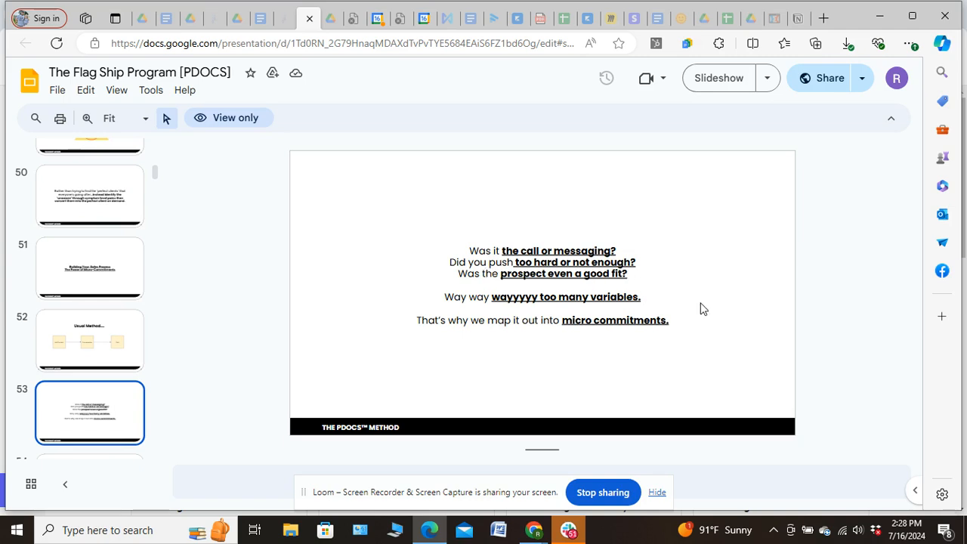
{"action": "mouse_move", "coordinate": [692, 314]}
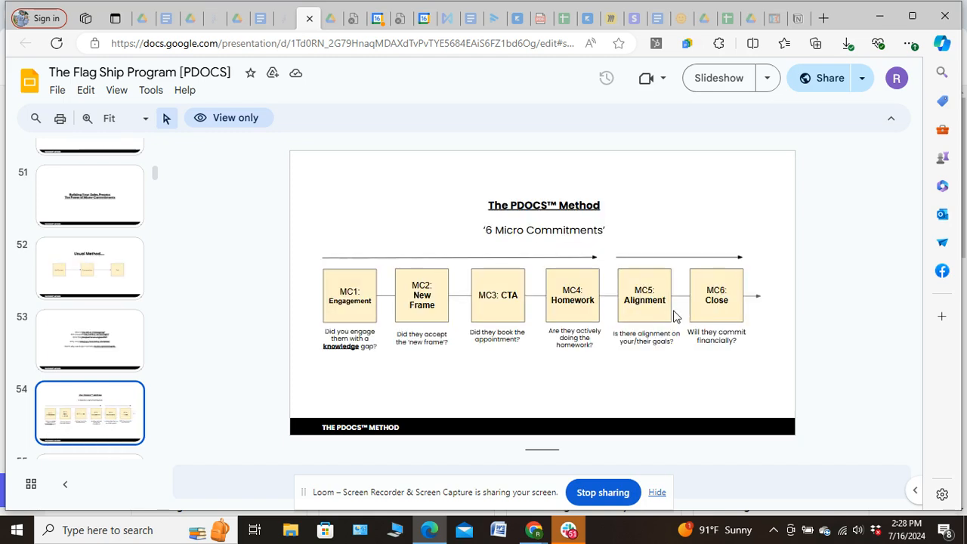
{"action": "mouse_move", "coordinate": [483, 275]}
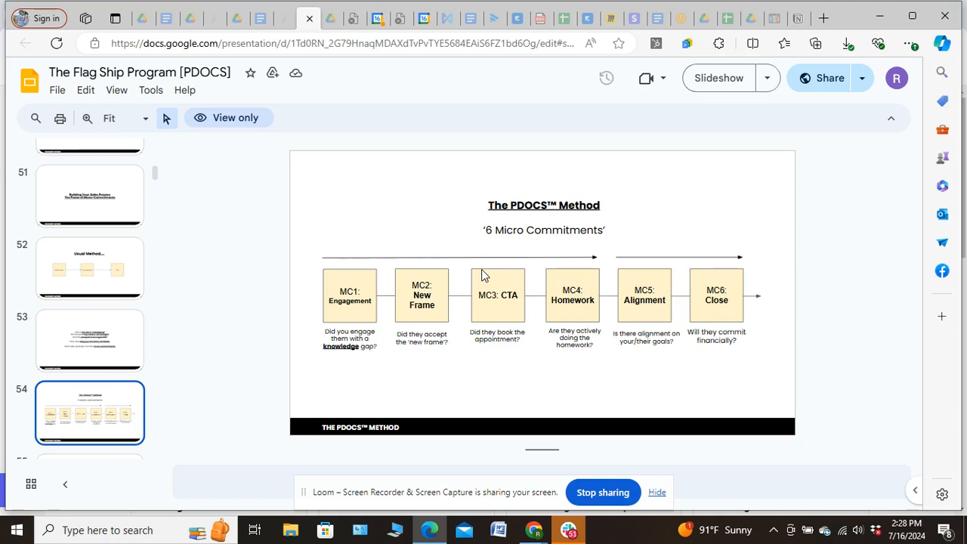
{"action": "mouse_move", "coordinate": [487, 266]}
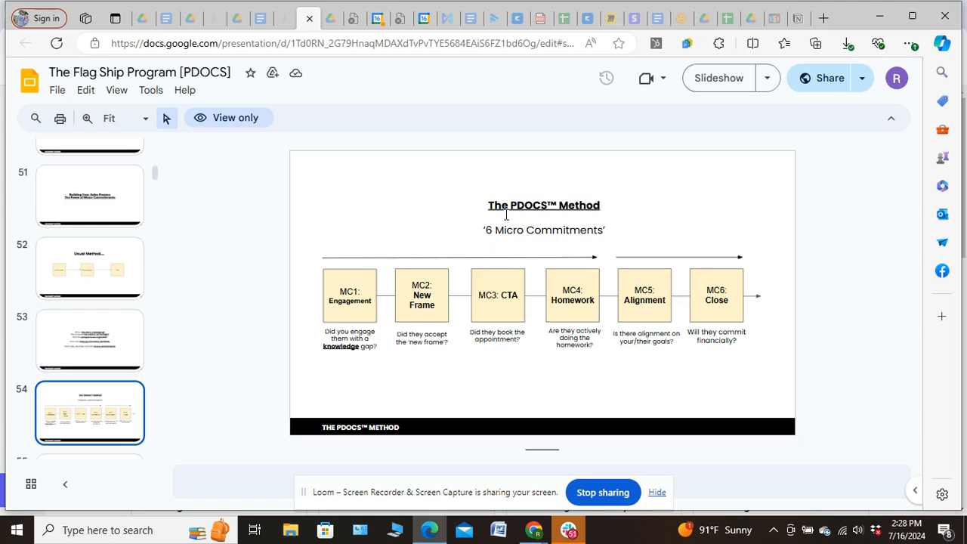
{"action": "mouse_move", "coordinate": [345, 324]}
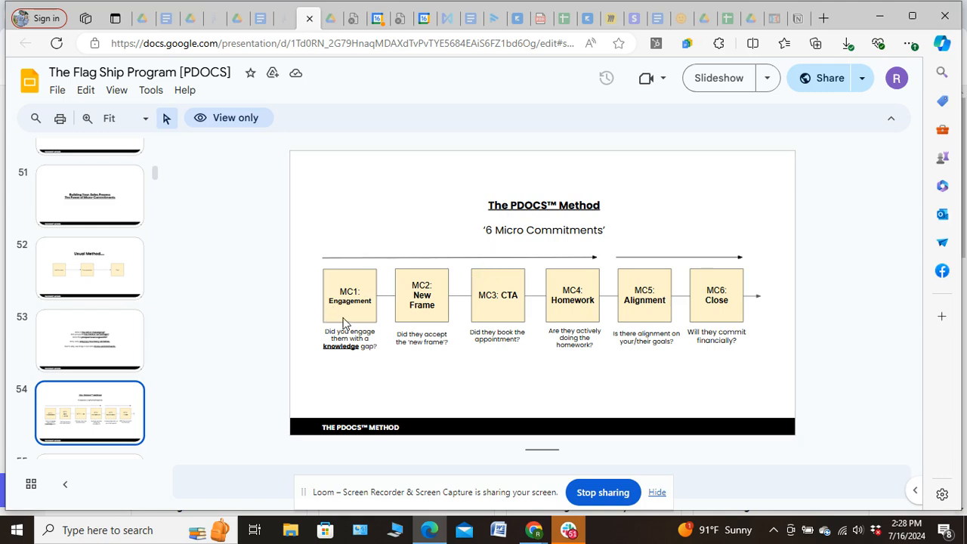
{"action": "mouse_move", "coordinate": [718, 305]}
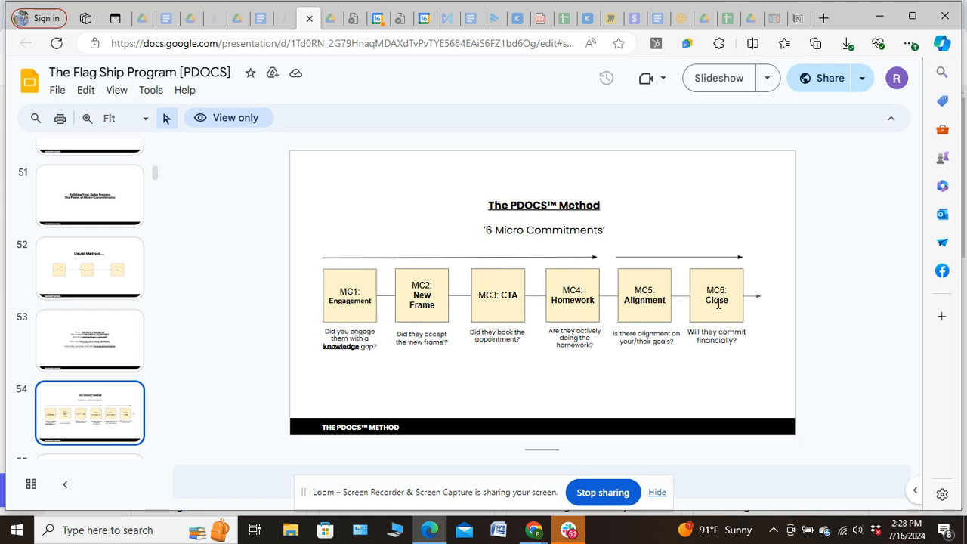
{"action": "mouse_move", "coordinate": [656, 326]}
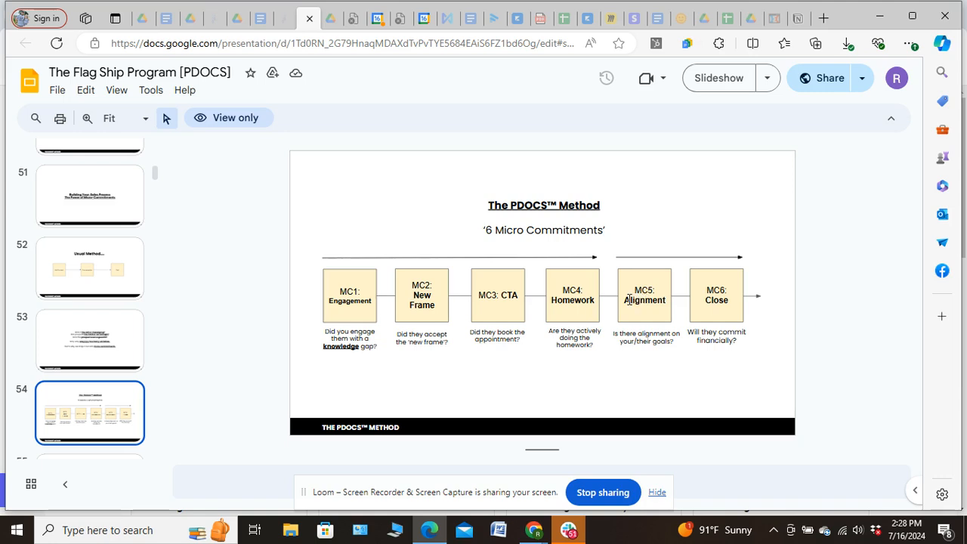
{"action": "mouse_move", "coordinate": [563, 295]}
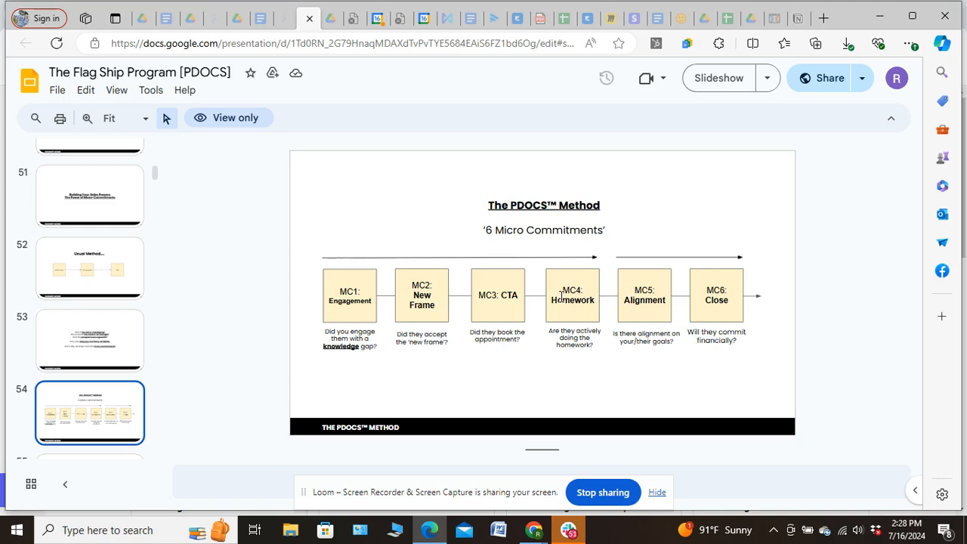
Visit slide 56 on micro-commitments, then return to slide 52, Usual Method
{"action": "left_click", "coordinate": [90, 414]}
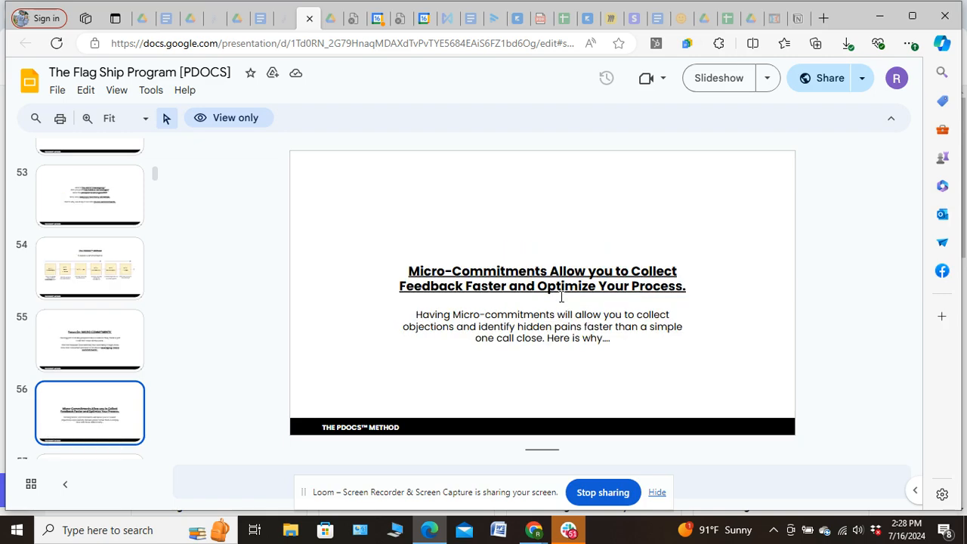
{"action": "left_click", "coordinate": [89, 269]}
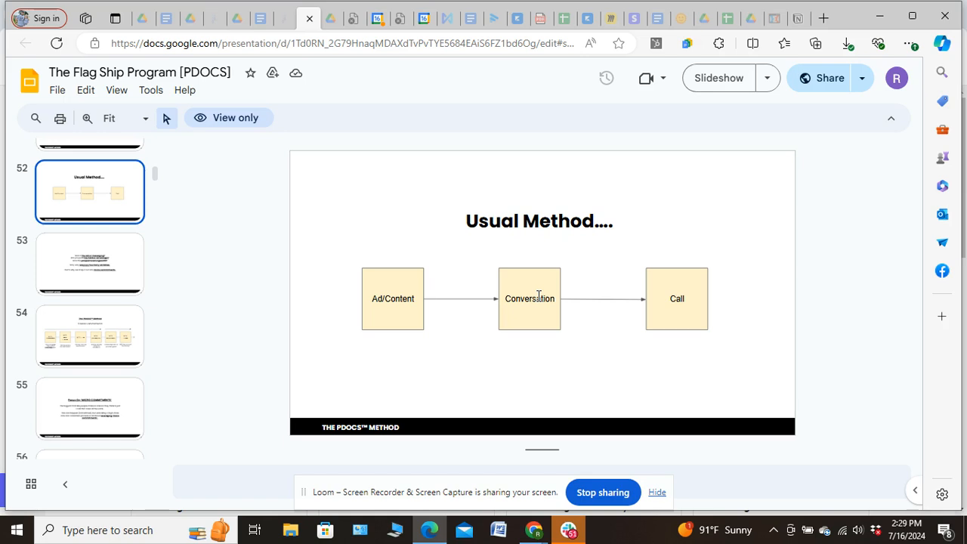
Jump to slide 58 describing MC1 Engagement through MC6 Close
{"action": "left_click", "coordinate": [89, 263]}
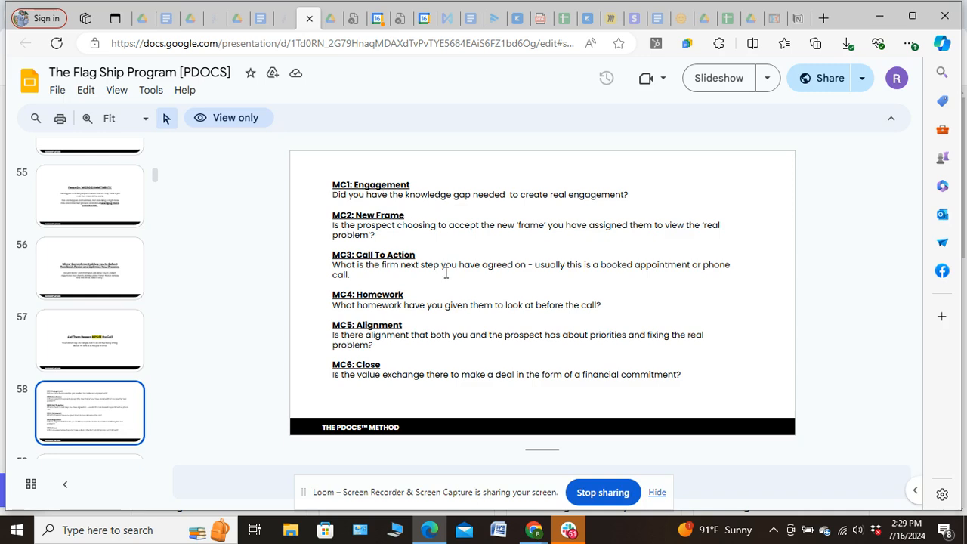
{"action": "mouse_move", "coordinate": [553, 360]}
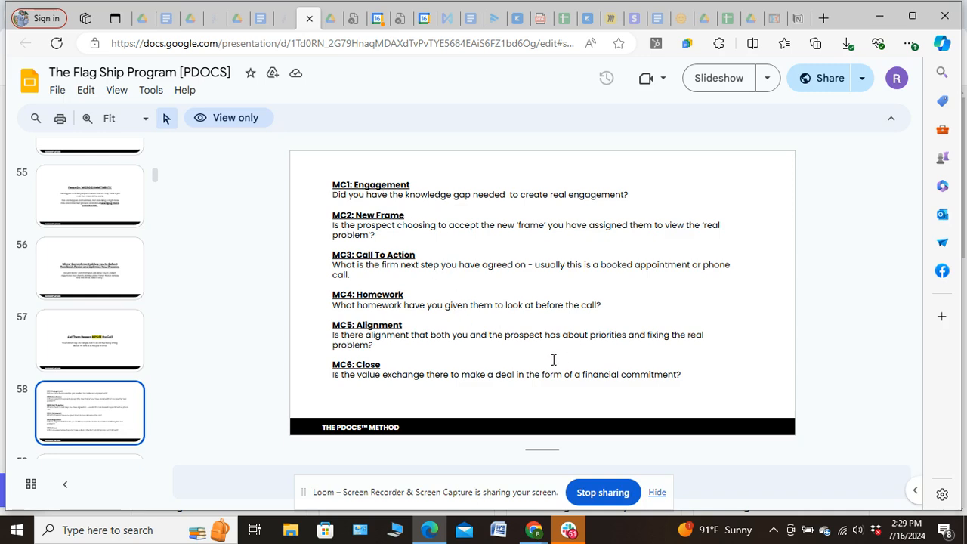
{"action": "mouse_move", "coordinate": [492, 310]}
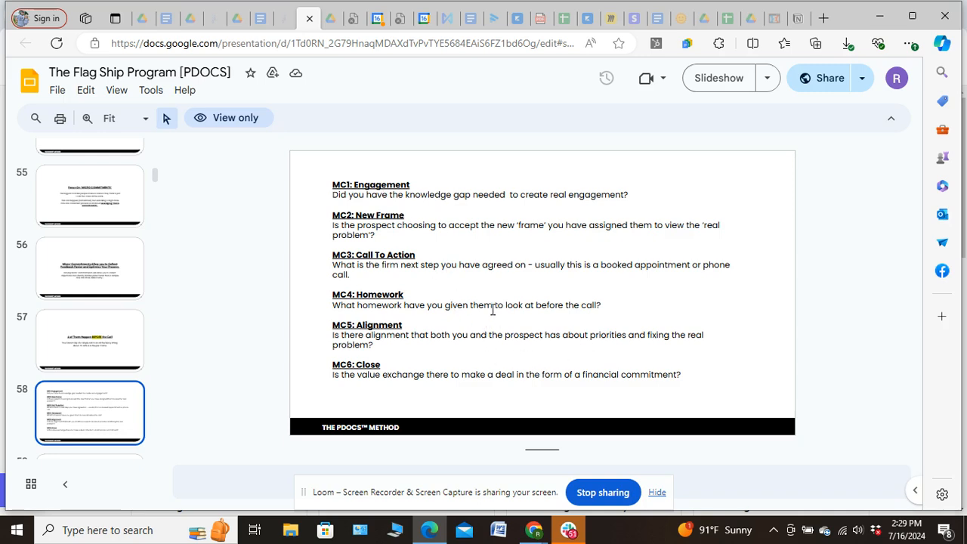
{"action": "mouse_move", "coordinate": [489, 290]}
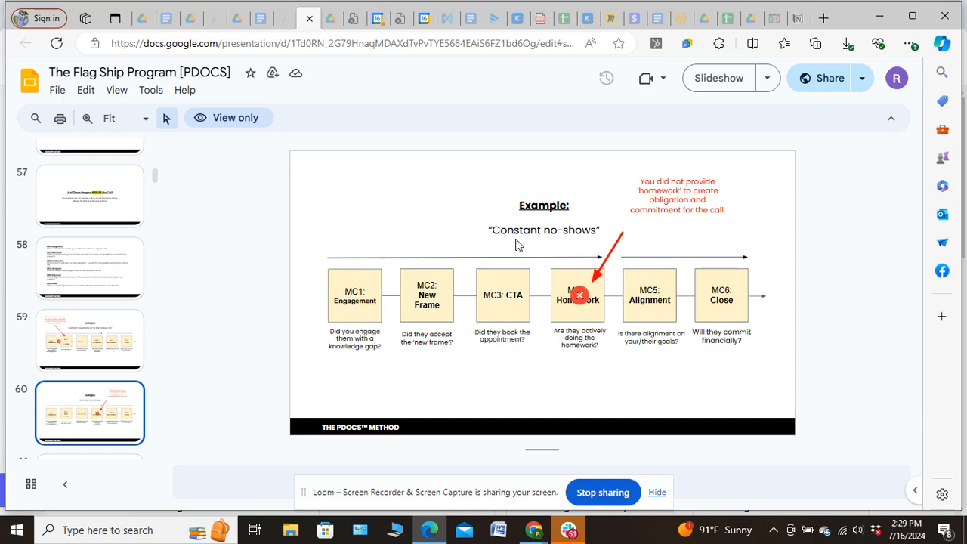
{"action": "mouse_move", "coordinate": [514, 226]}
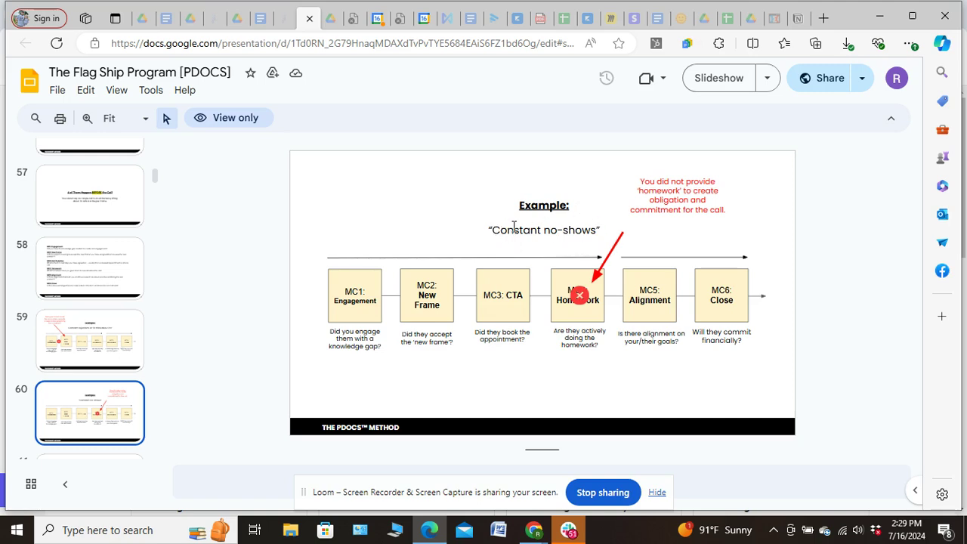
{"action": "mouse_move", "coordinate": [597, 284]}
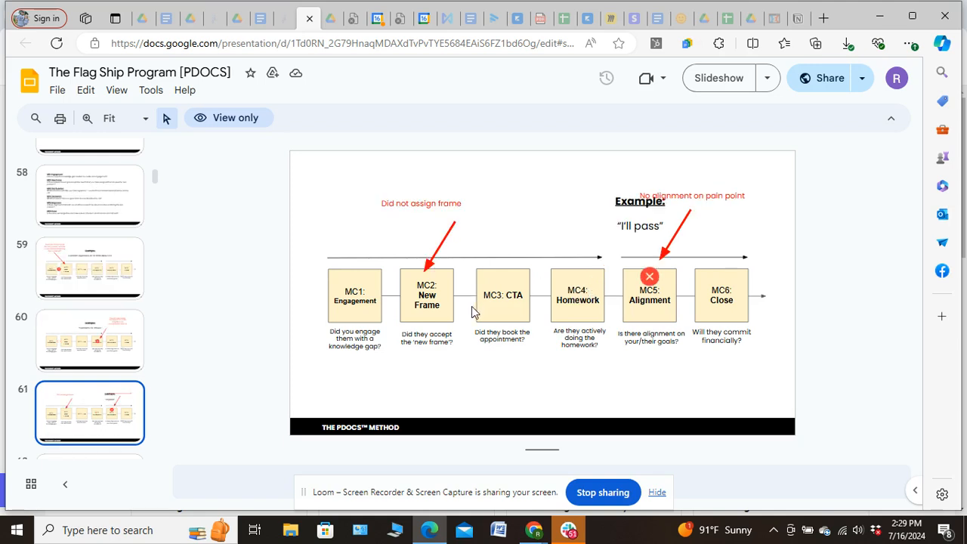
{"action": "mouse_move", "coordinate": [635, 254]}
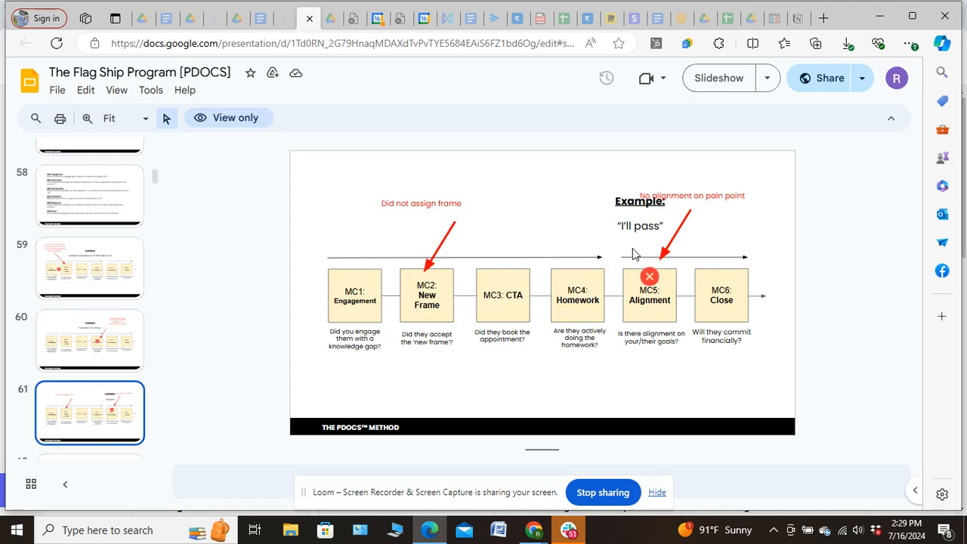
{"action": "mouse_move", "coordinate": [402, 273]}
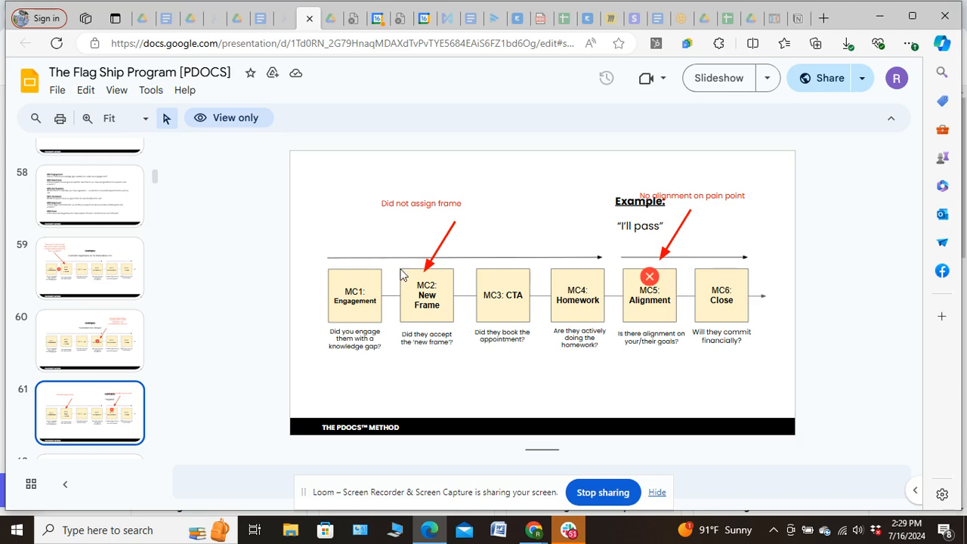
{"action": "mouse_move", "coordinate": [447, 275]}
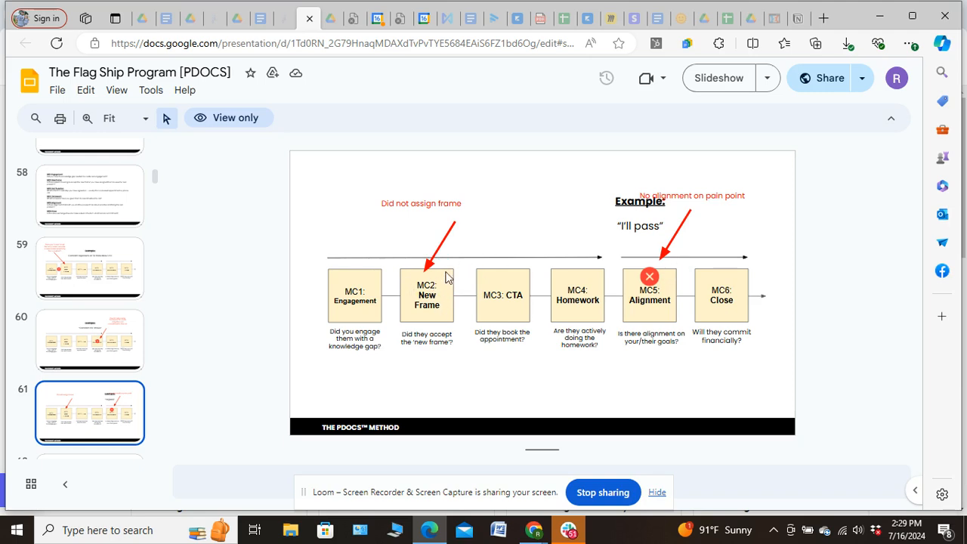
{"action": "mouse_move", "coordinate": [433, 292]}
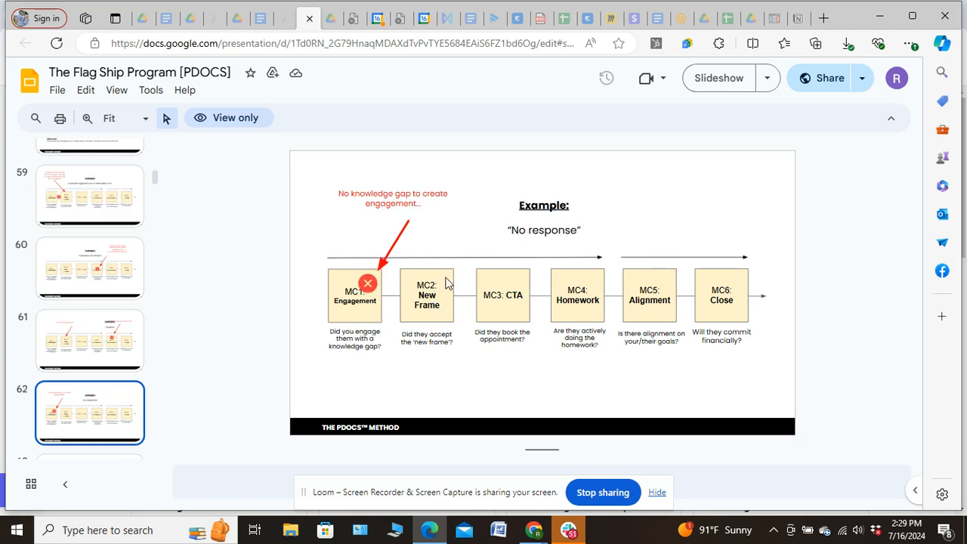
{"action": "mouse_move", "coordinate": [415, 299]}
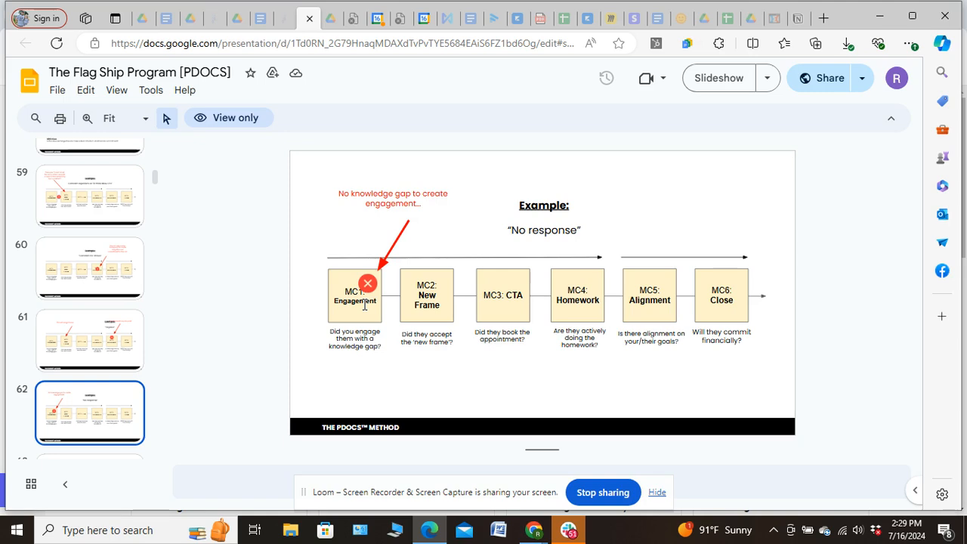
{"action": "mouse_move", "coordinate": [605, 342]}
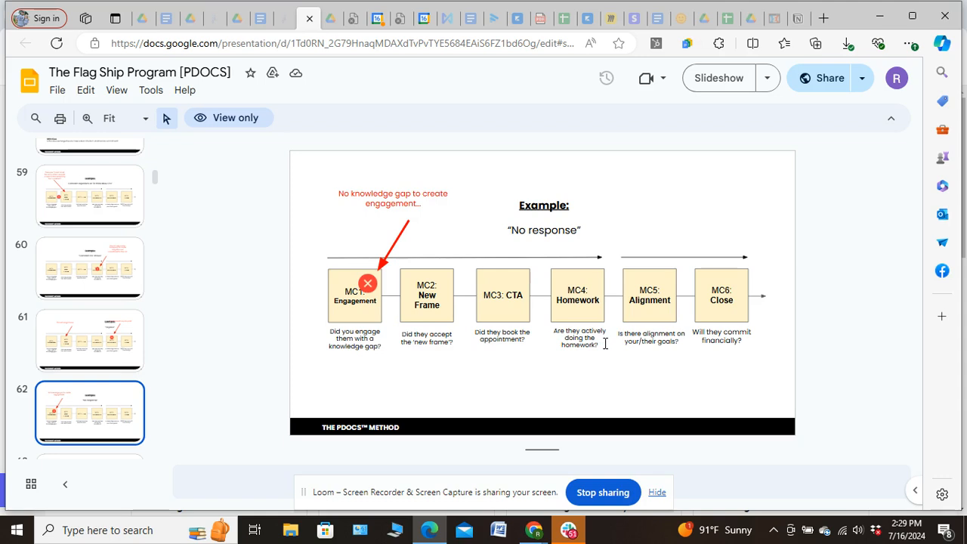
View slide 63's free-resource no-reply example, then the slide 64 summary
{"action": "left_click", "coordinate": [89, 415]}
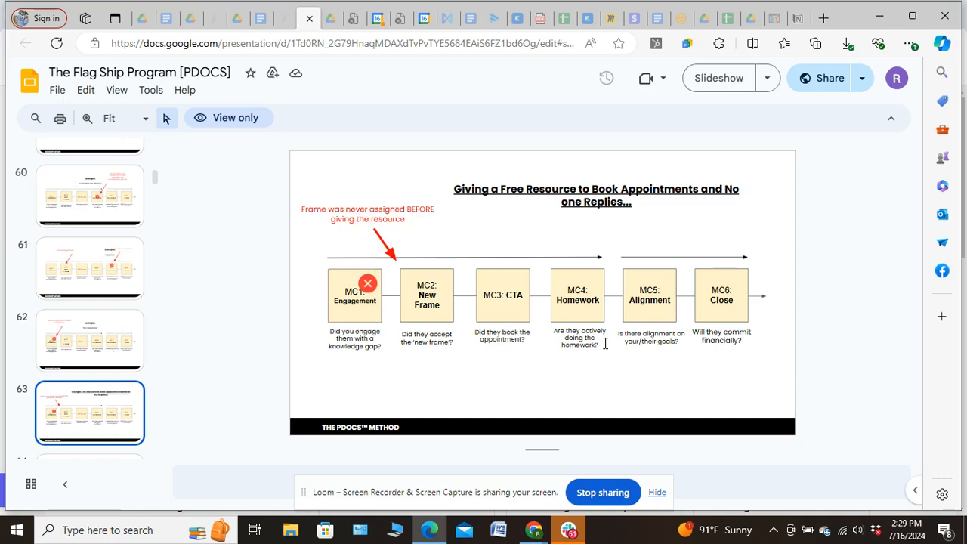
{"action": "mouse_move", "coordinate": [360, 233]}
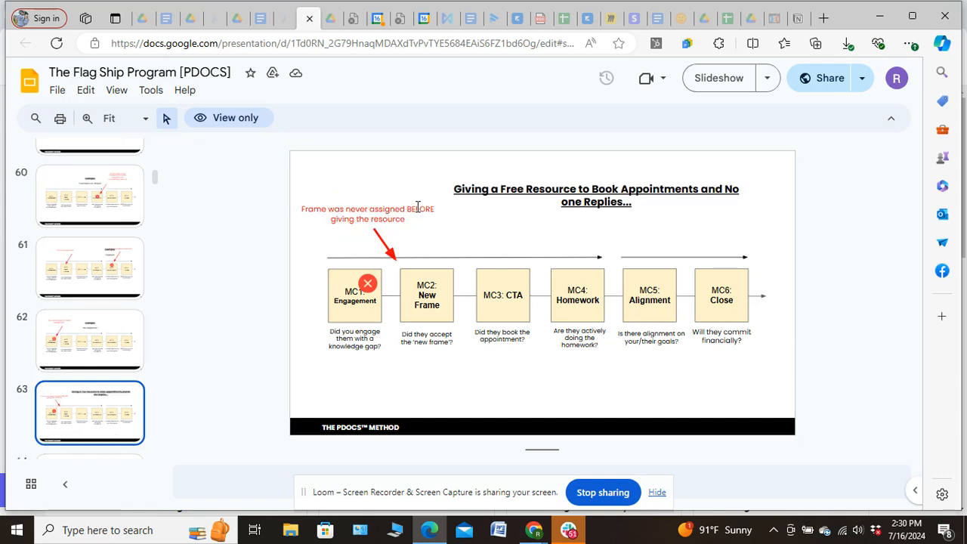
{"action": "mouse_move", "coordinate": [445, 242]}
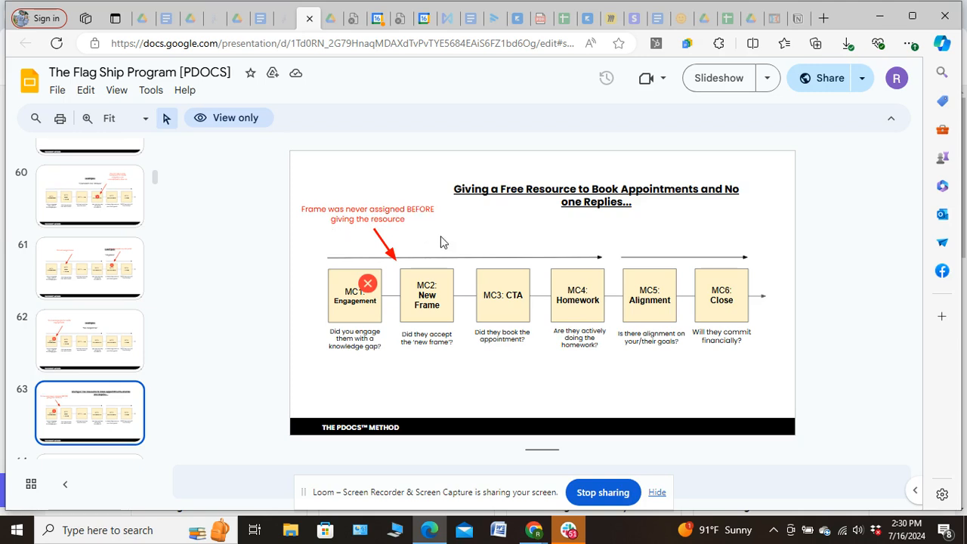
{"action": "mouse_move", "coordinate": [387, 275]}
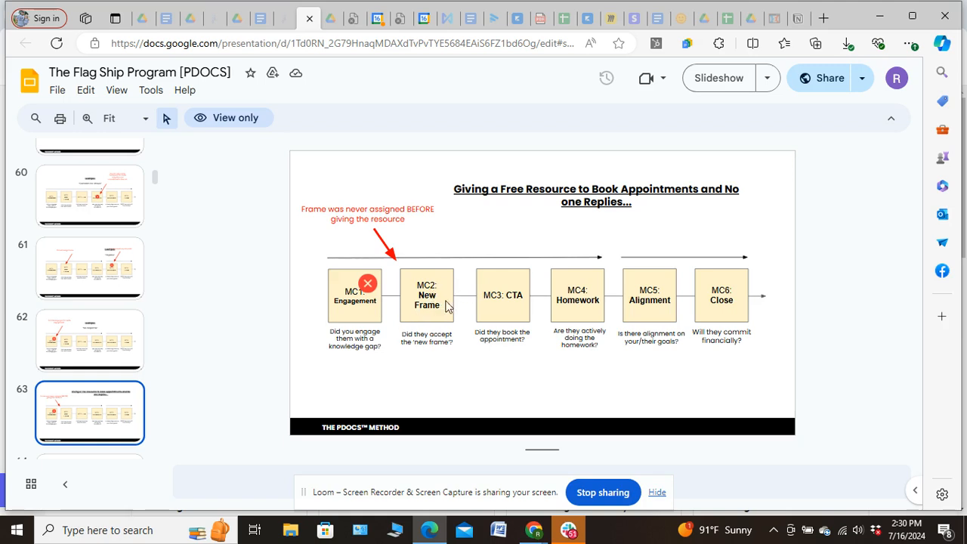
{"action": "mouse_move", "coordinate": [425, 305]}
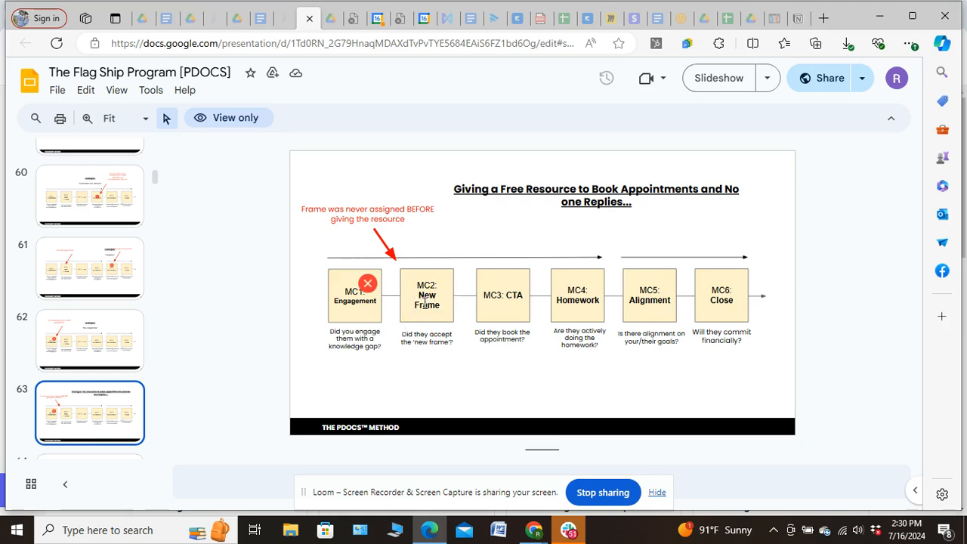
{"action": "mouse_move", "coordinate": [556, 274]}
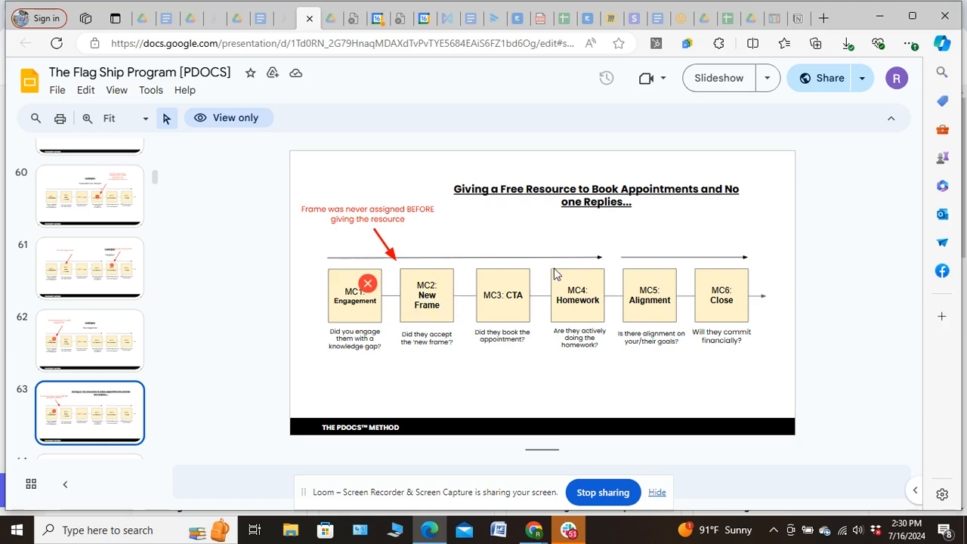
{"action": "mouse_move", "coordinate": [563, 272]}
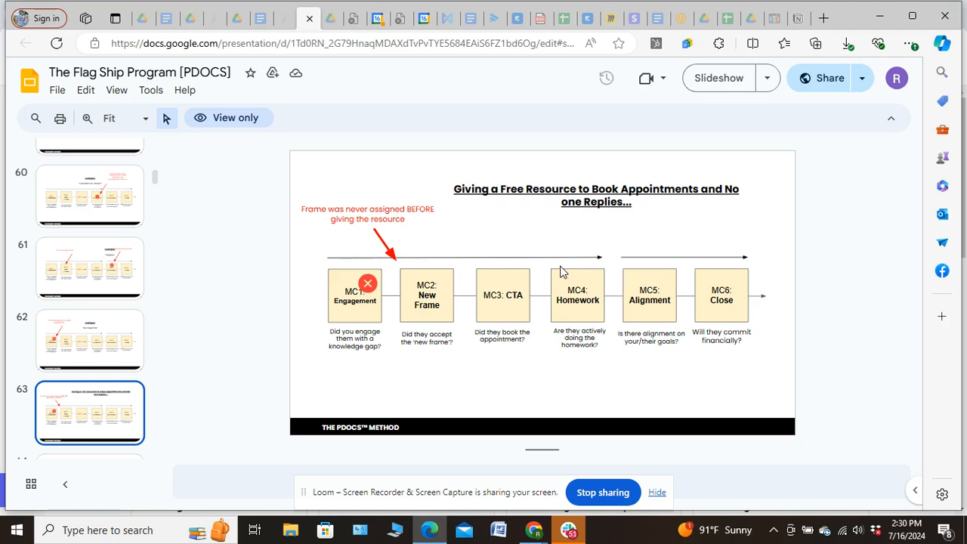
{"action": "mouse_move", "coordinate": [550, 255]}
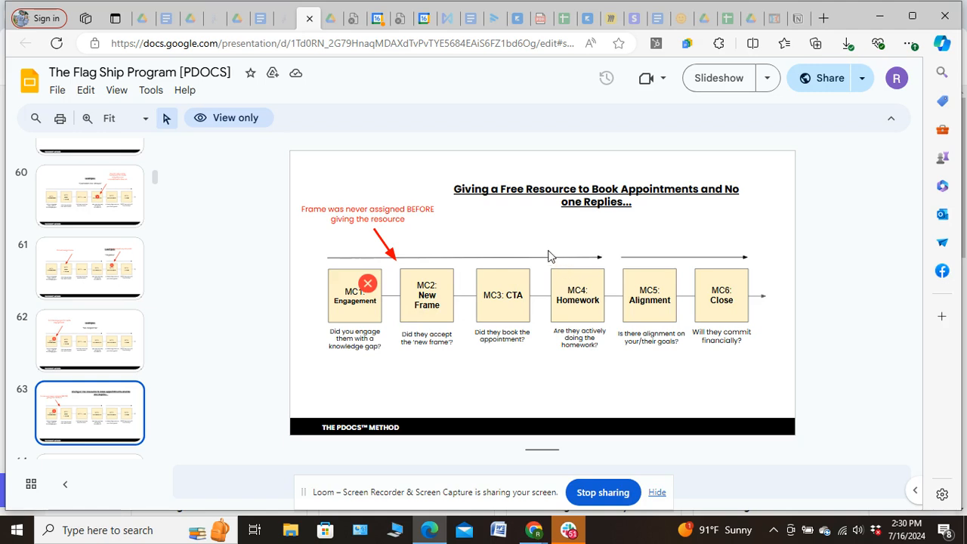
{"action": "left_click", "coordinate": [89, 413]}
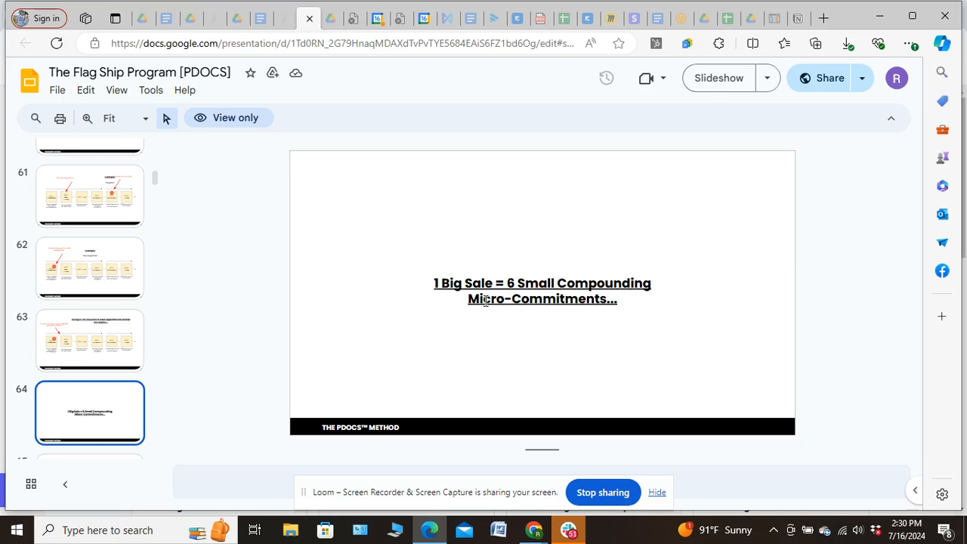
{"action": "mouse_move", "coordinate": [450, 285]}
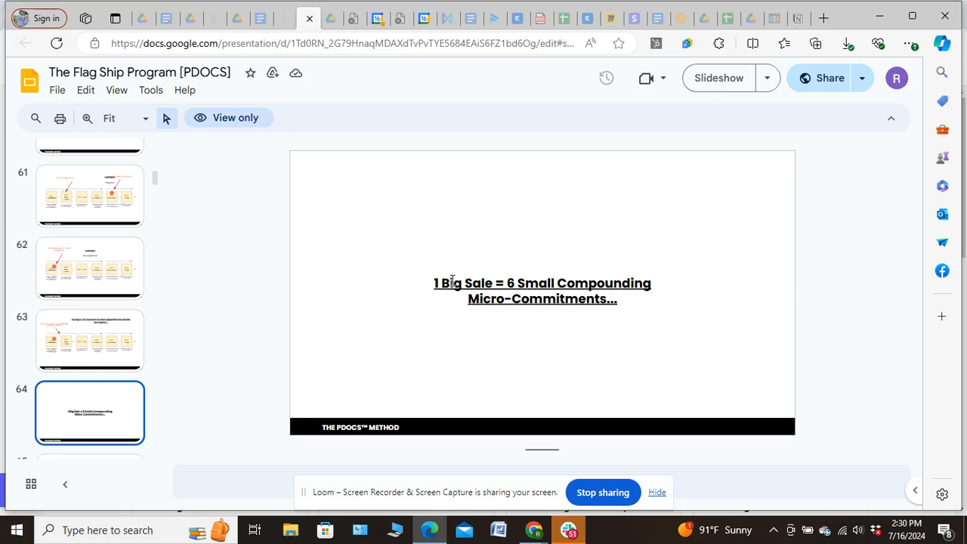
{"action": "mouse_move", "coordinate": [427, 285]}
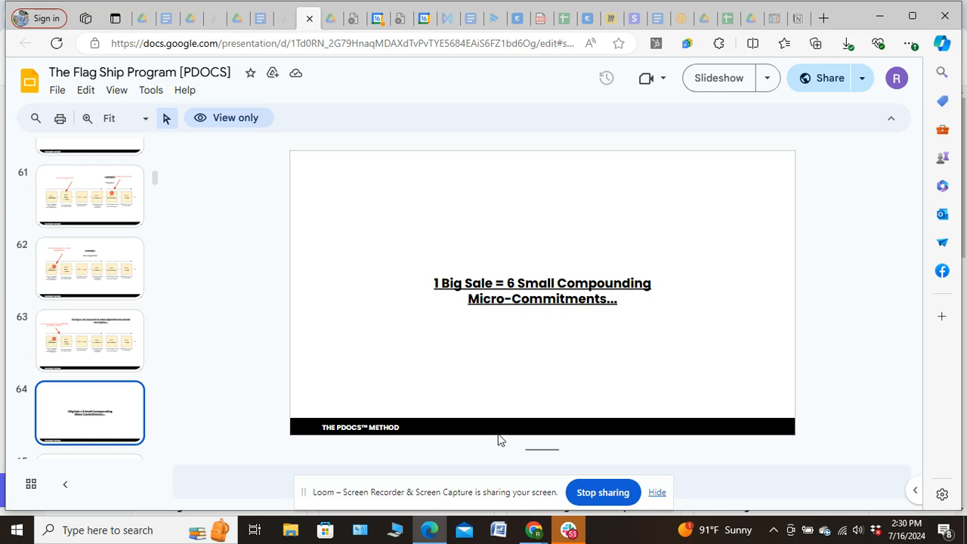
{"action": "mouse_move", "coordinate": [505, 437]}
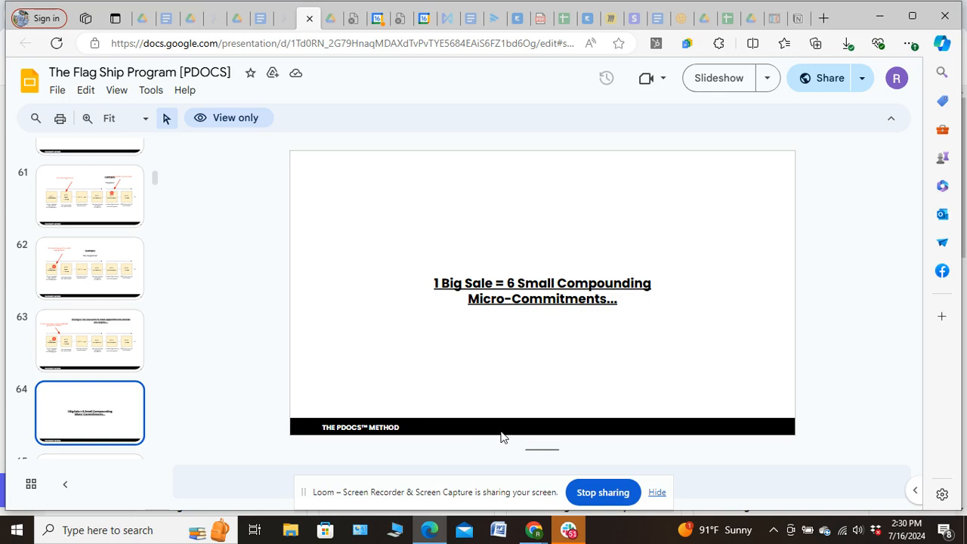
{"action": "mouse_move", "coordinate": [502, 433]}
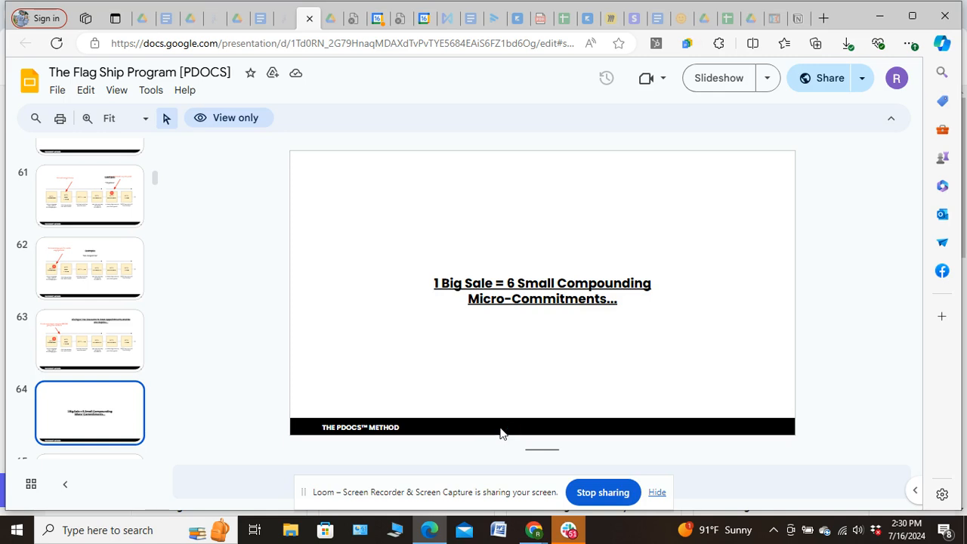
{"action": "mouse_move", "coordinate": [511, 434]}
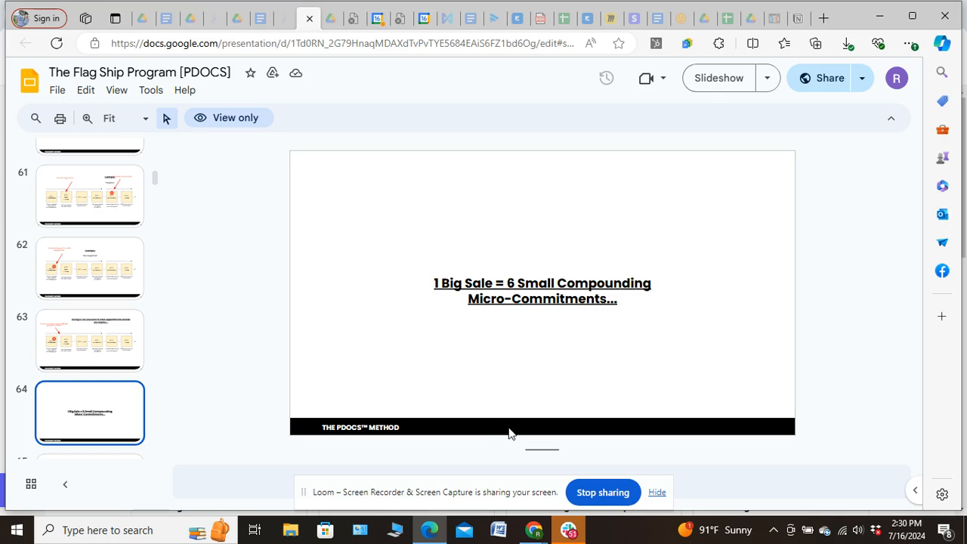